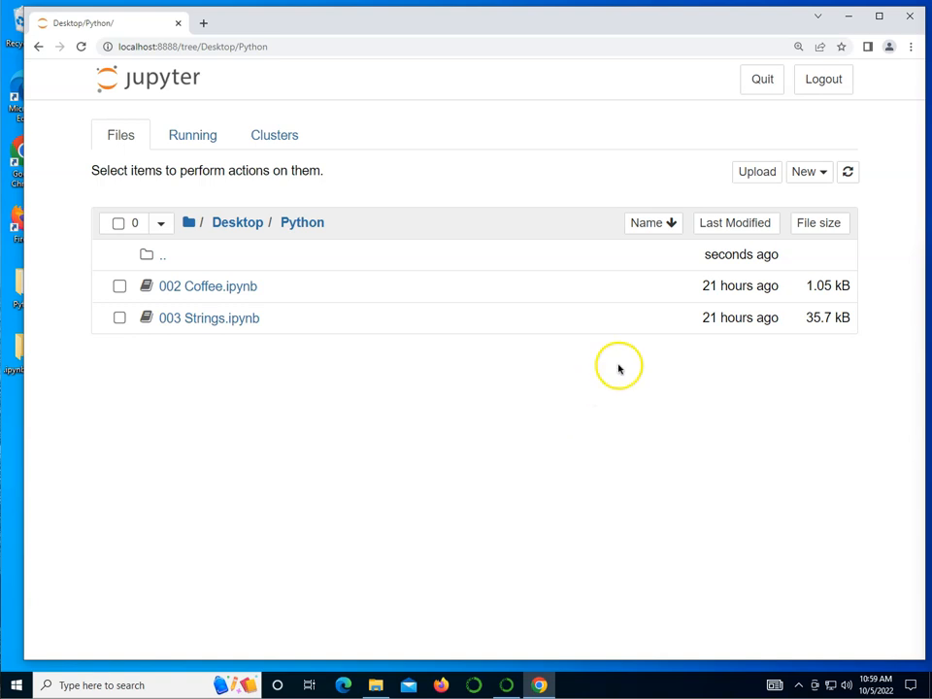
# Create a new Python 3 (ipykernel) notebook and rename it '004 Numbers'.
pyautogui.click(807, 172)
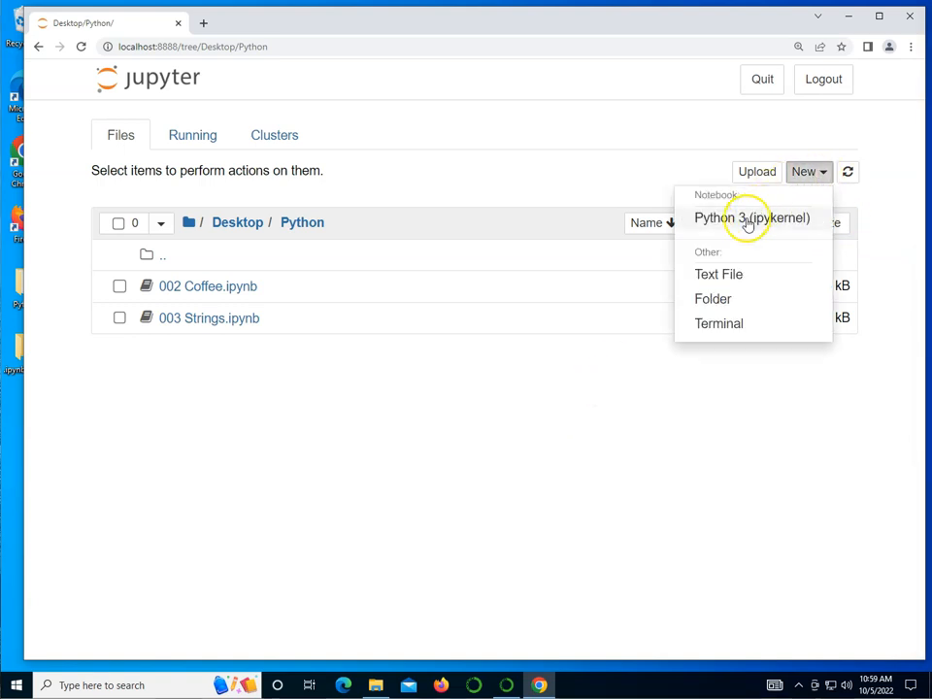
pyautogui.click(752, 217)
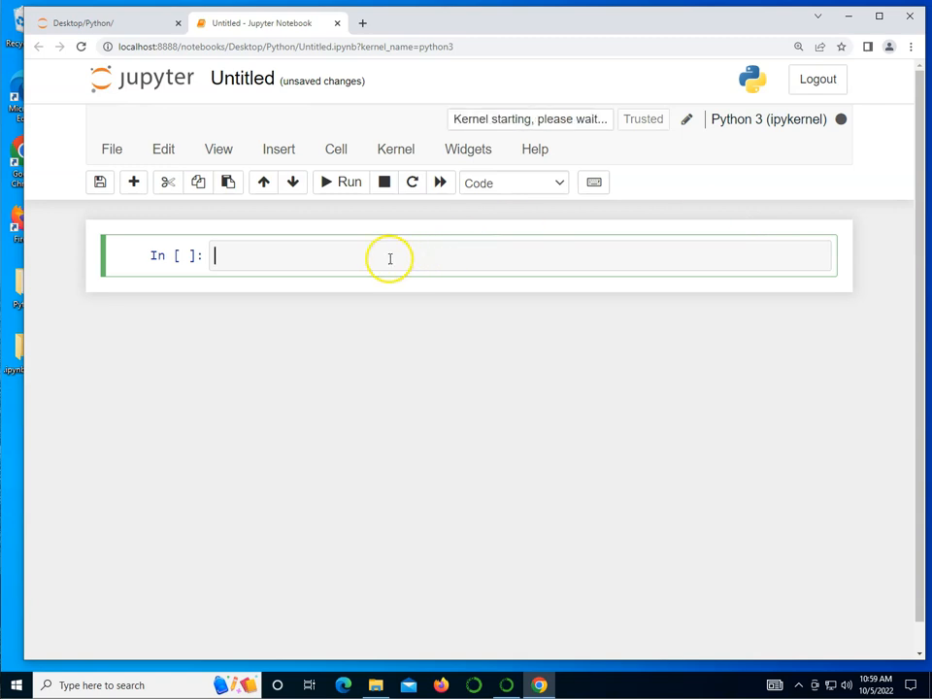
pyautogui.click(242, 77)
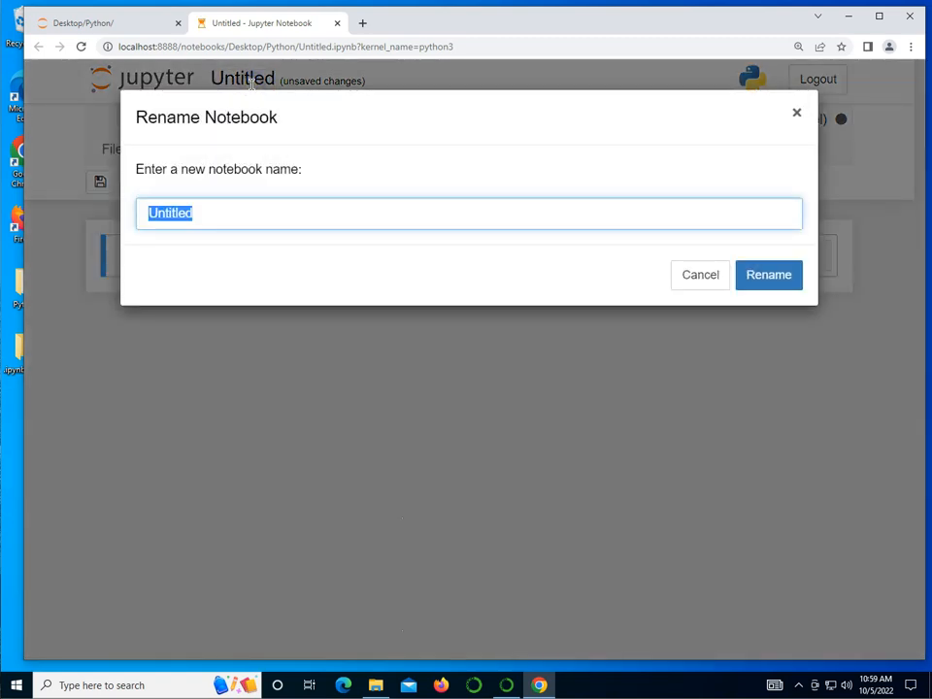
pyautogui.write('004 N')
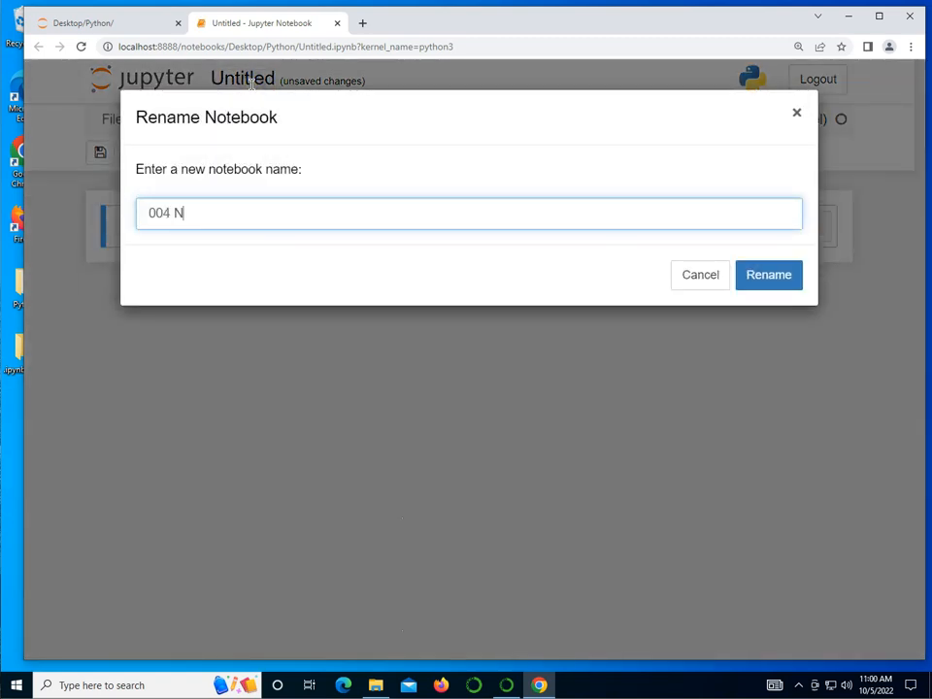
pyautogui.click(768, 274)
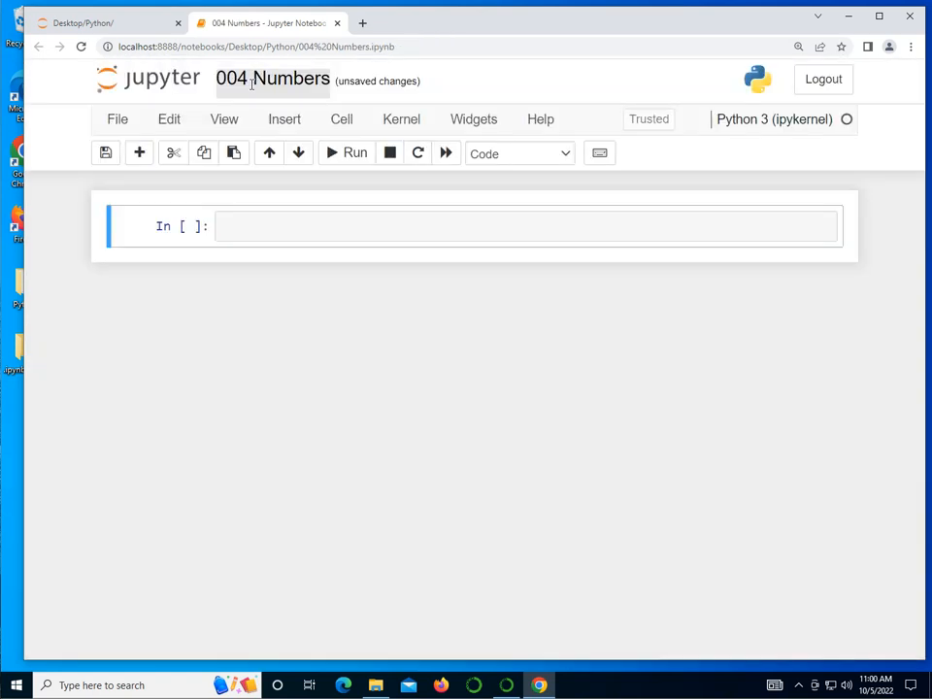
# Run a '#working with numbers in Python' comment cell.
pyautogui.click(363, 226)
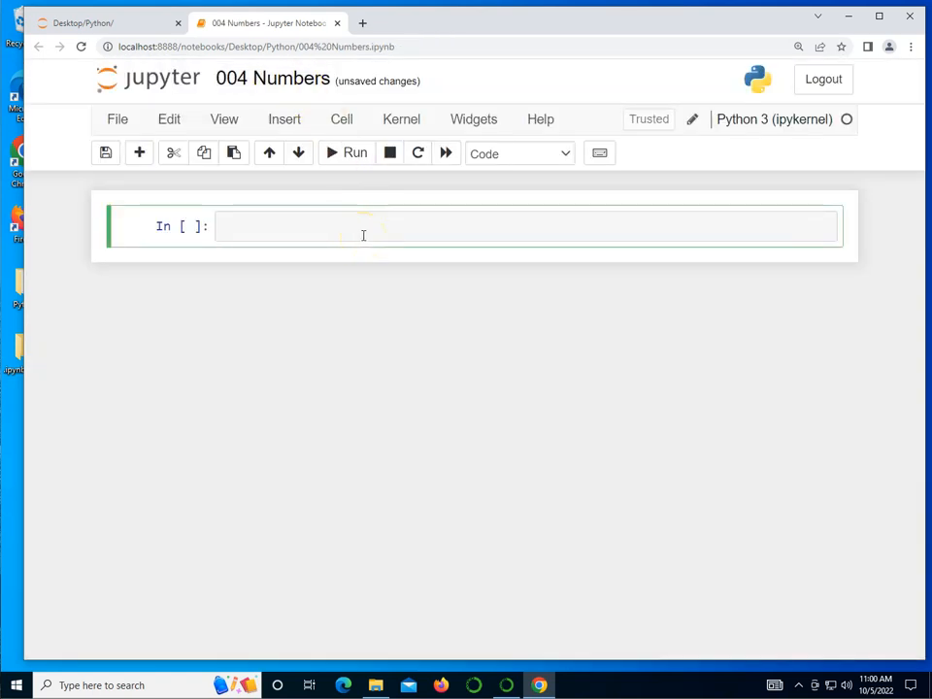
pyautogui.write('#working with number')
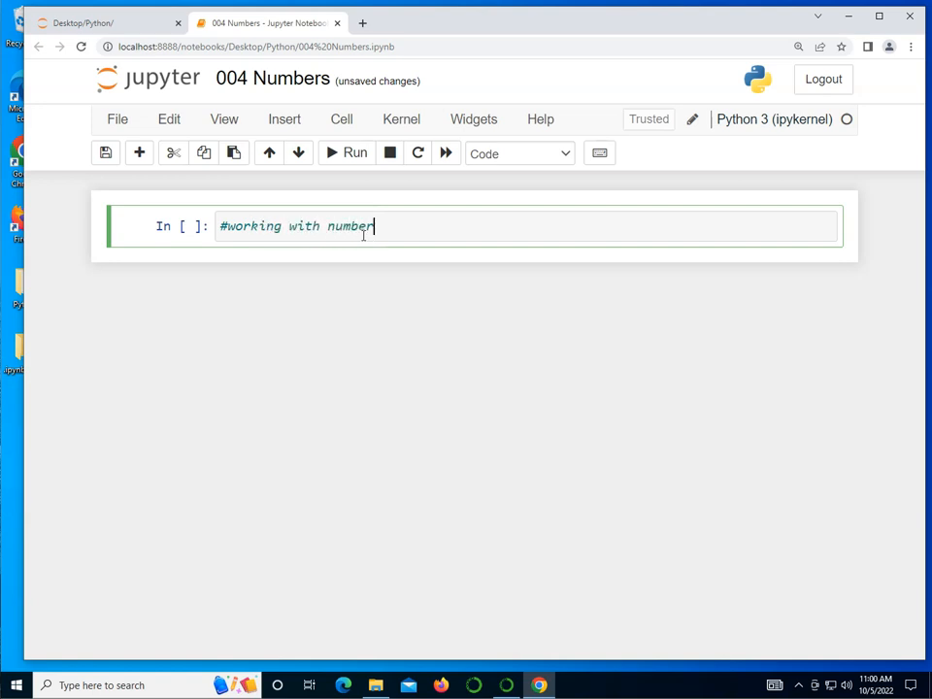
pyautogui.write('s in Python')
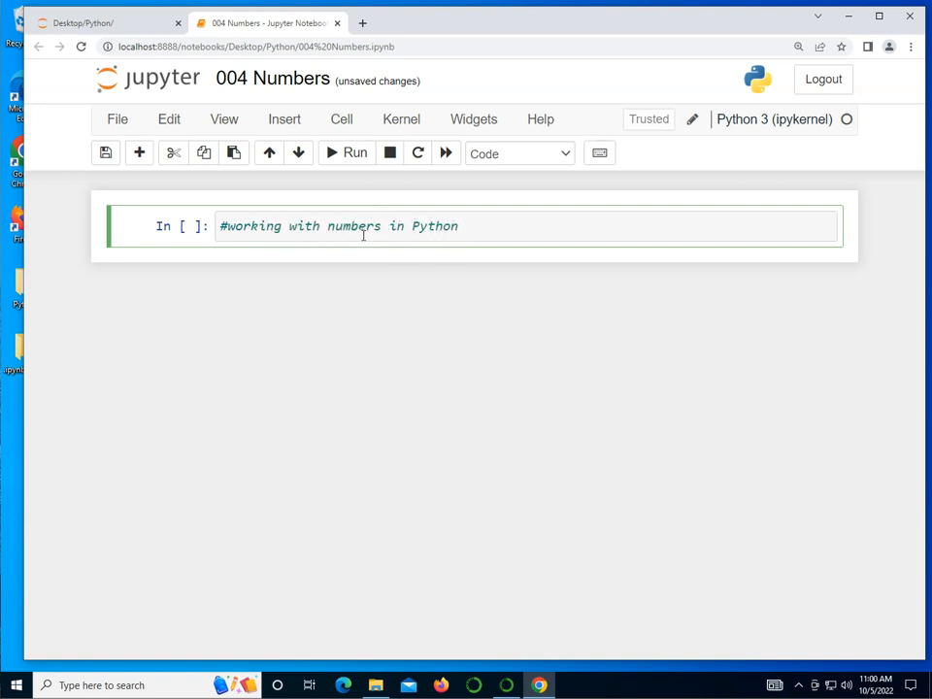
pyautogui.click(347, 152)
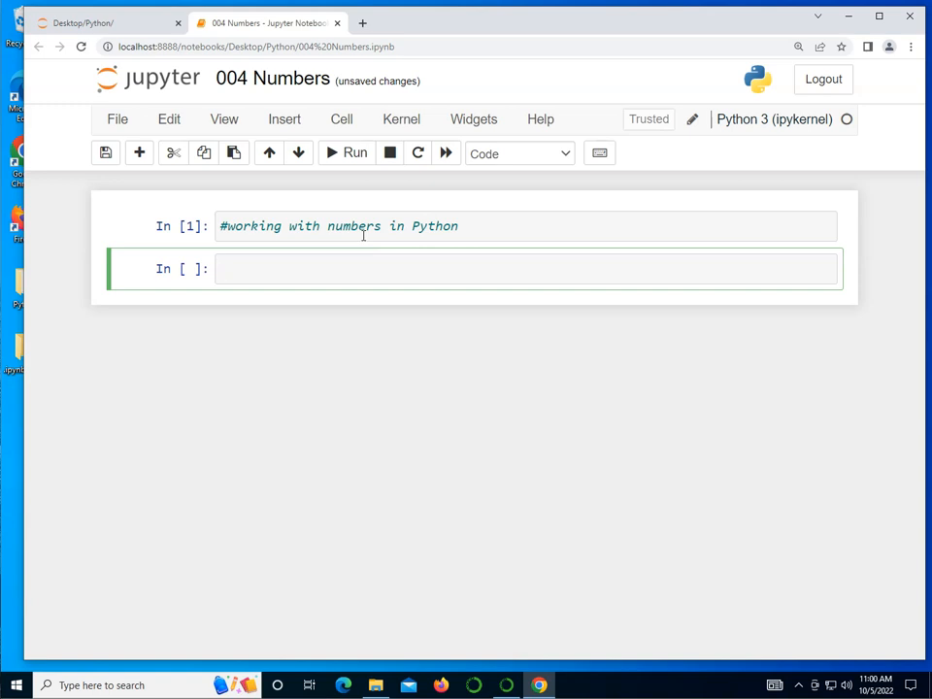
# Run a cell assigning num = 3 and dec = 3.14.
pyautogui.write('num')
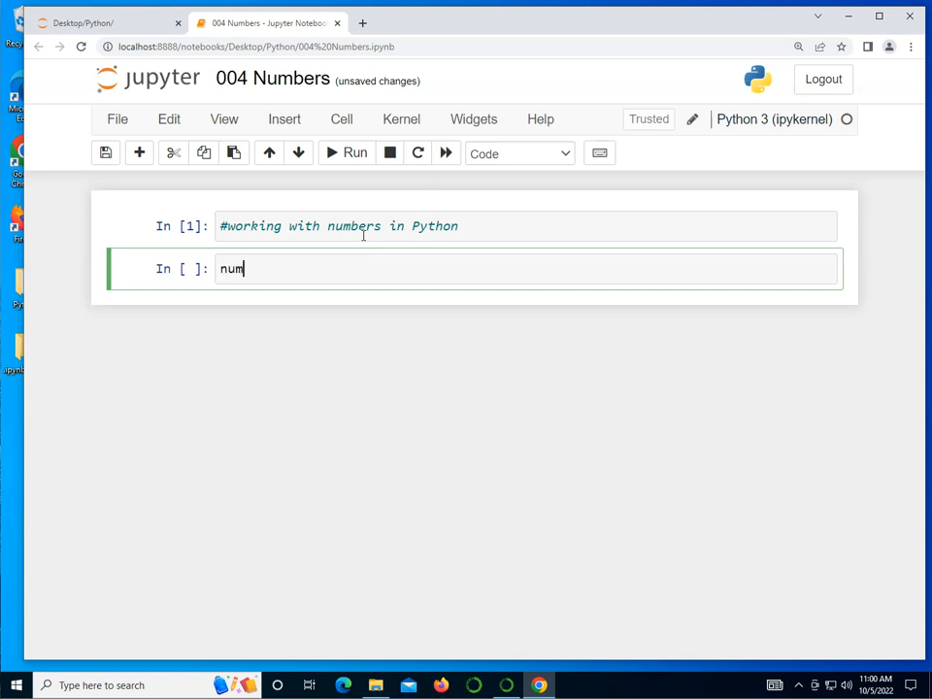
pyautogui.write('= 3')
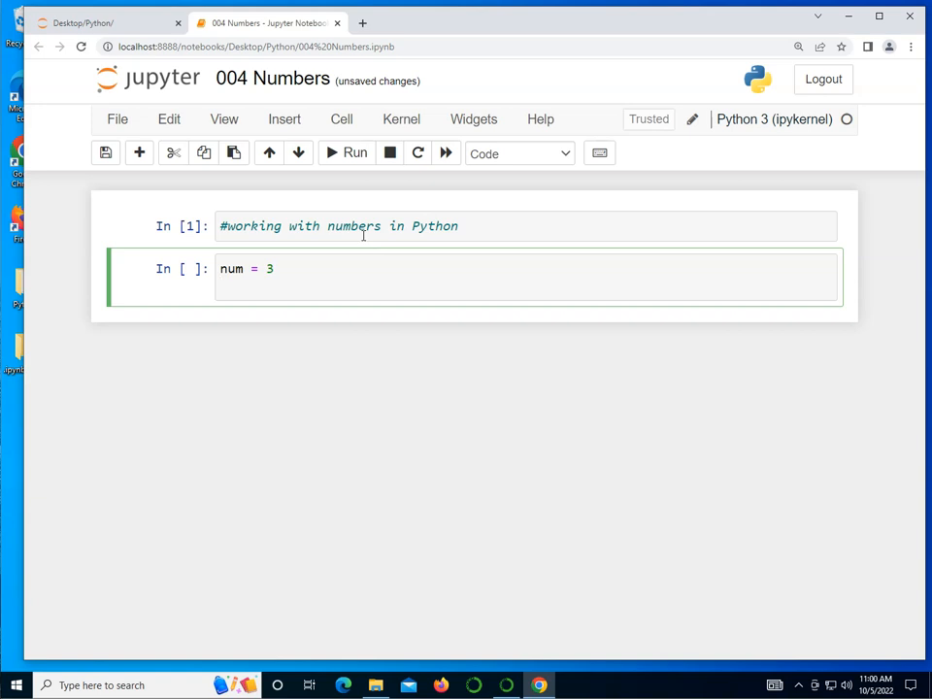
pyautogui.write('dec')
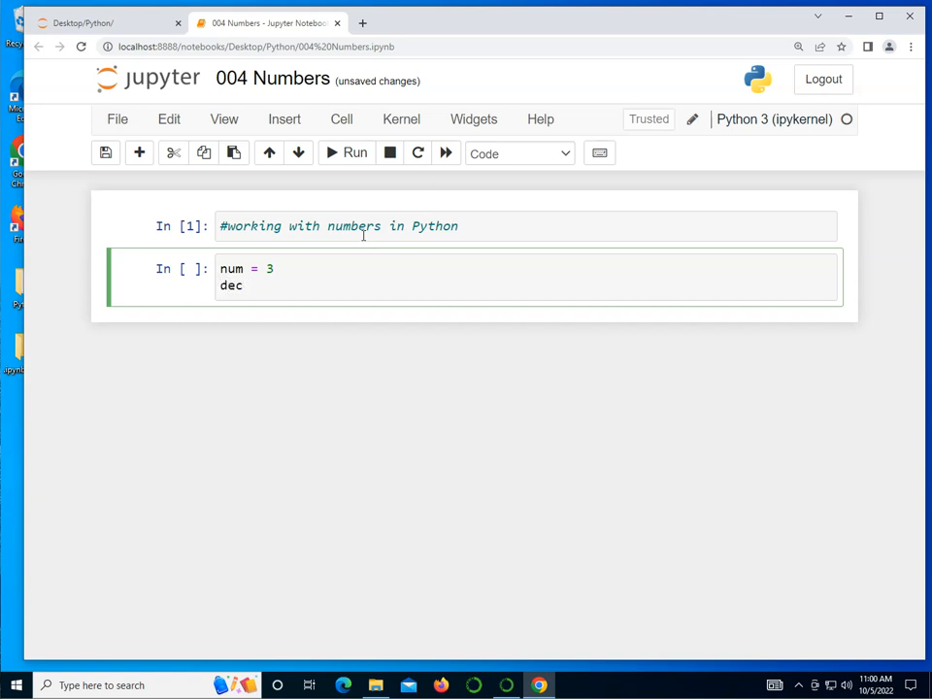
pyautogui.write('= 3.14')
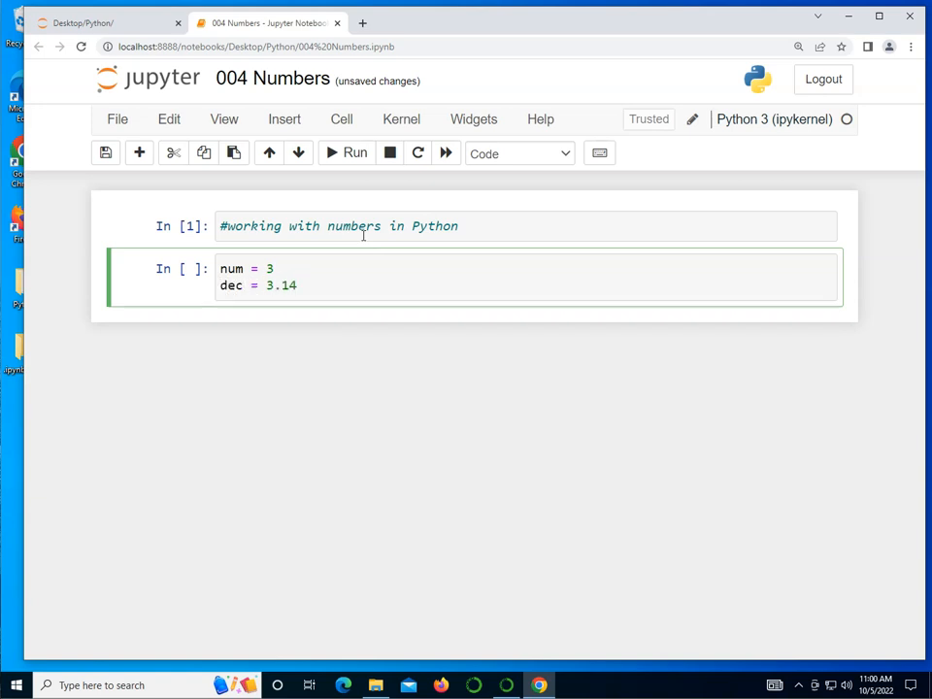
pyautogui.click(354, 153)
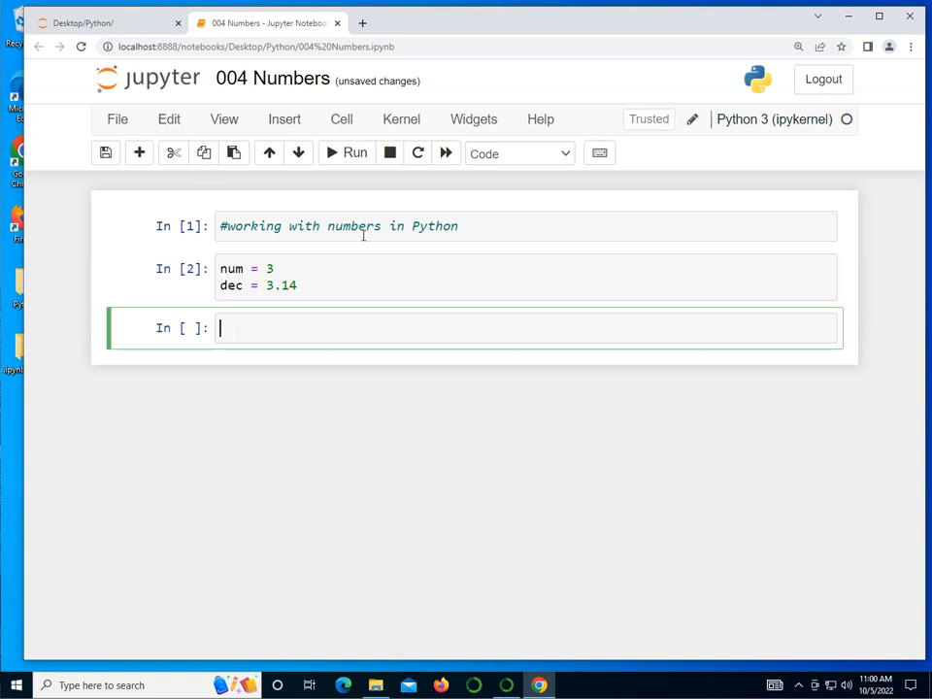
# Print num and dec with their types, then begin an #operations comment.
pyautogui.write('print(')
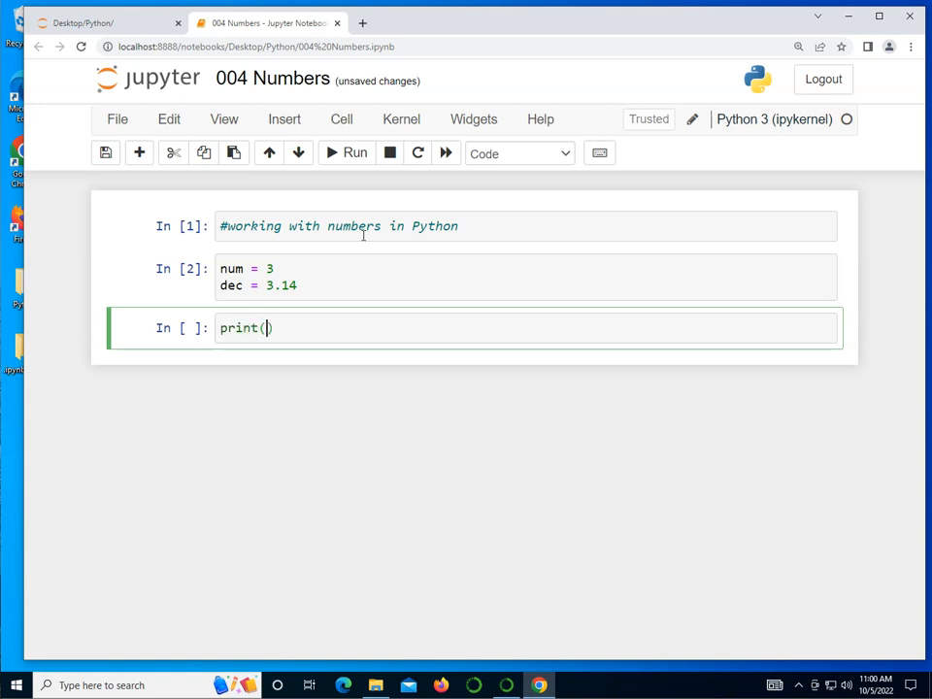
pyautogui.write('num, ty')
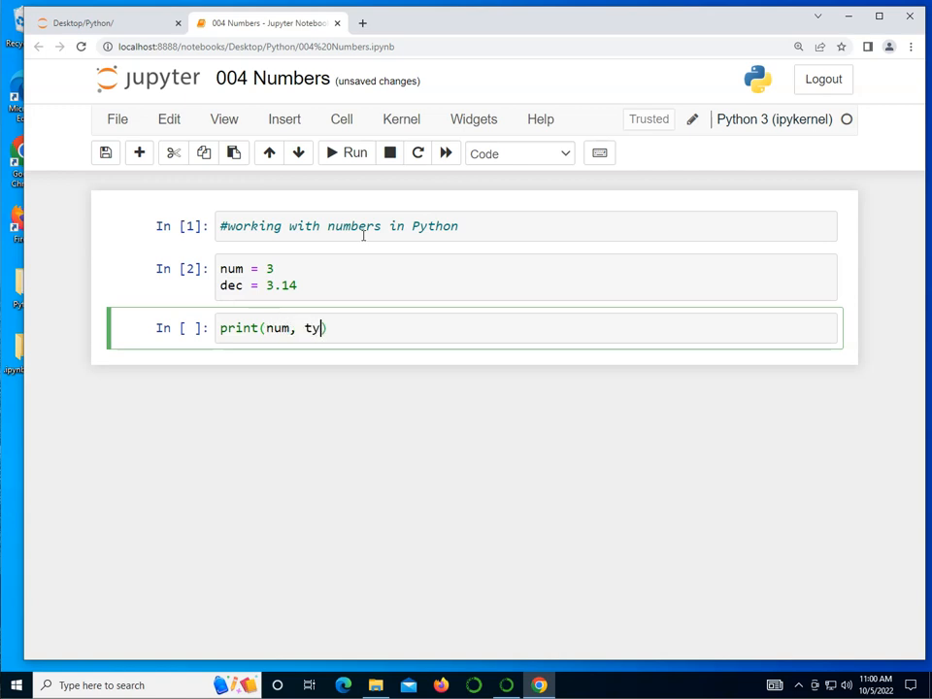
pyautogui.write('pe())')
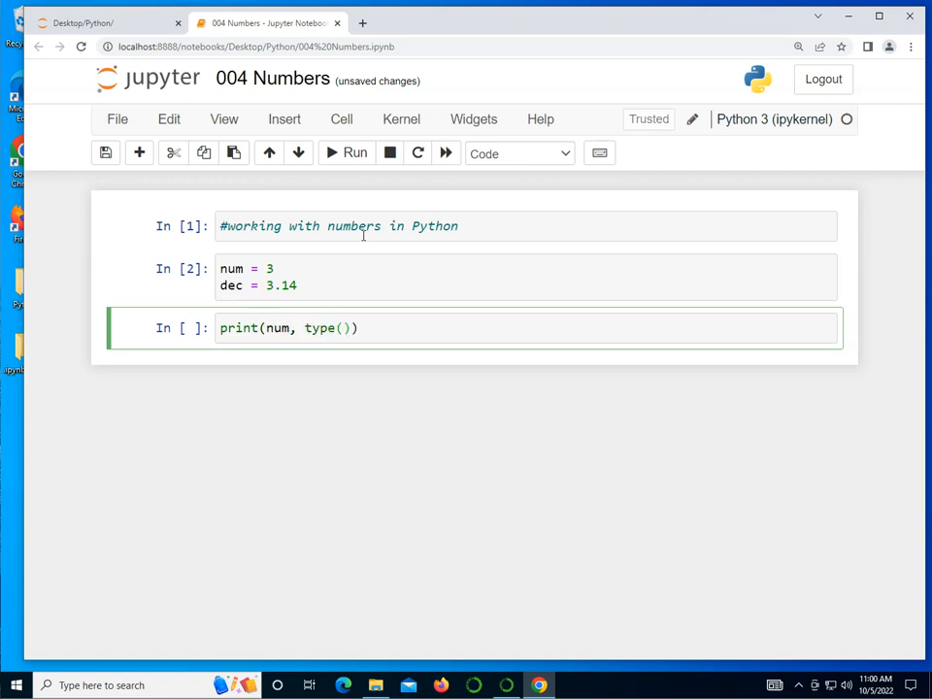
pyautogui.write('num')
pyautogui.write('pri')
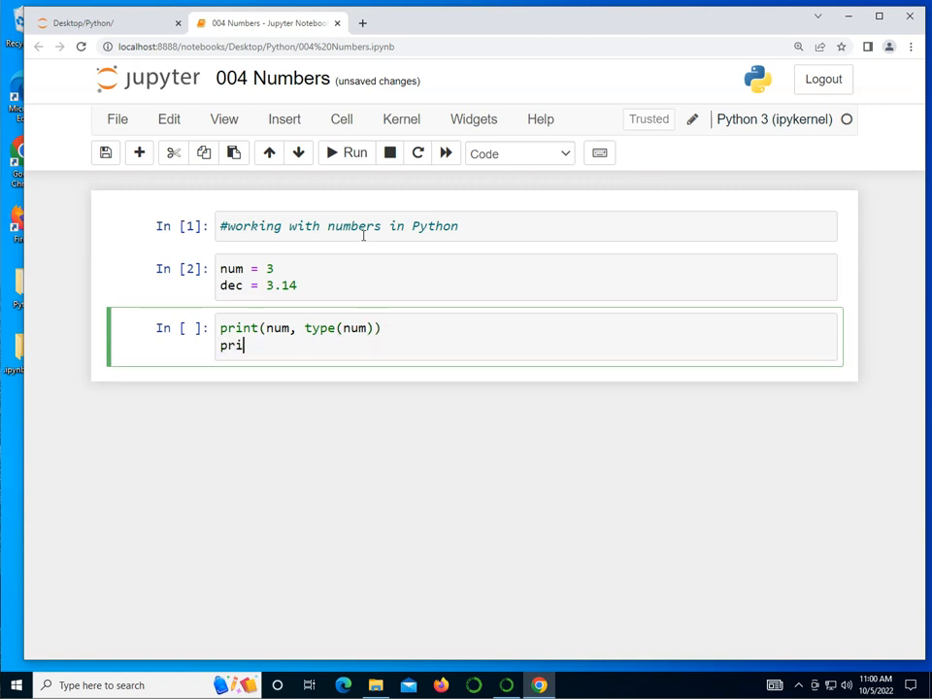
pyautogui.write('nt(dec,')
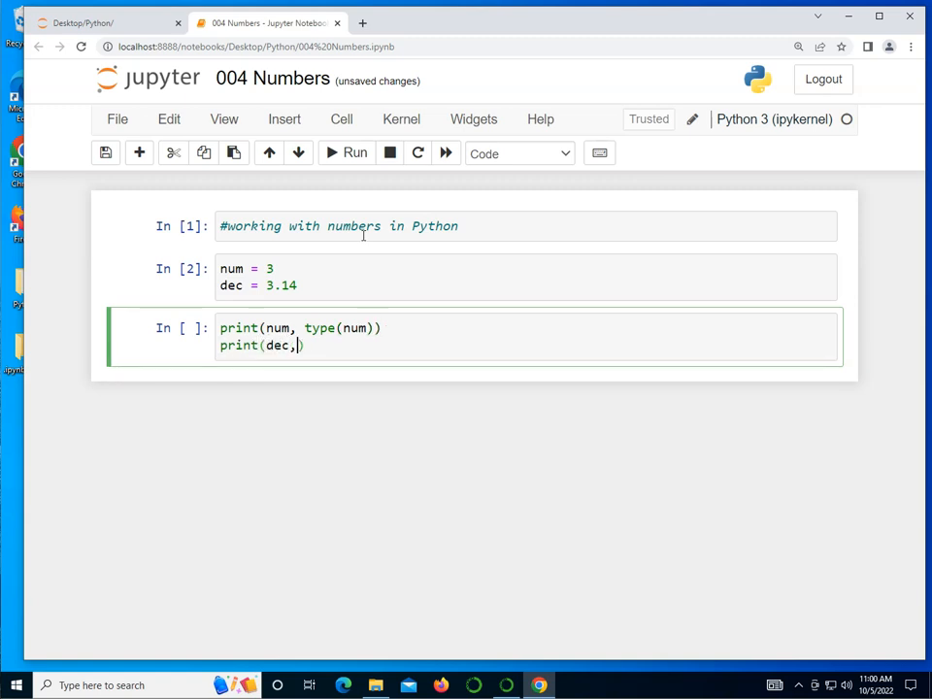
pyautogui.write('type()')
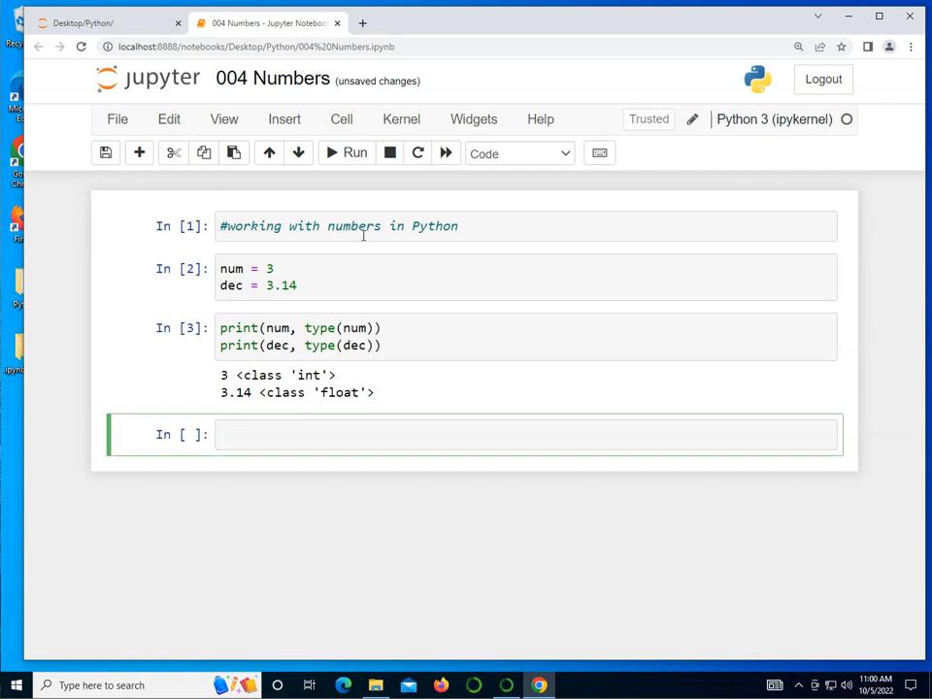
pyautogui.write('#oper')
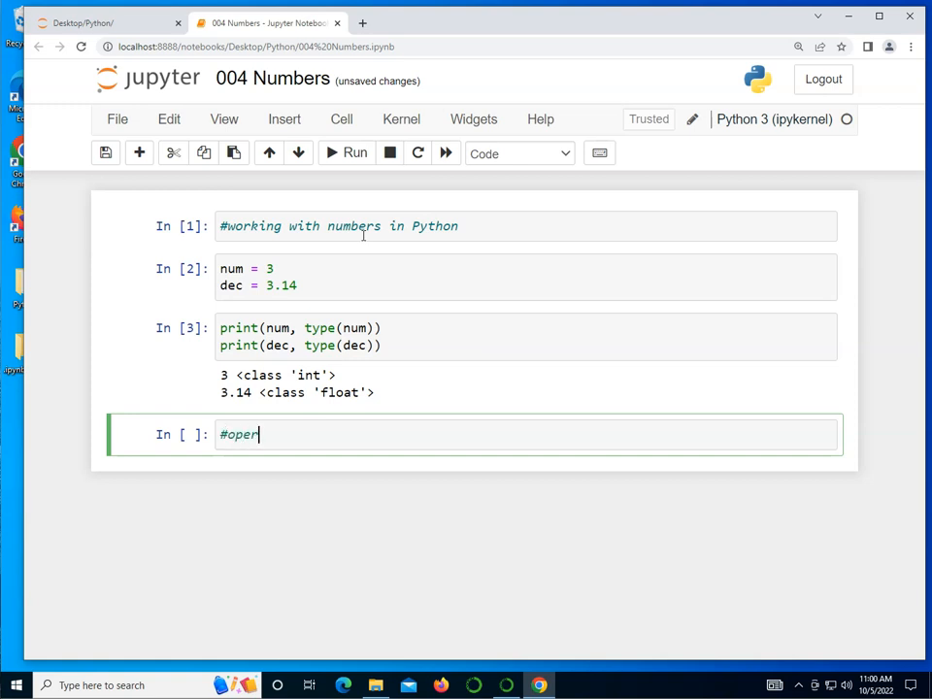
# Finish the #operations comment and add prints of 3+2, 3-2, 3*2 and 3/2.
pyautogui.write('ations')
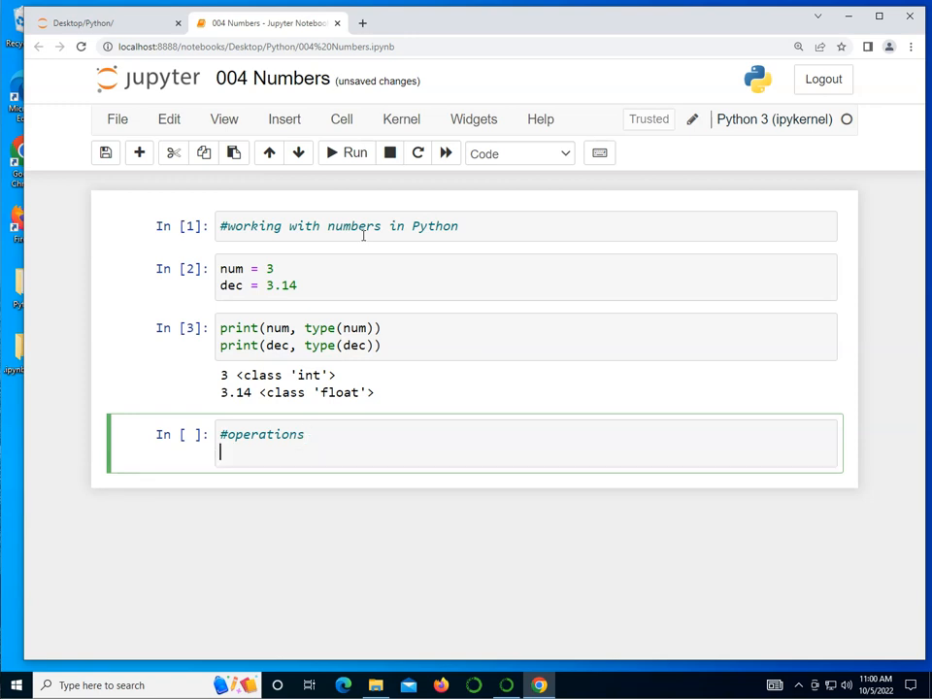
pyautogui.write('print()')
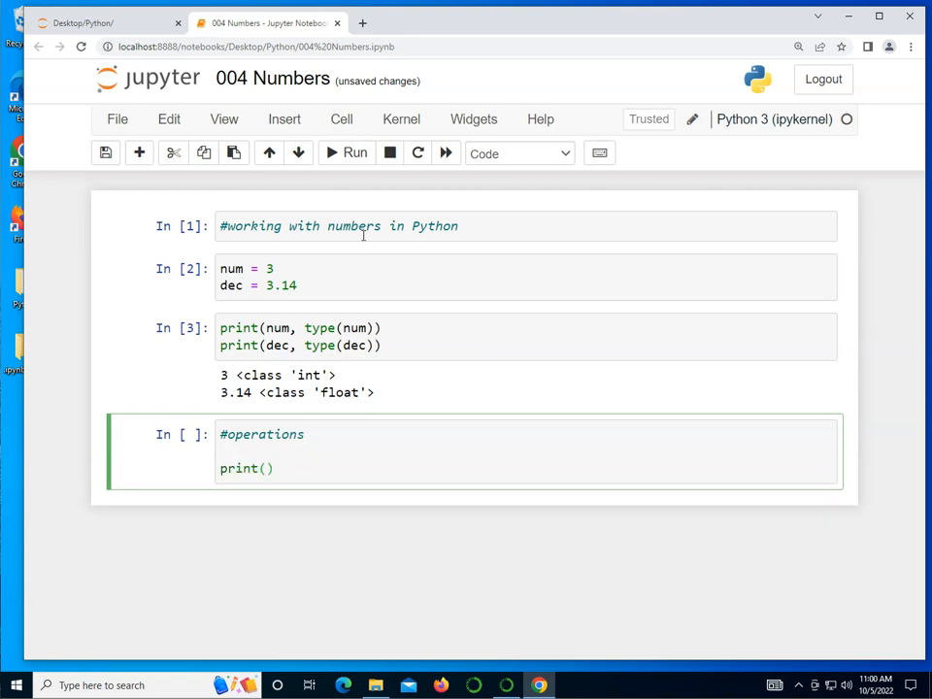
pyautogui.write('3+2')
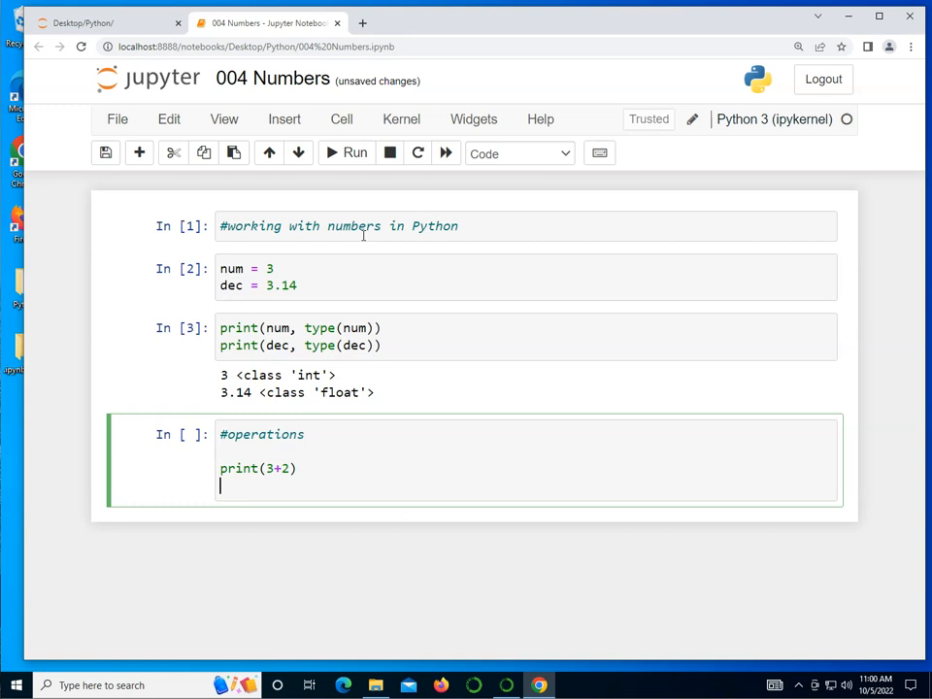
pyautogui.write('print(3-)')
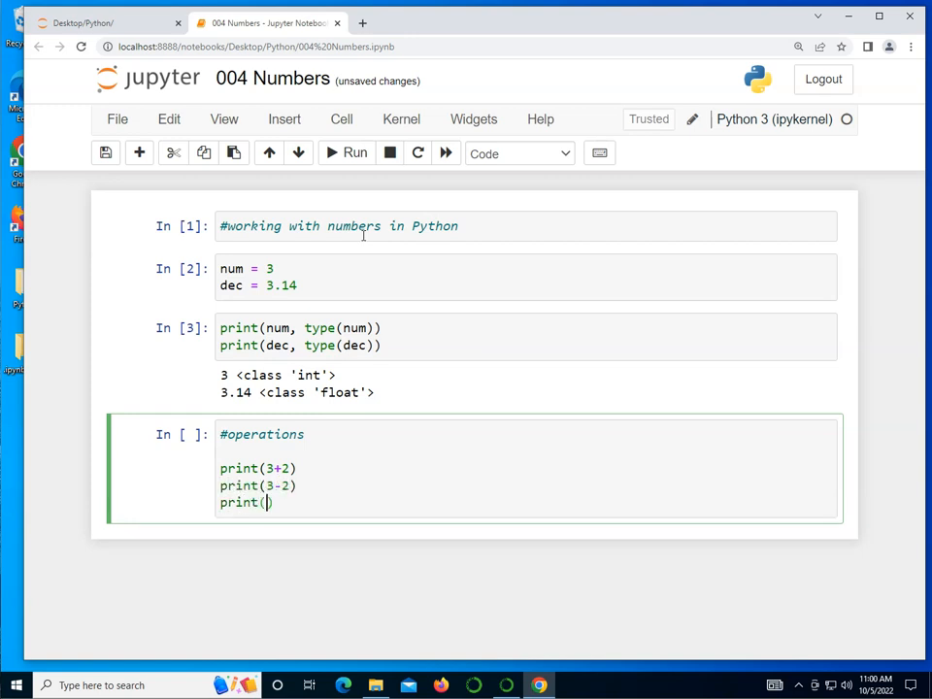
pyautogui.write('3')
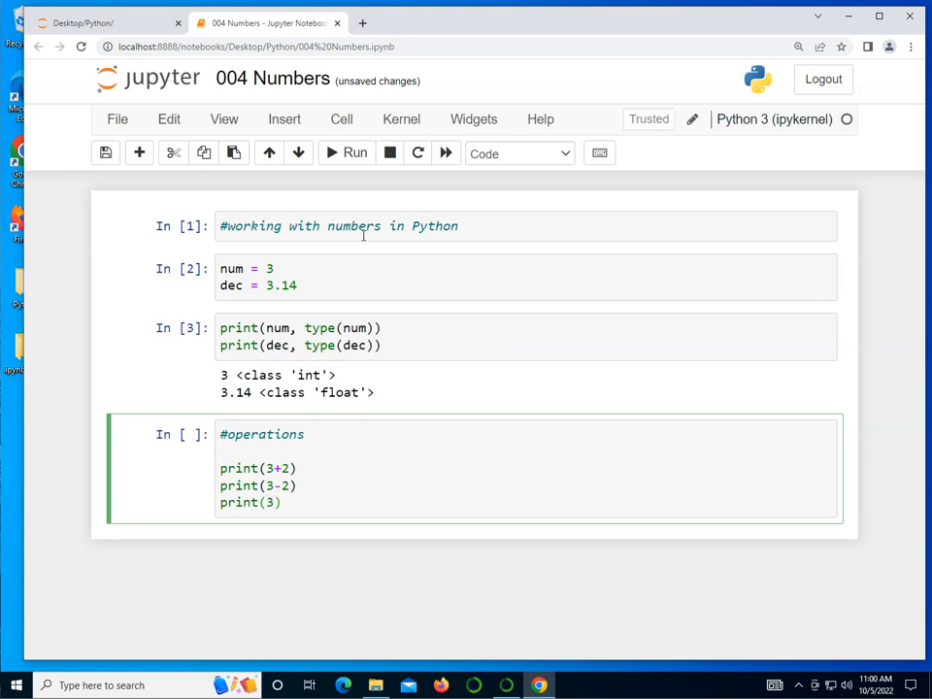
pyautogui.write('print(3*2)')
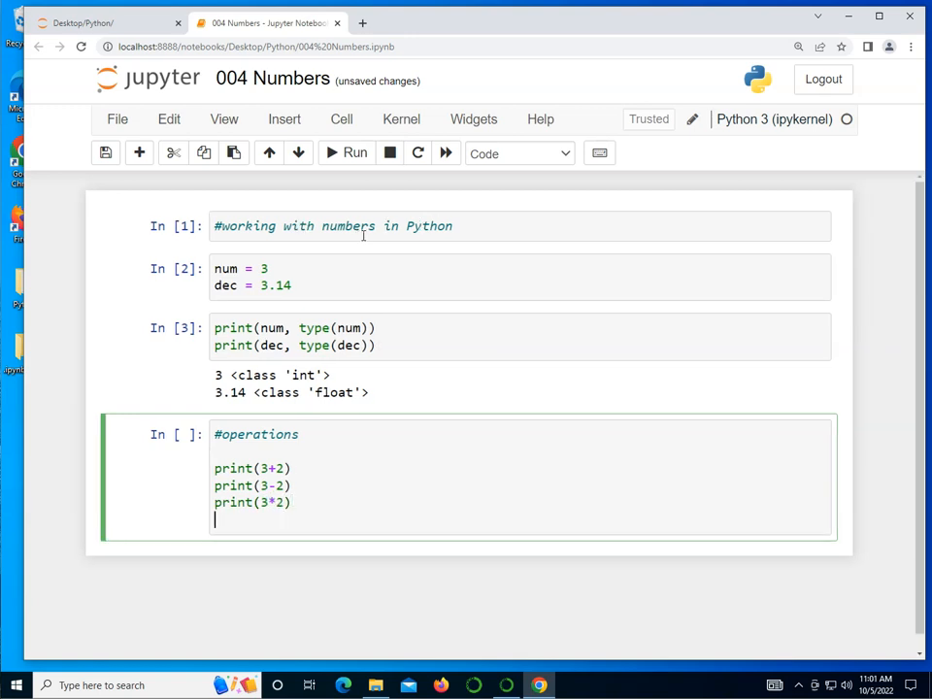
pyautogui.write('prio')
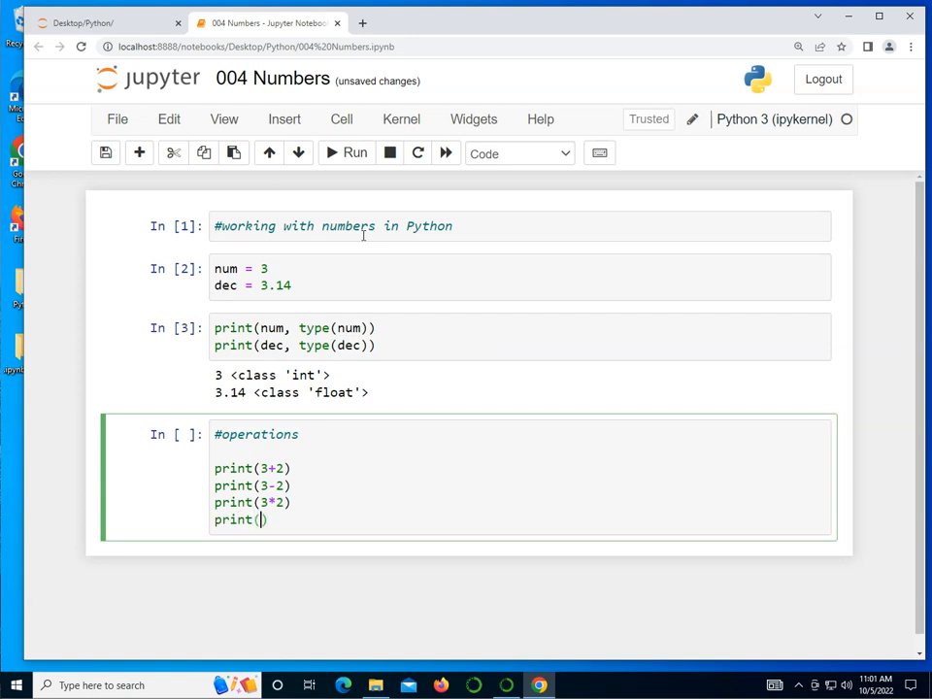
pyautogui.write('3/2')
pyautogui.write('print(3//2')
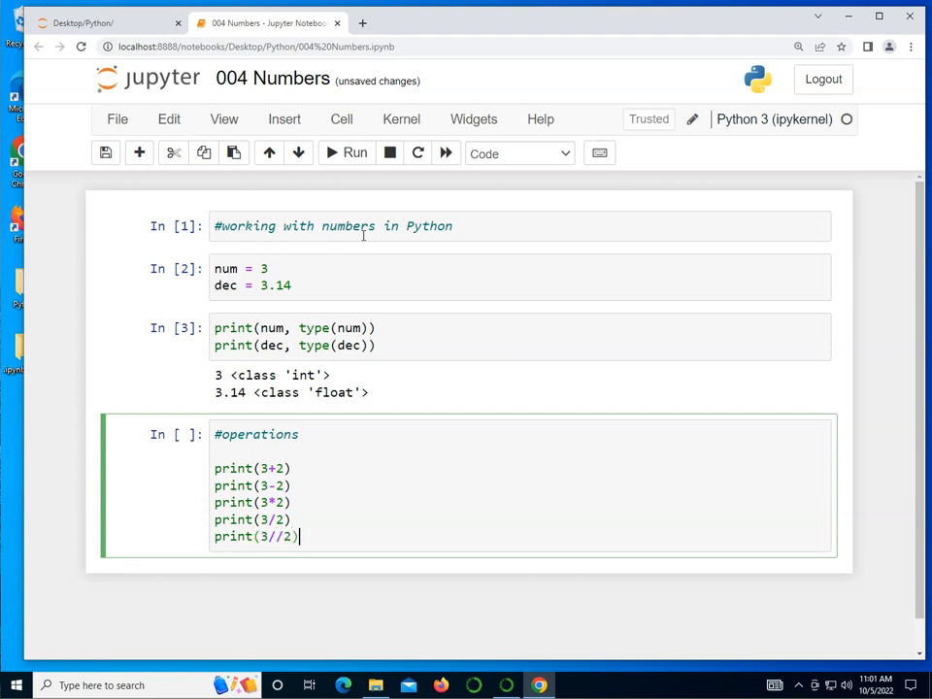
# Add floor division commented 'drops the decimal', plus print(3%2) and print(3**2).
pyautogui.write('#floor operation')
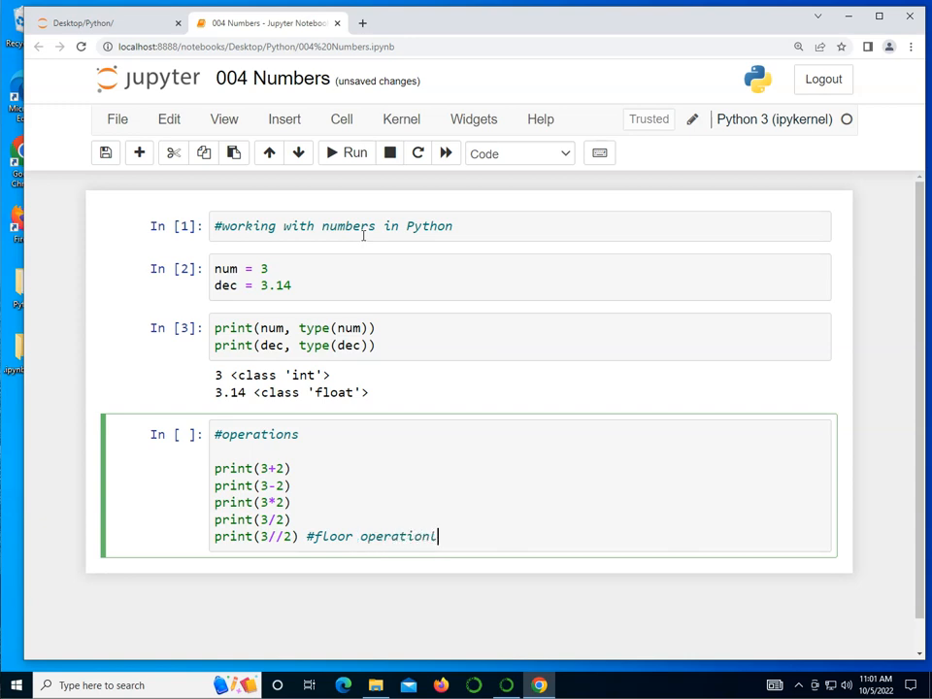
pyautogui.write('; drops')
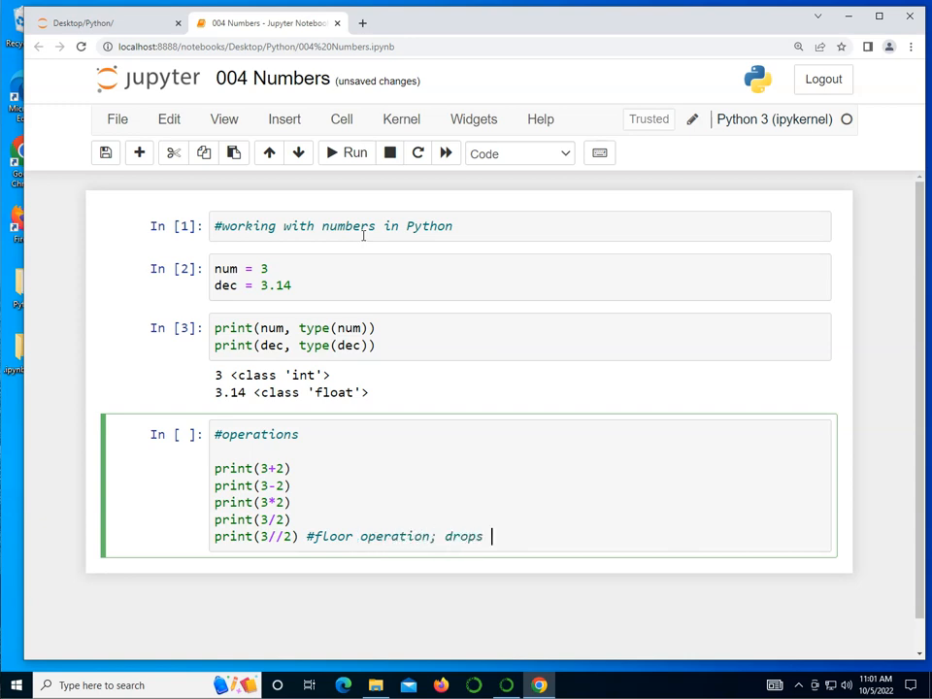
pyautogui.write('the decimal')
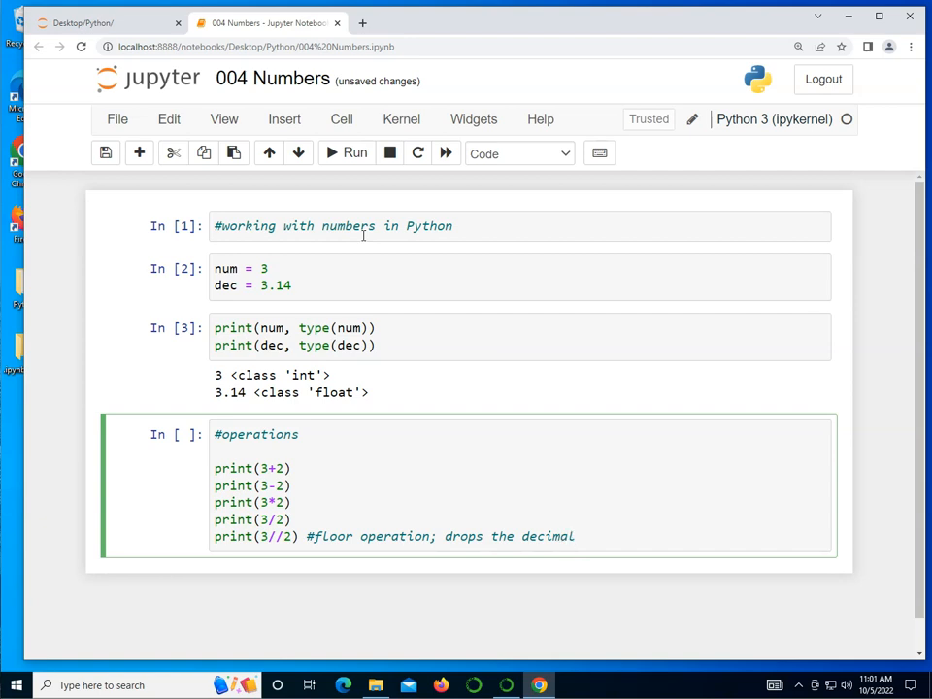
pyautogui.write('prit()')
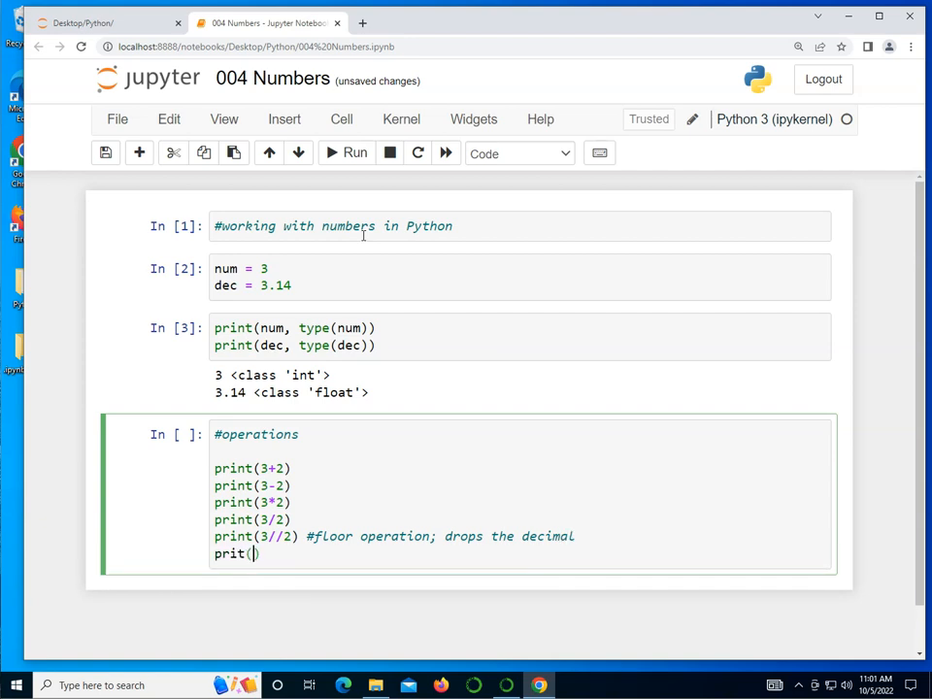
pyautogui.write('n')
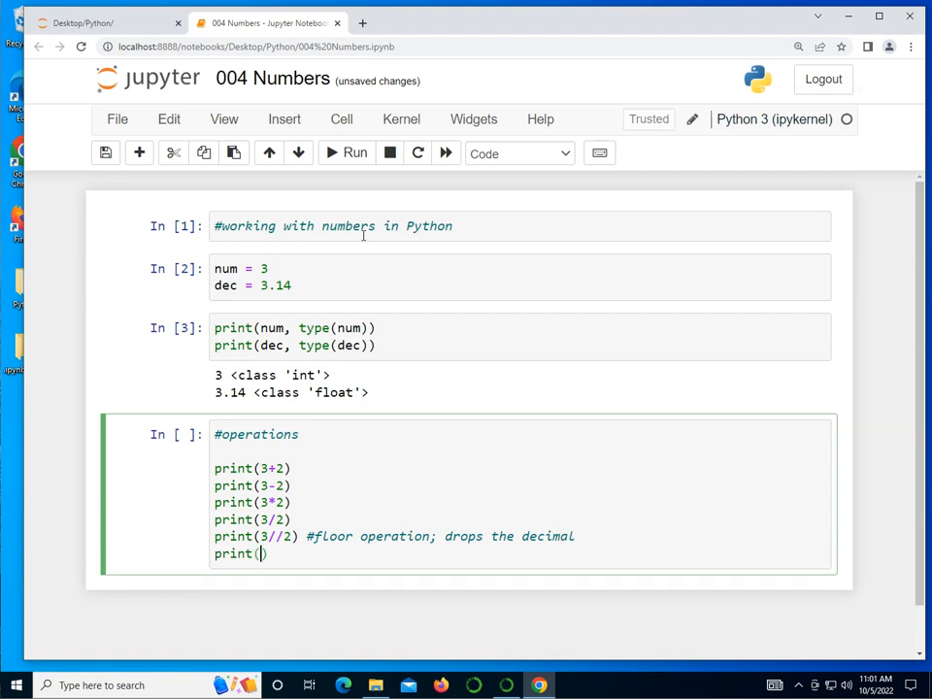
pyautogui.write('3%2')
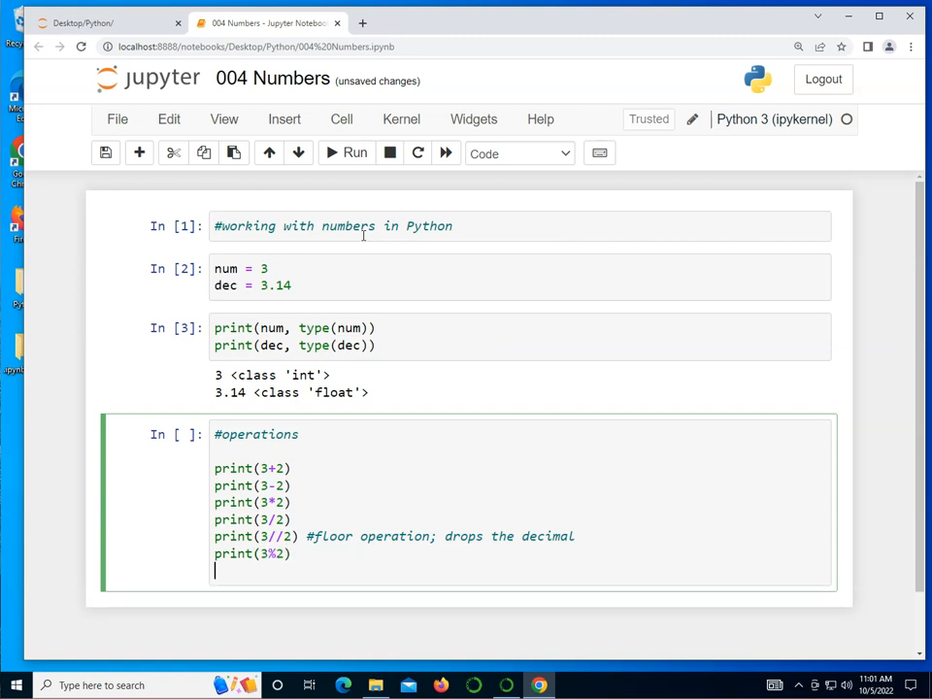
pyautogui.write('print(')
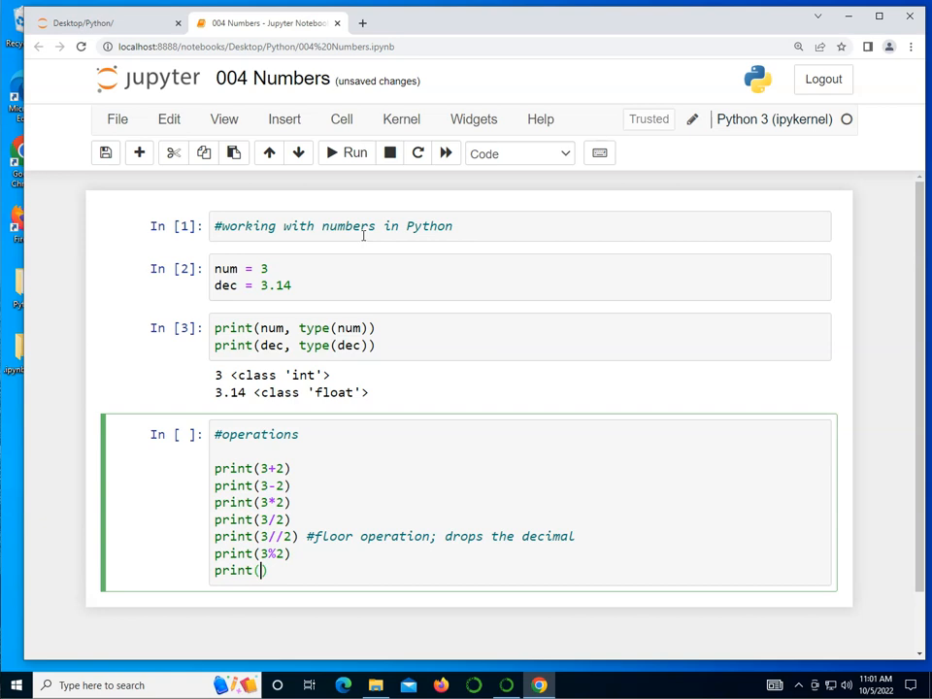
pyautogui.write('3**')
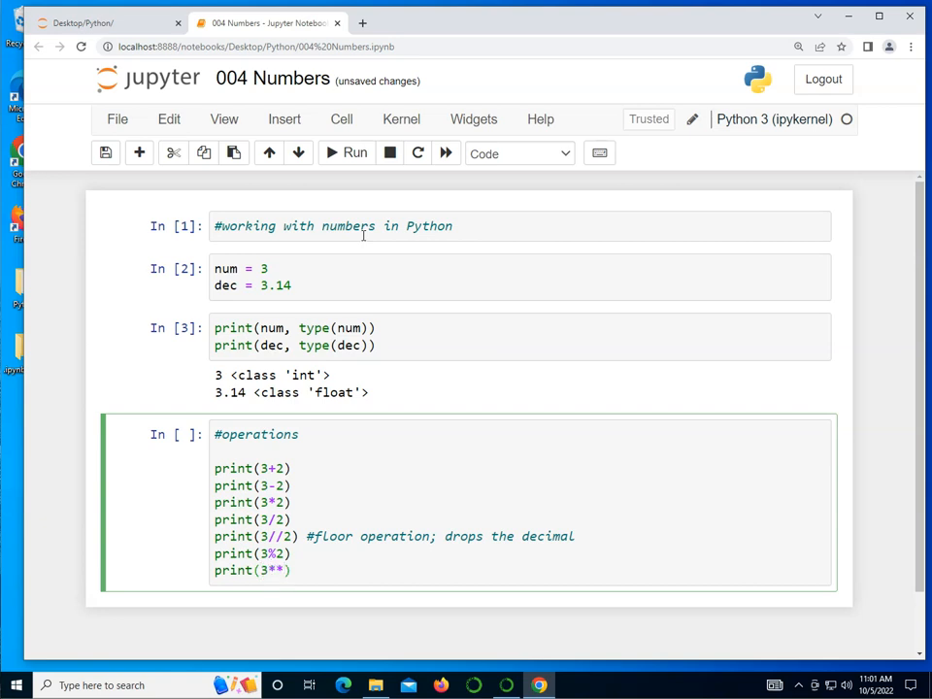
pyautogui.write('2')
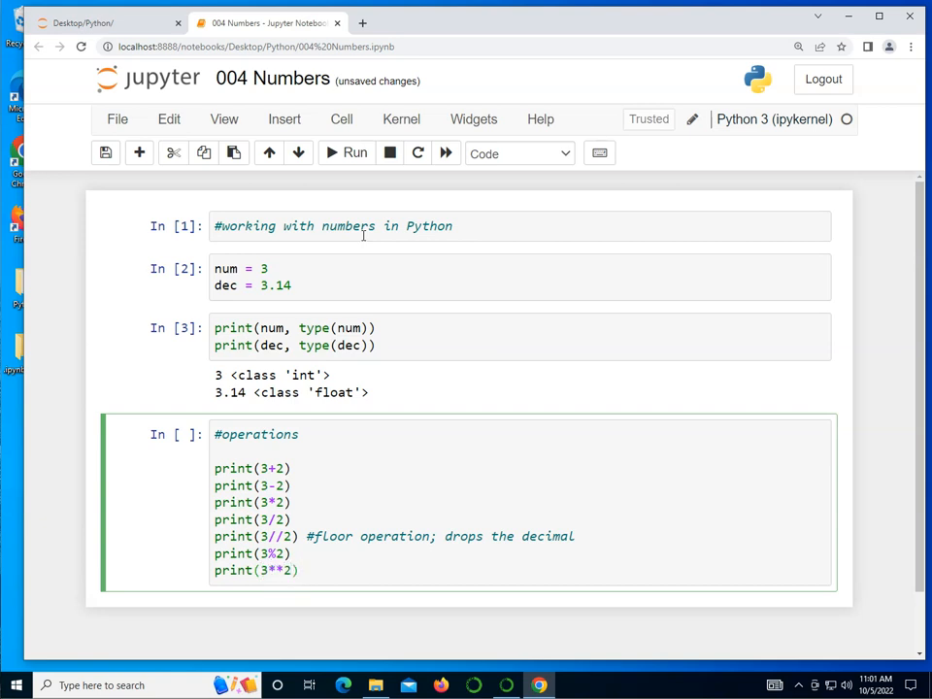
# Run the operations cell, outputting 5, 1, 6, 1.5, 1, 1 and 9.
pyautogui.click(356, 153)
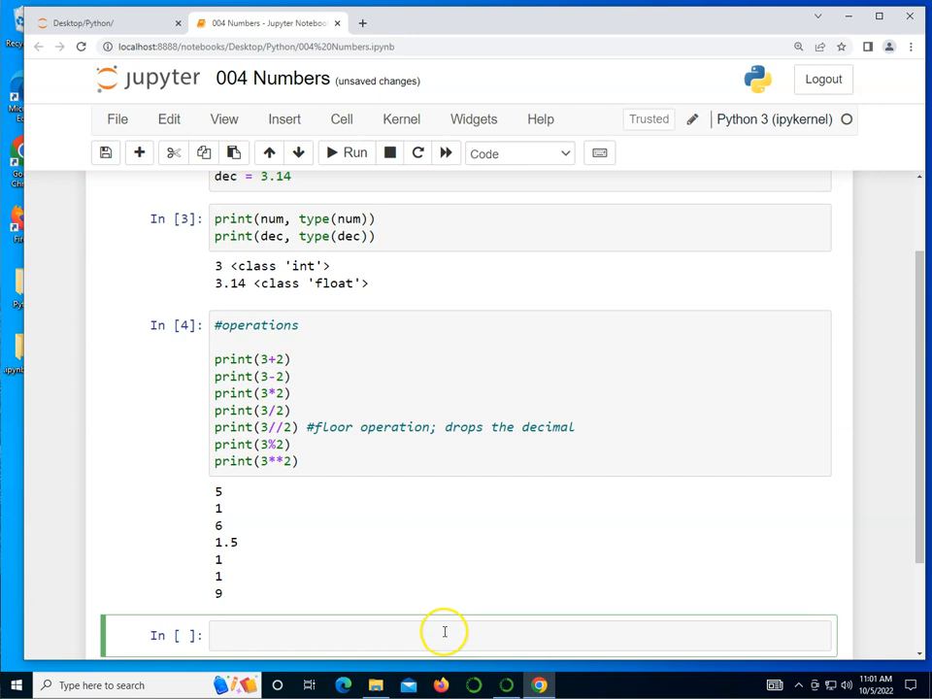
# Comment '#use ()' for order of operations and print 3*2+4*7, giving 34.
pyautogui.write('#')
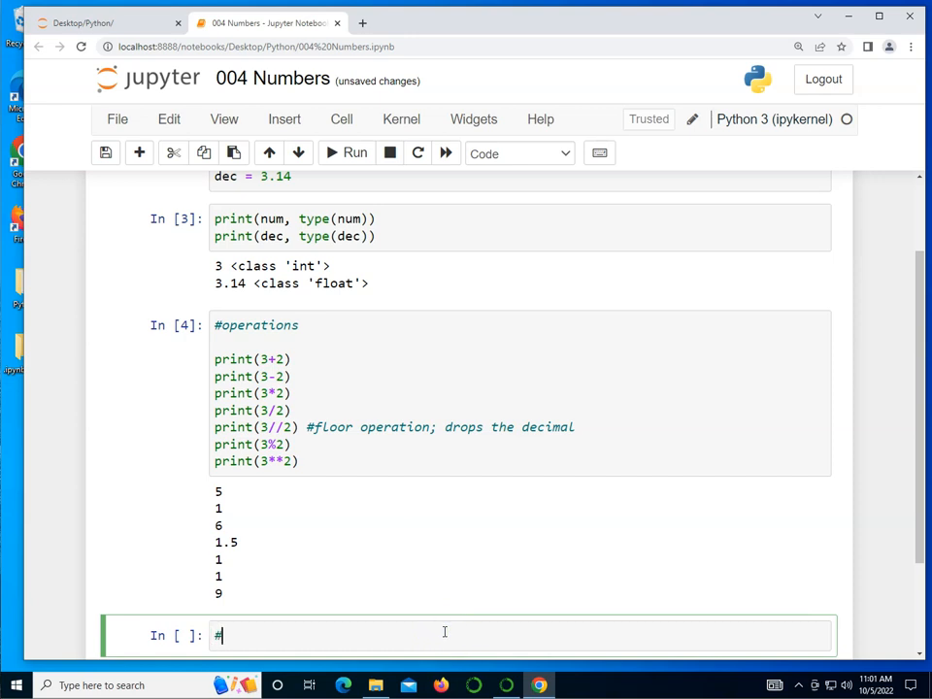
pyautogui.write('use () to control the order of operations')
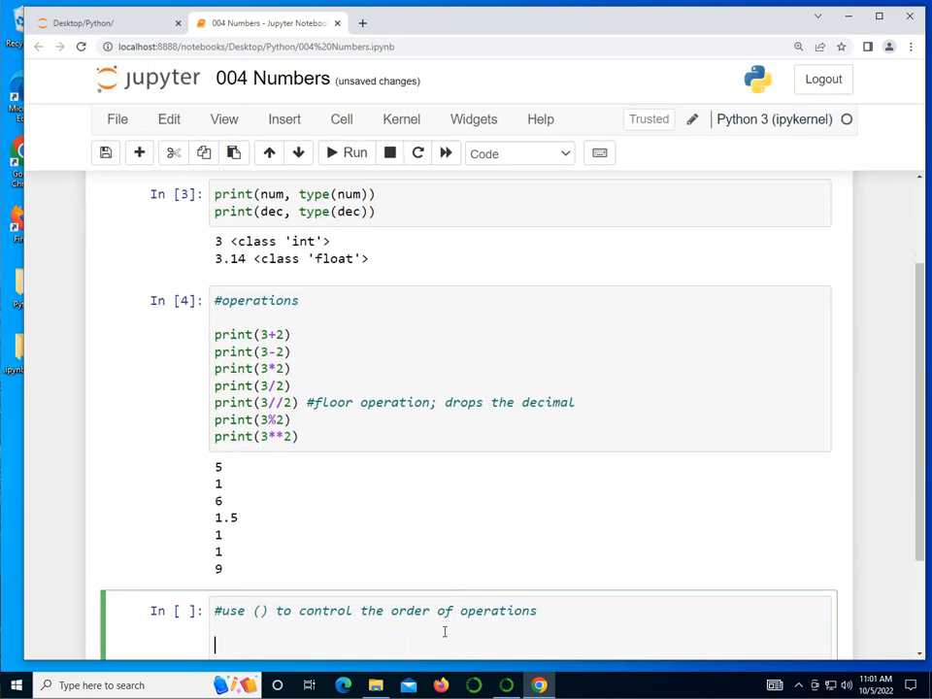
pyautogui.scroll(-3)
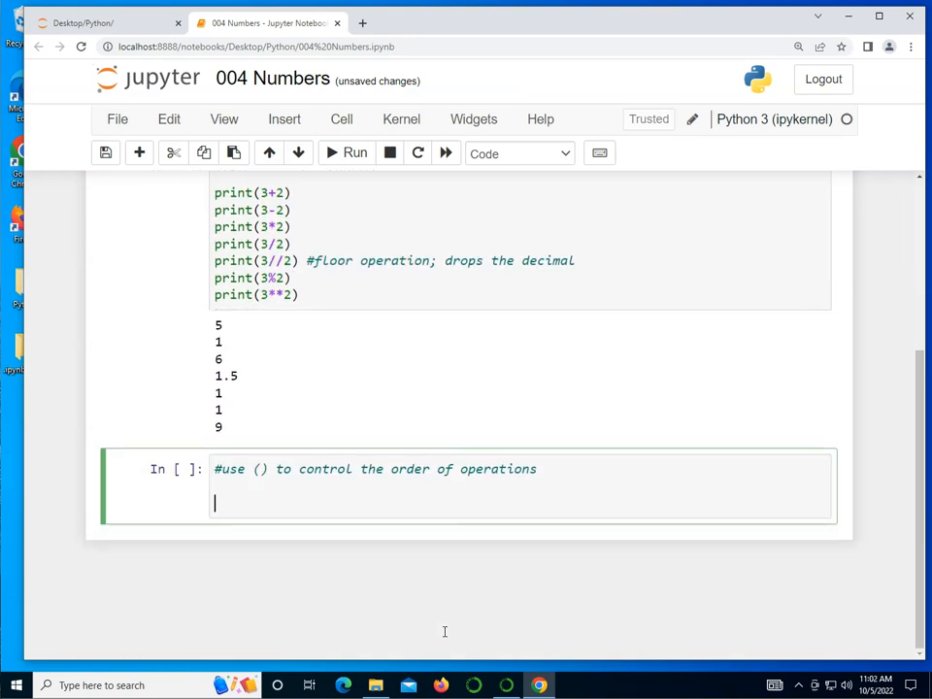
pyautogui.write('print(3)')
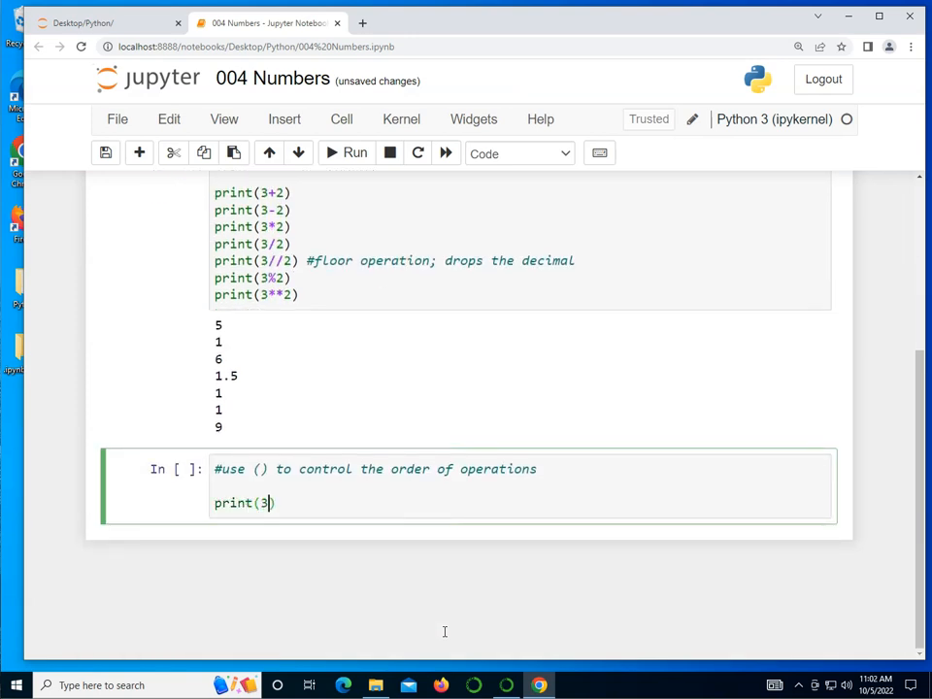
pyautogui.write('*2+')
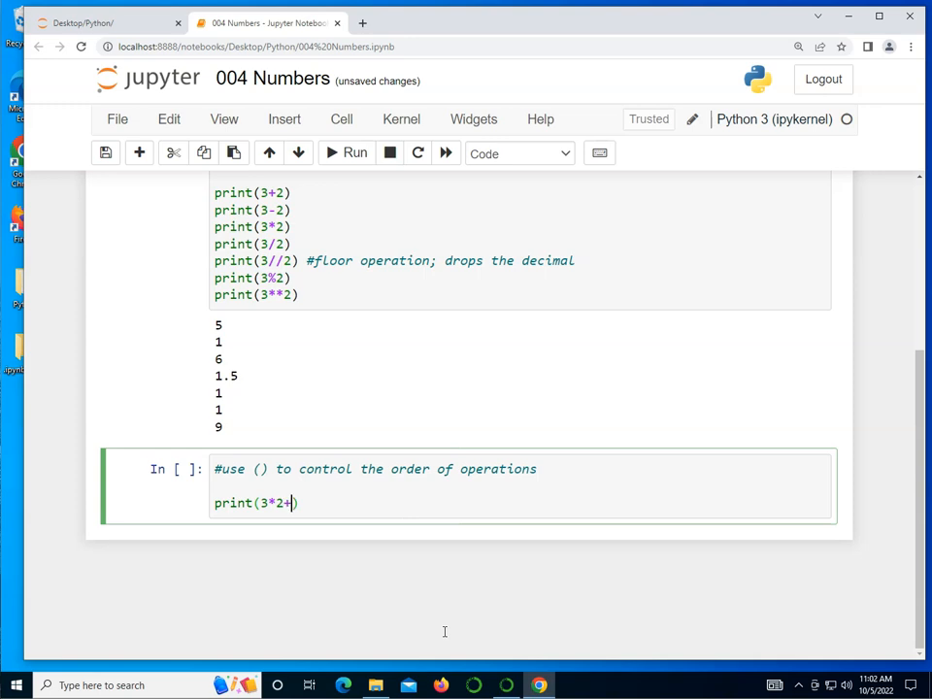
pyautogui.write('+4*7')
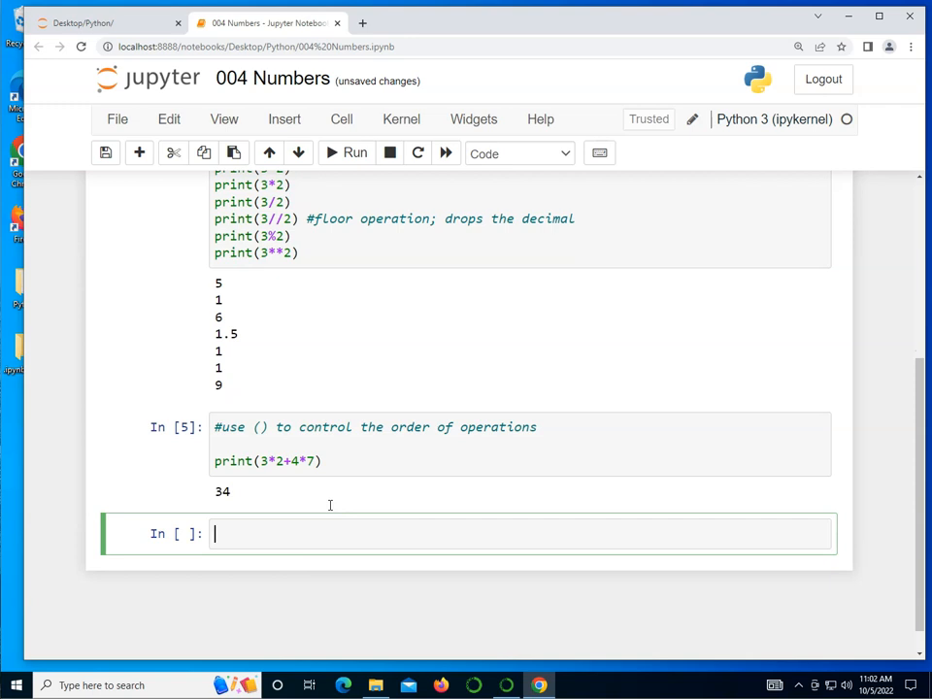
# Print the parenthesised 3*(2+4)*7, giving 126.
pyautogui.write('print()')
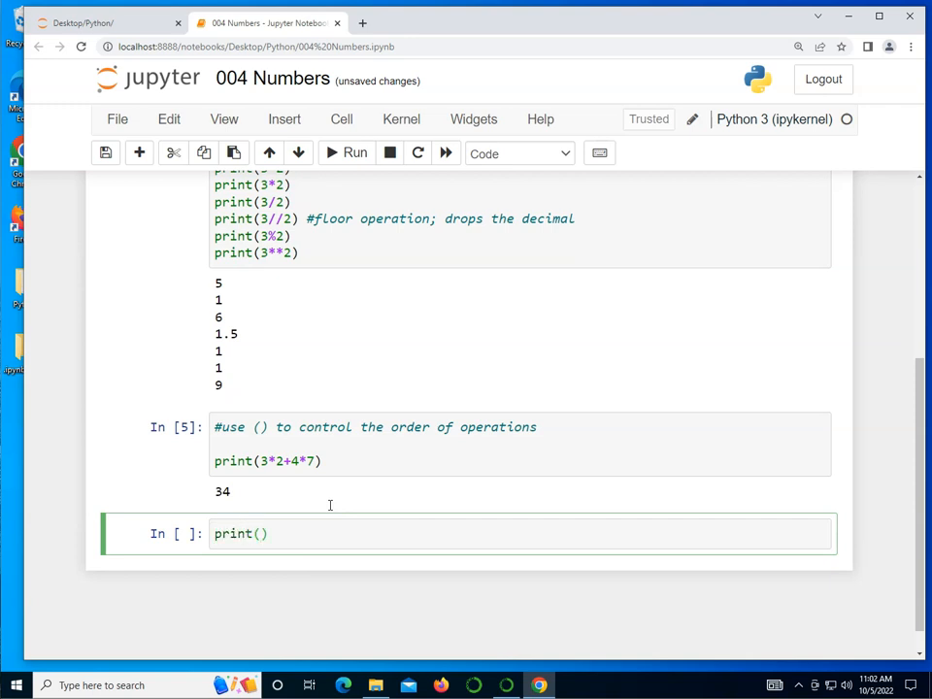
pyautogui.write('3*(2')
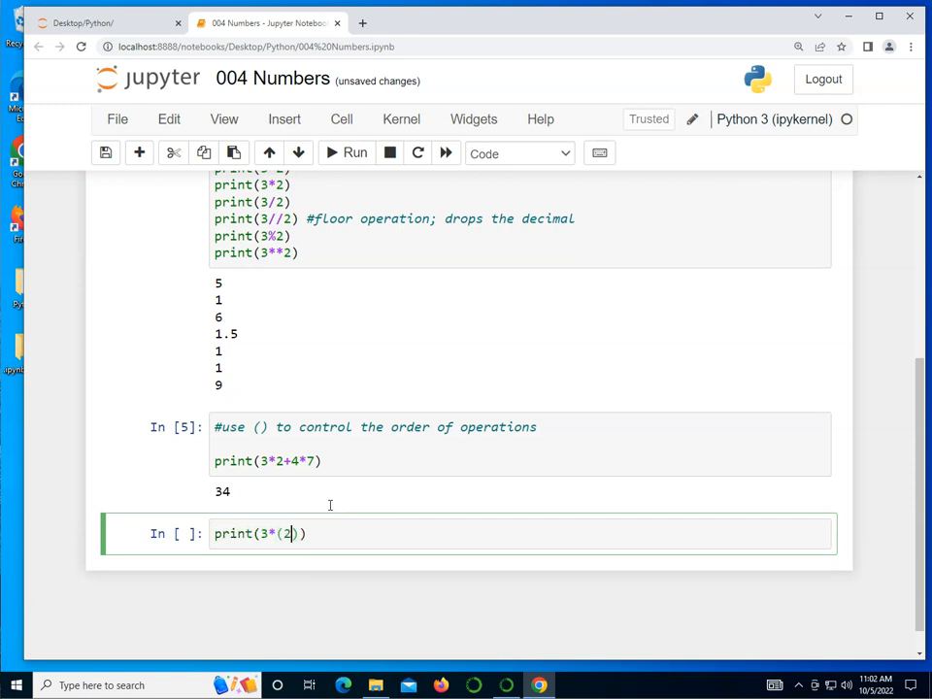
pyautogui.write('+4')
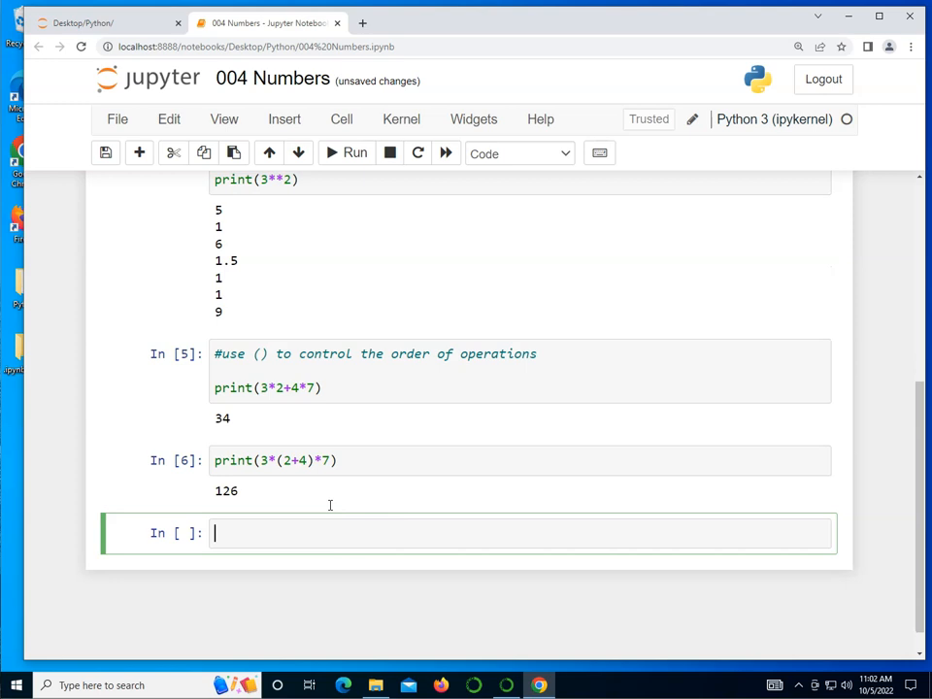
# Add a #variable incrementing comment, set num = 1 and apply num += 2.
pyautogui.write('#variable')
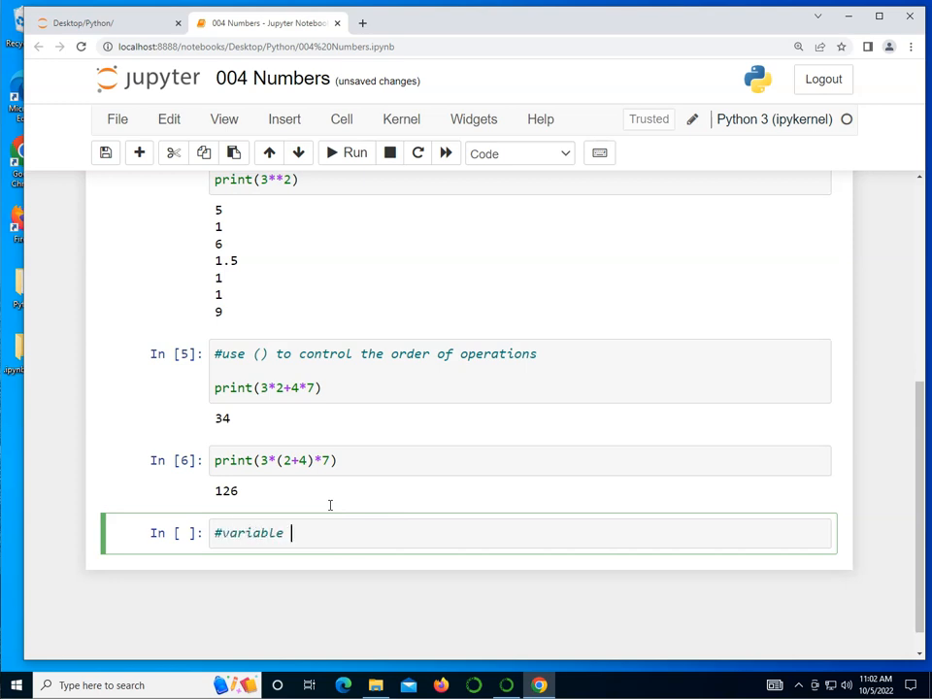
pyautogui.write('incrementing')
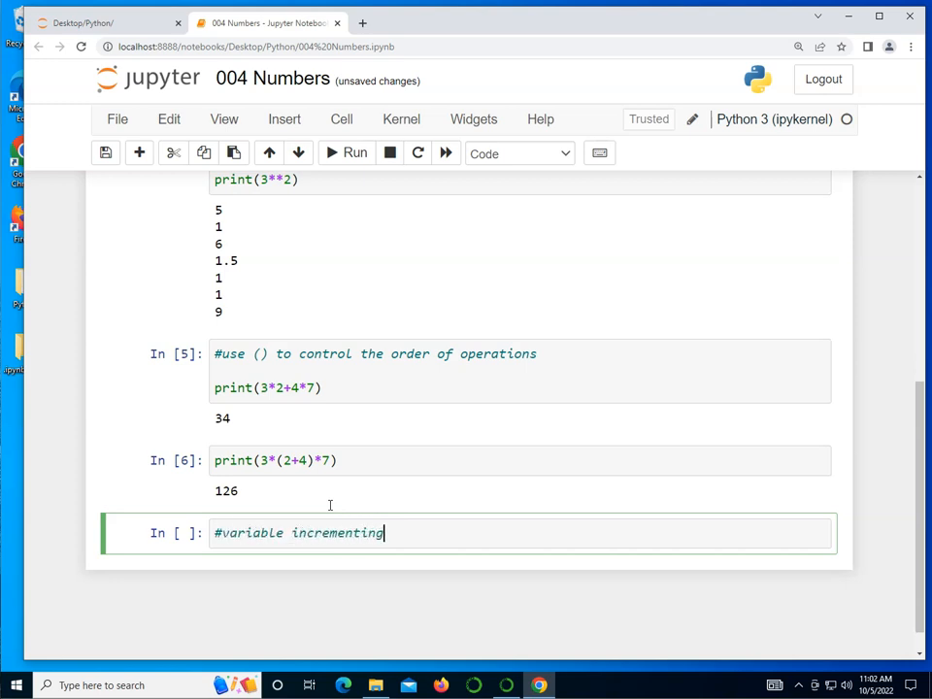
pyautogui.press('enter')
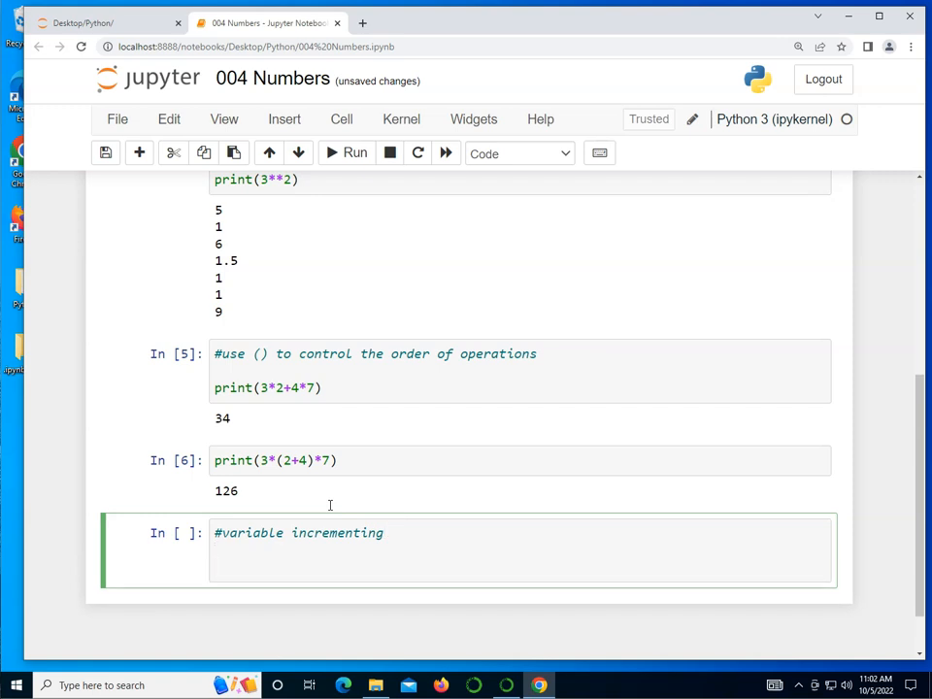
pyautogui.write('num')
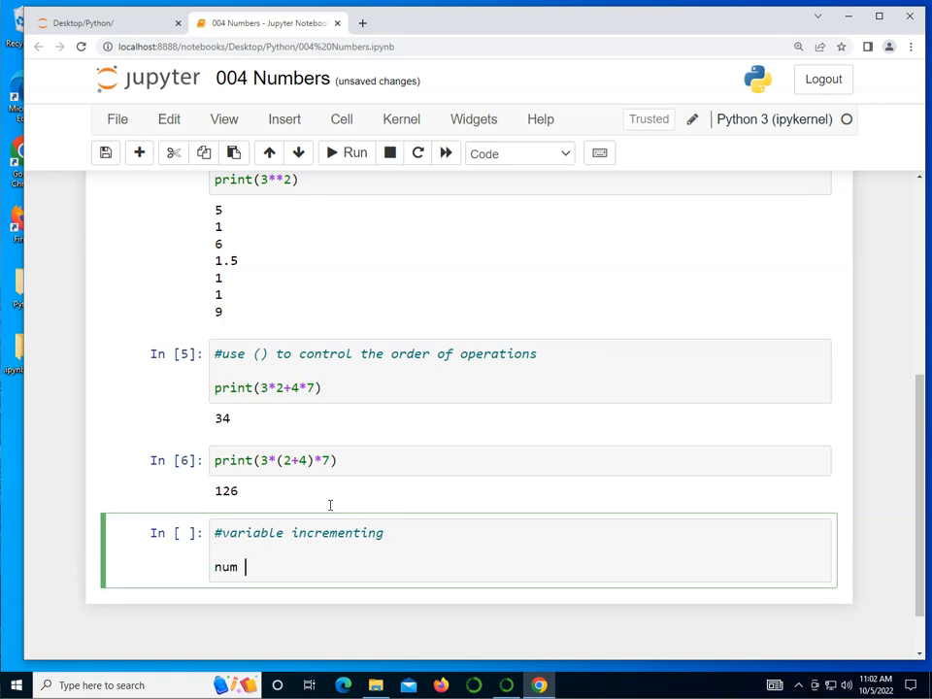
pyautogui.write('= 1')
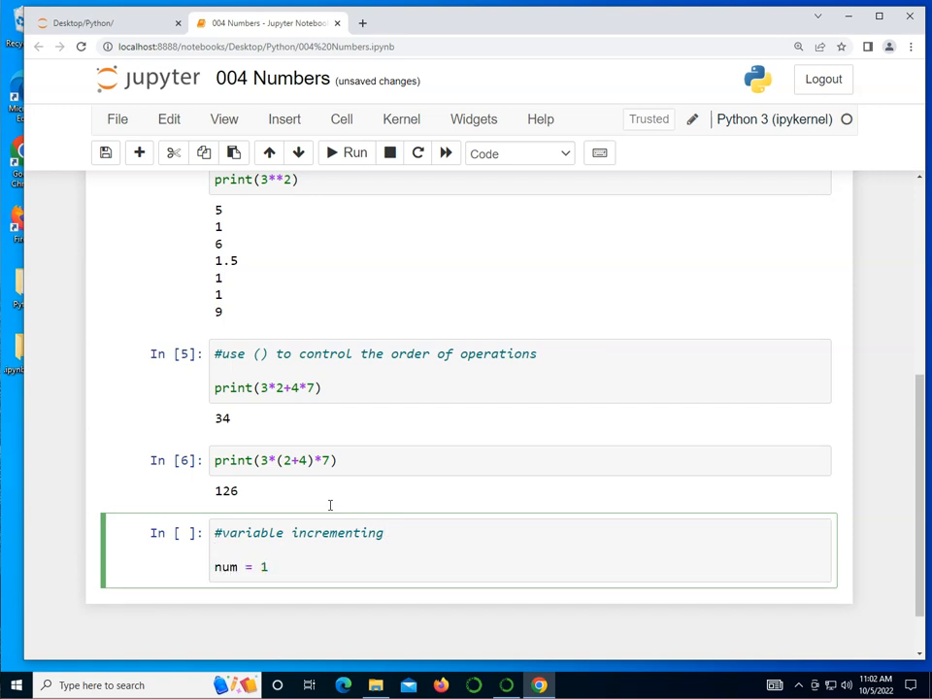
pyautogui.write('num')
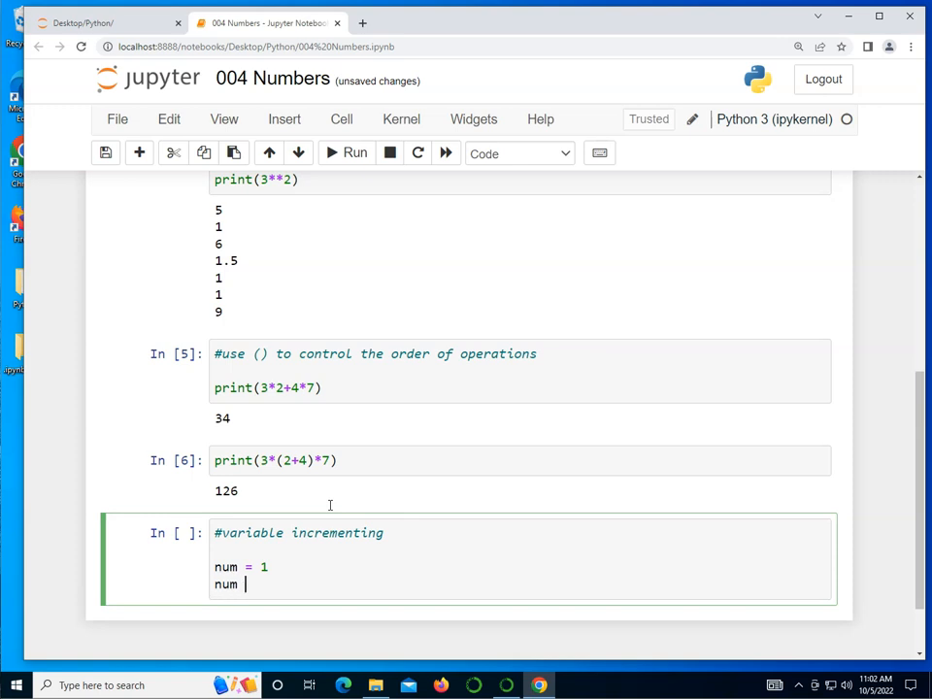
pyautogui.write('+= 2')
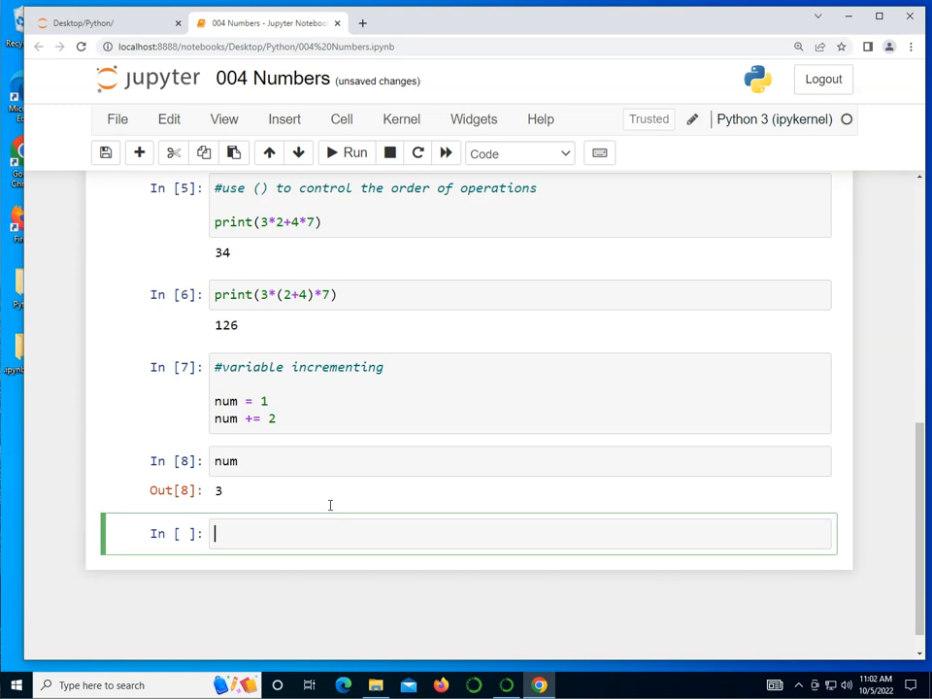
# Apply num *= 4 then num /= 6 and display num, giving 2.0.
pyautogui.write('num *')
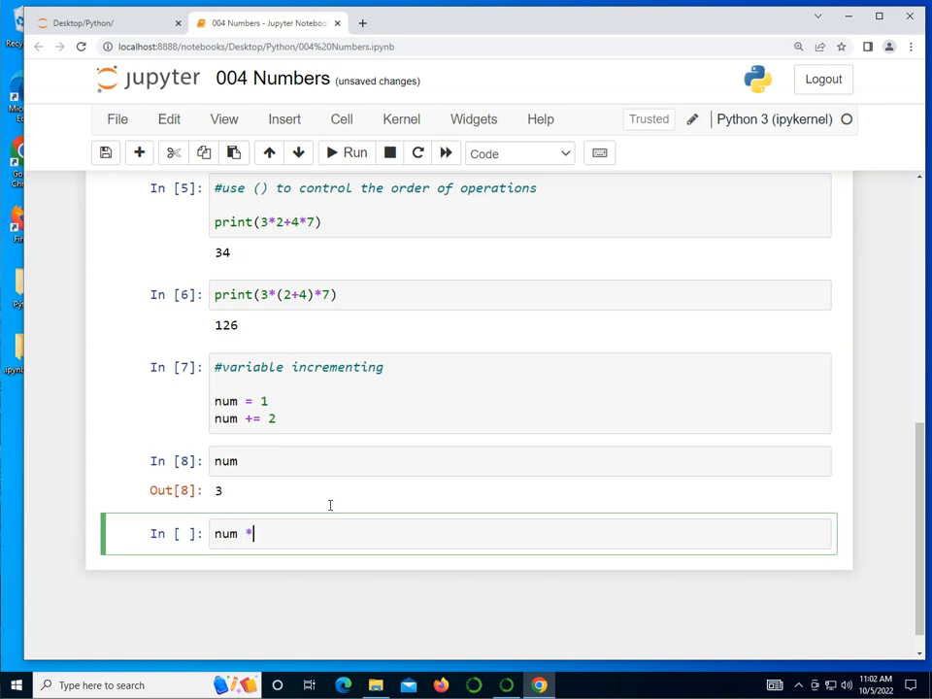
pyautogui.write('= 4')
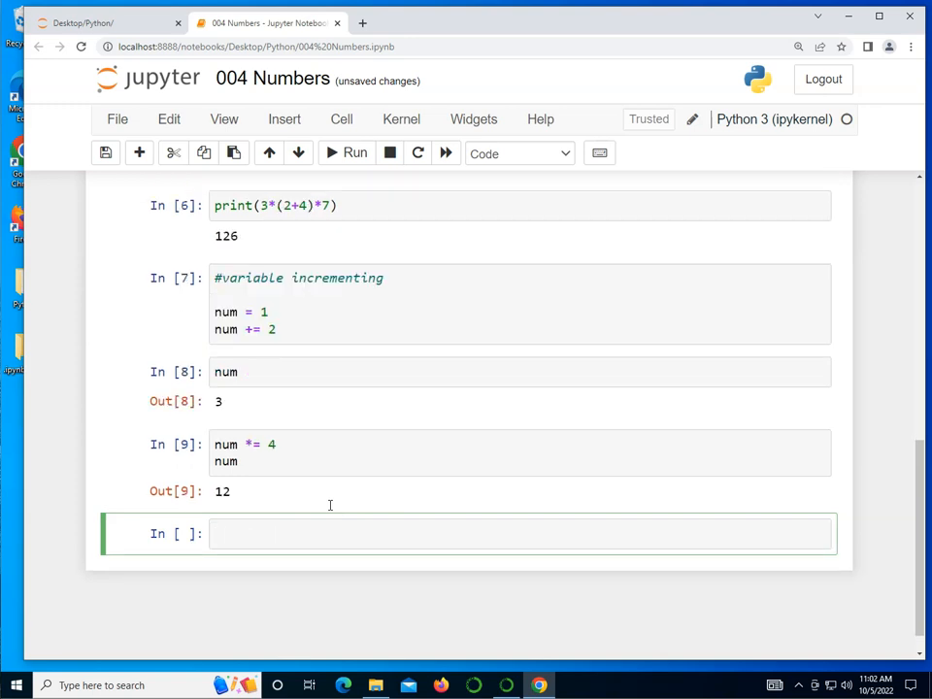
pyautogui.write('nu')
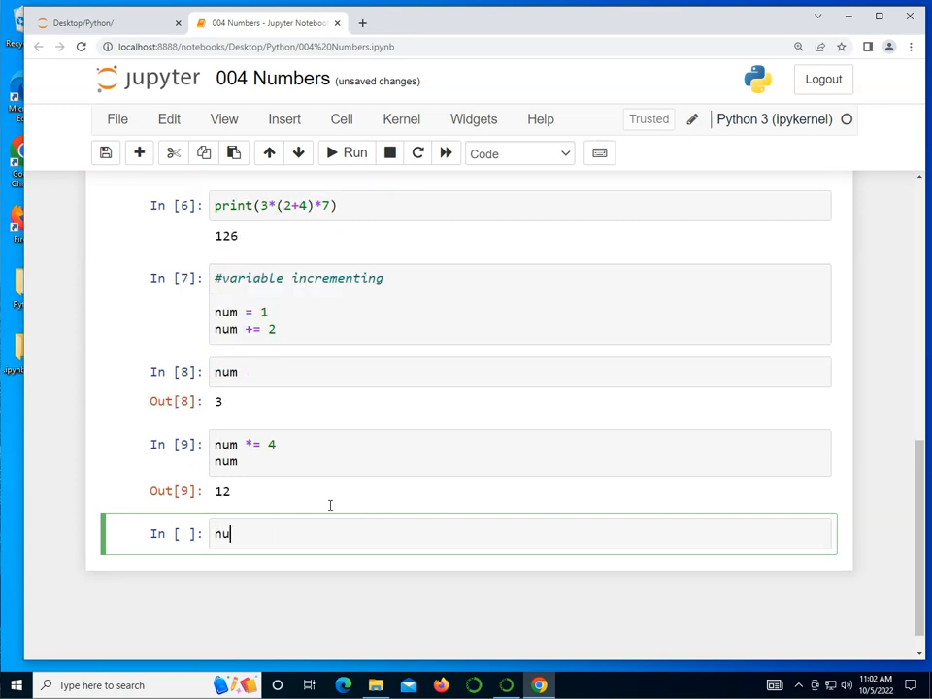
pyautogui.write('m /=')
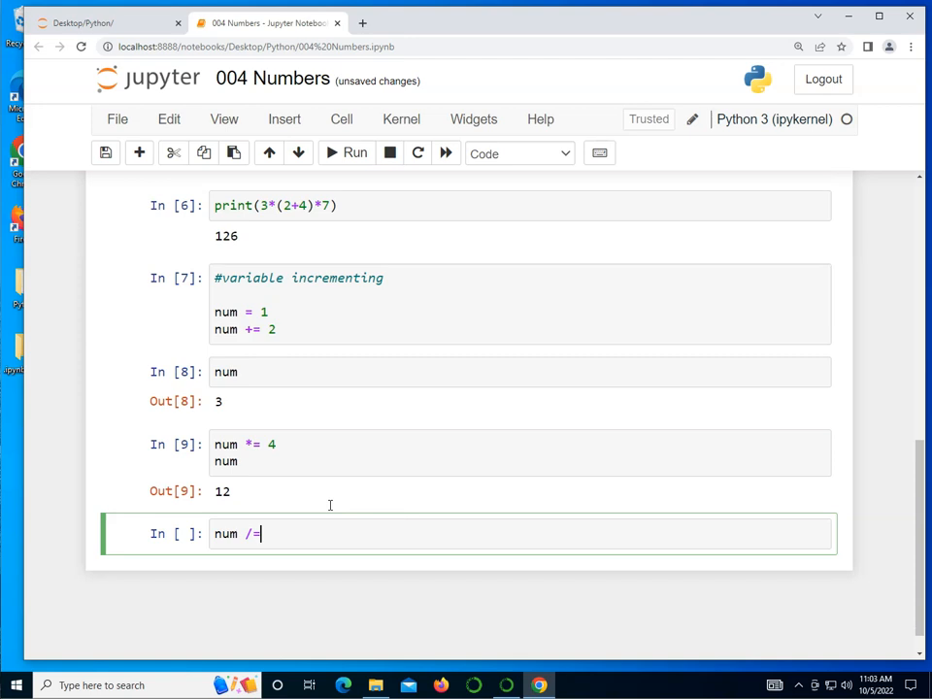
pyautogui.write('6')
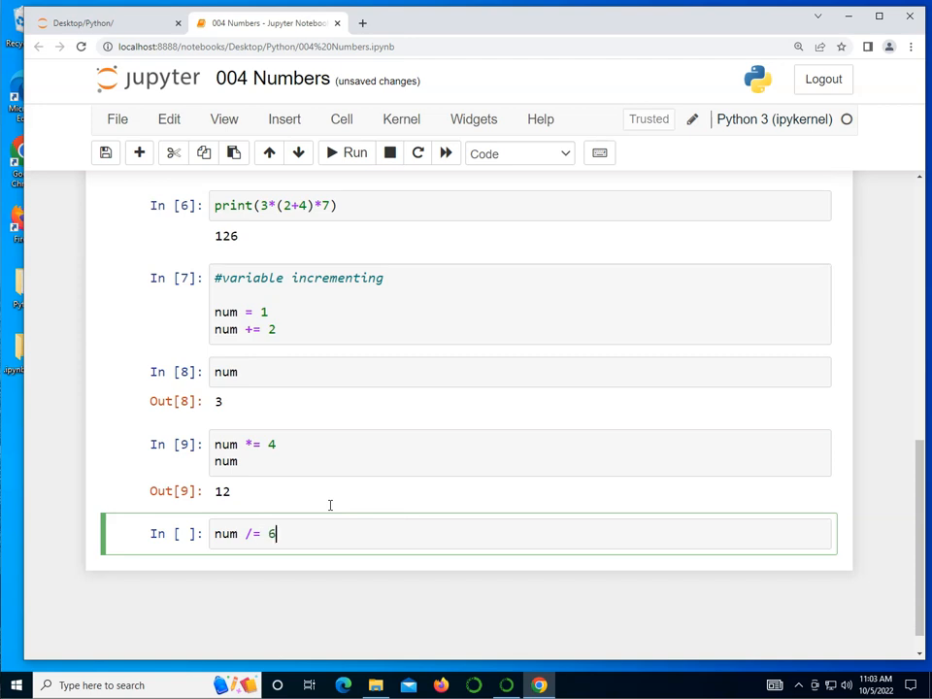
pyautogui.write('num')
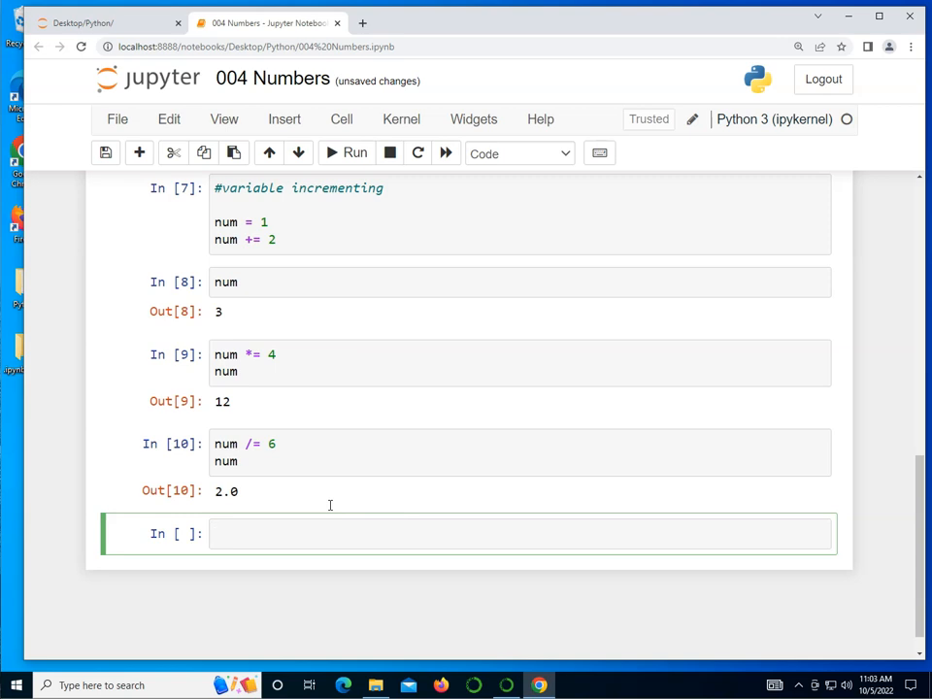
pyautogui.write('print()')
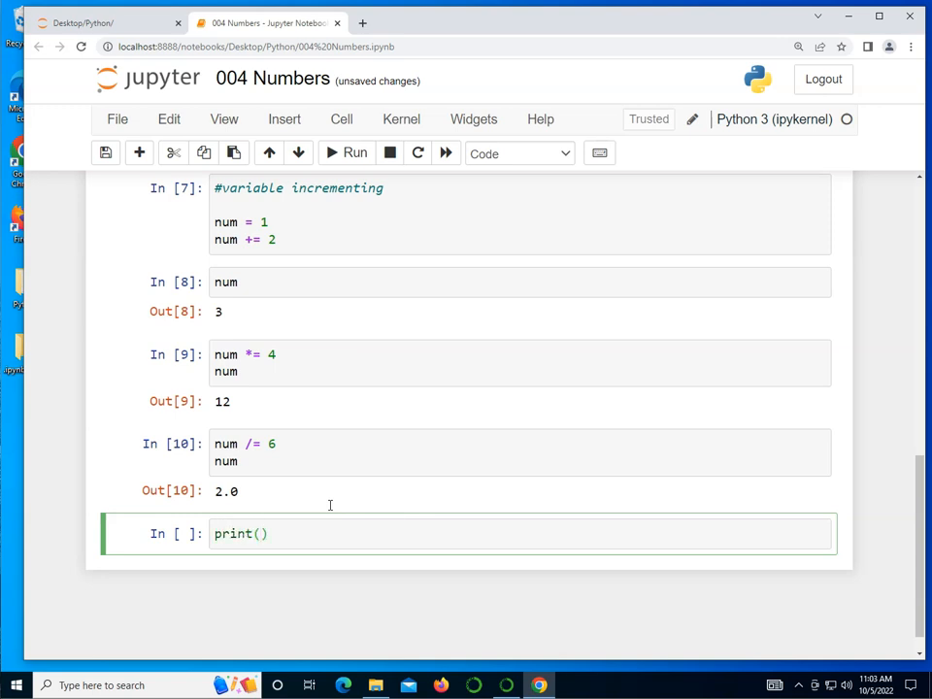
# Print abs(-3) giving 3 and round(3.78) giving 4.
pyautogui.write('abs(')
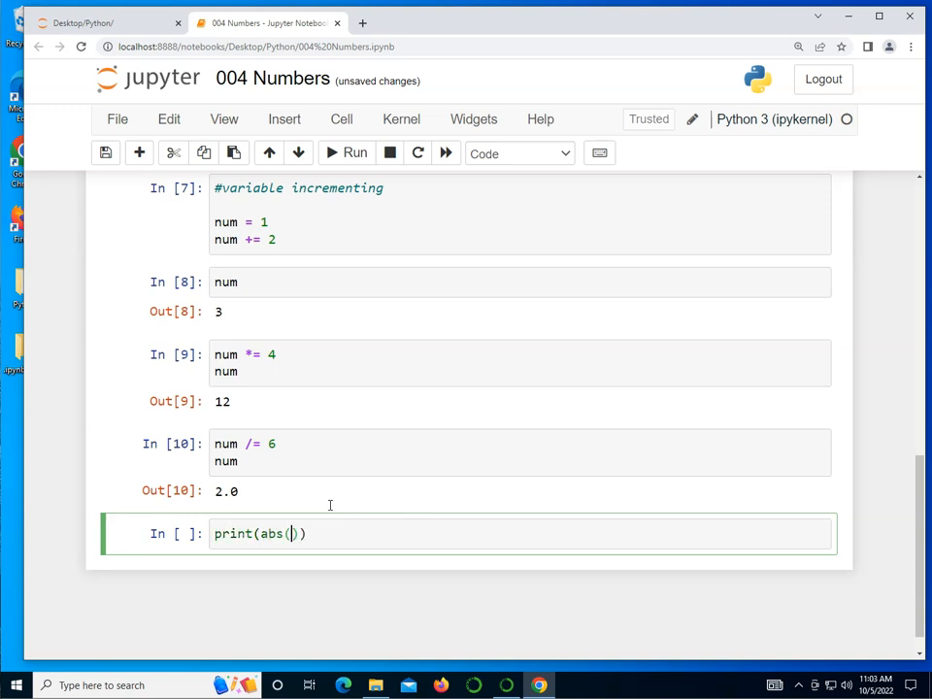
pyautogui.write('-3')
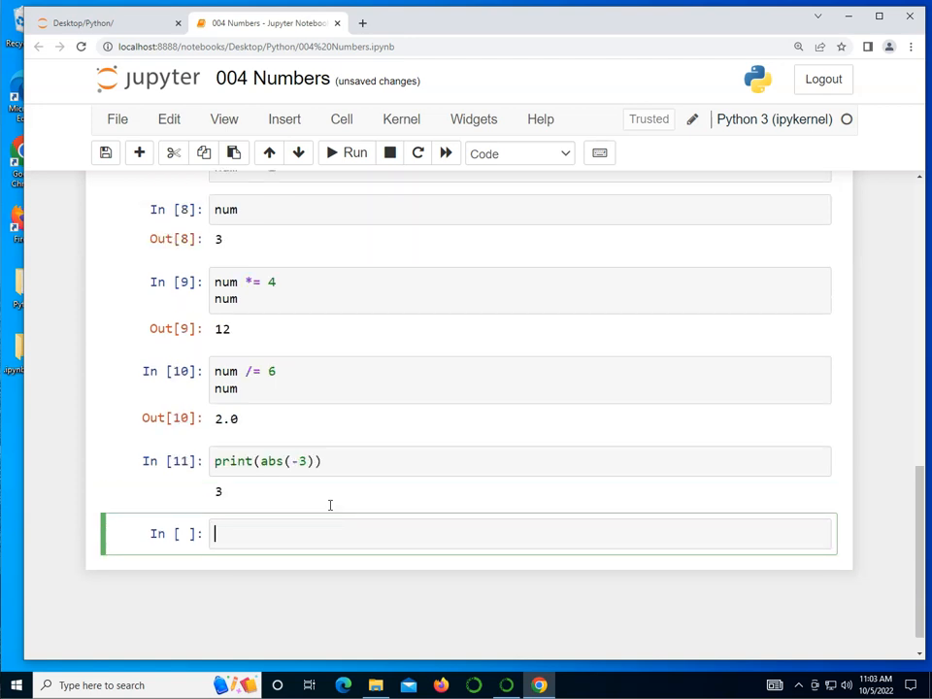
pyautogui.write('print(round)')
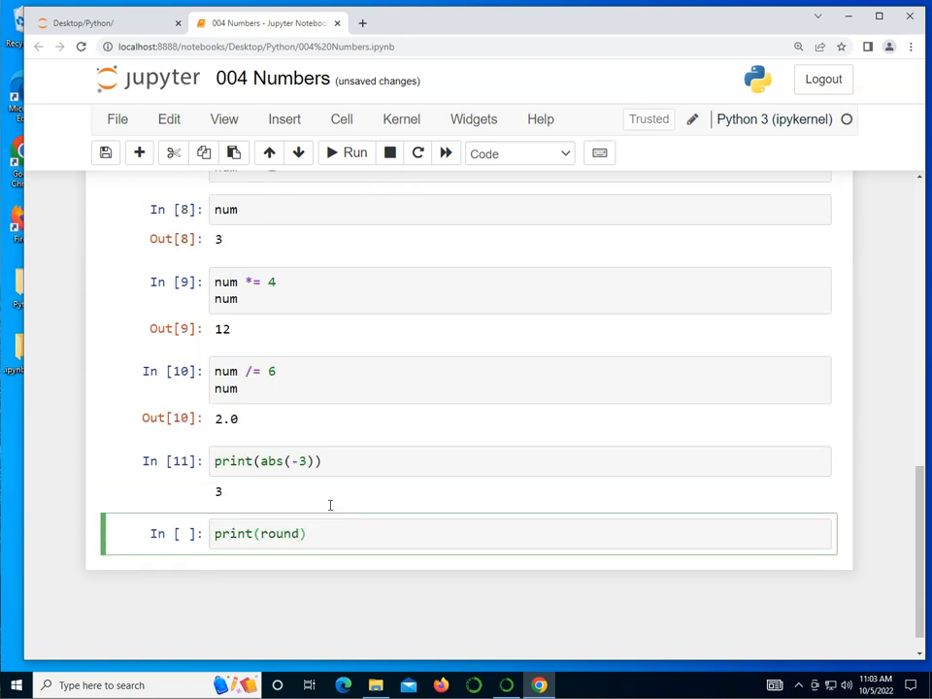
pyautogui.write('3.78')
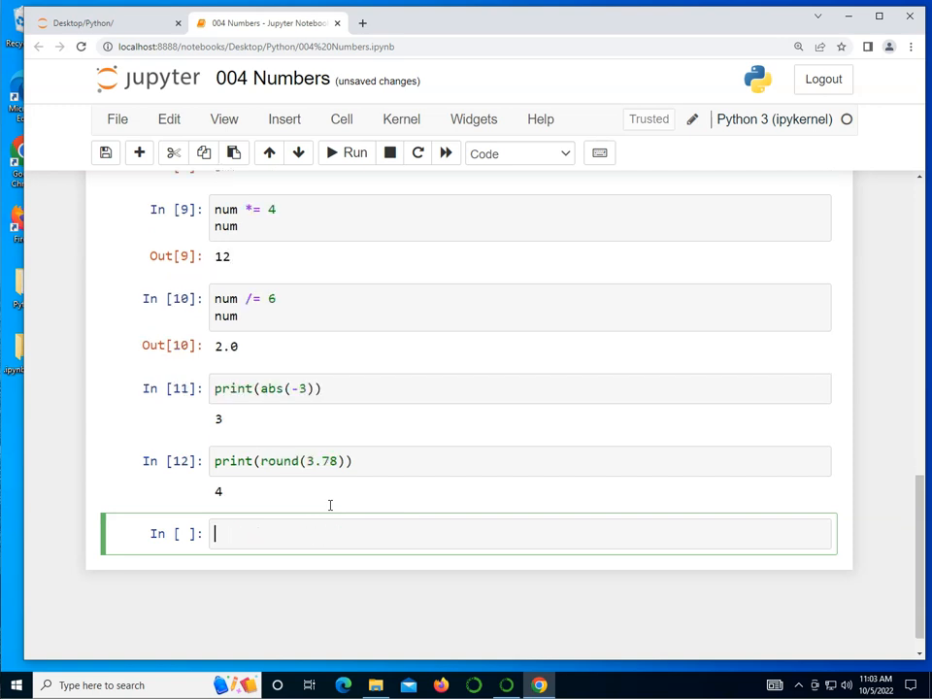
# Print round(3.78928282, 2) giving 3.79, and start a #comparisons comment.
pyautogui.write('print()')
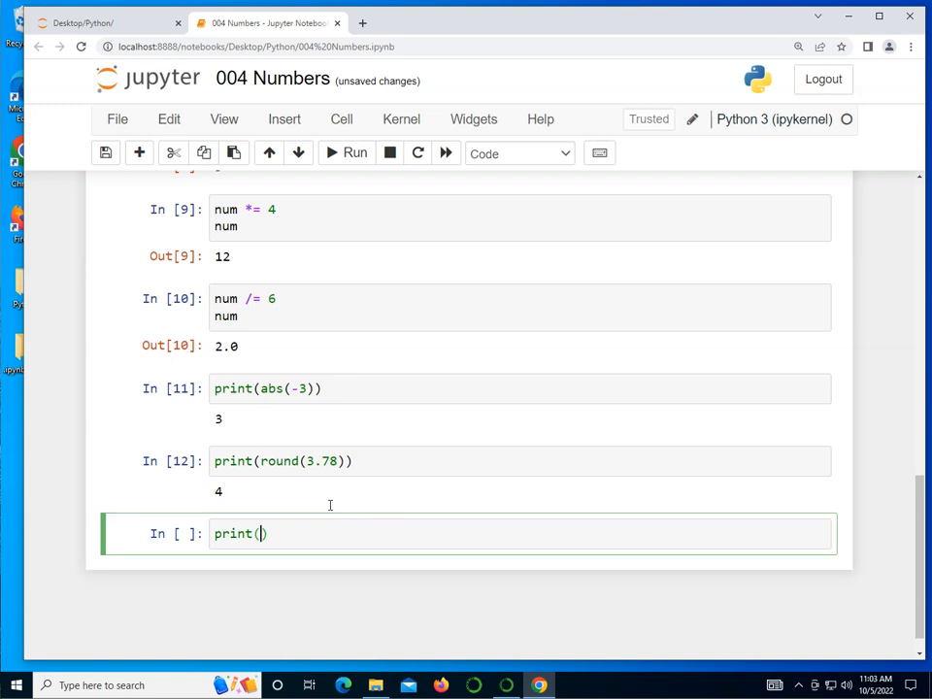
pyautogui.write('round()')
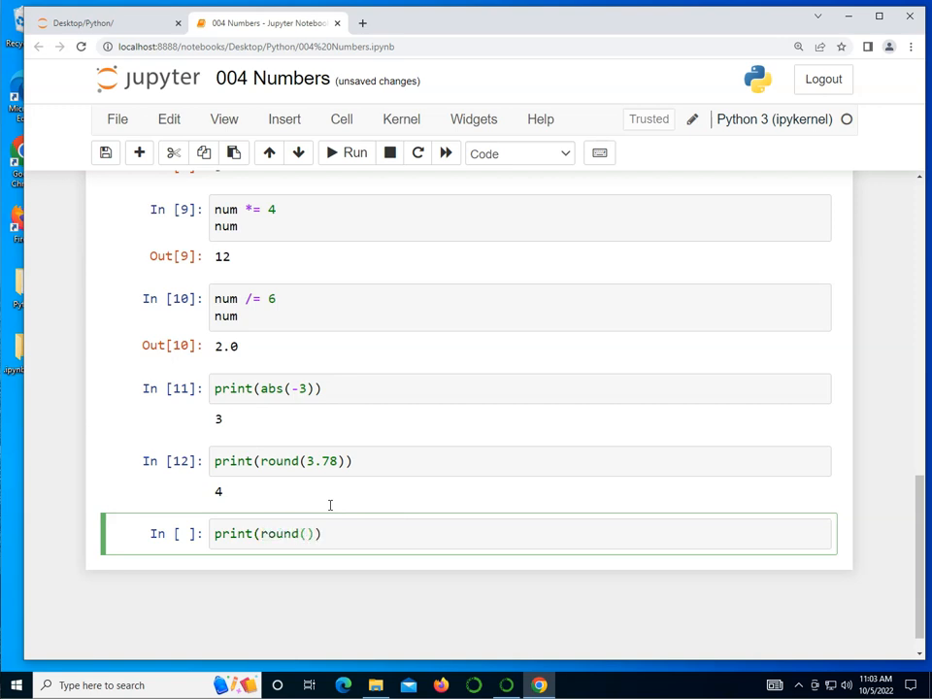
pyautogui.write('3.78928282, 2')
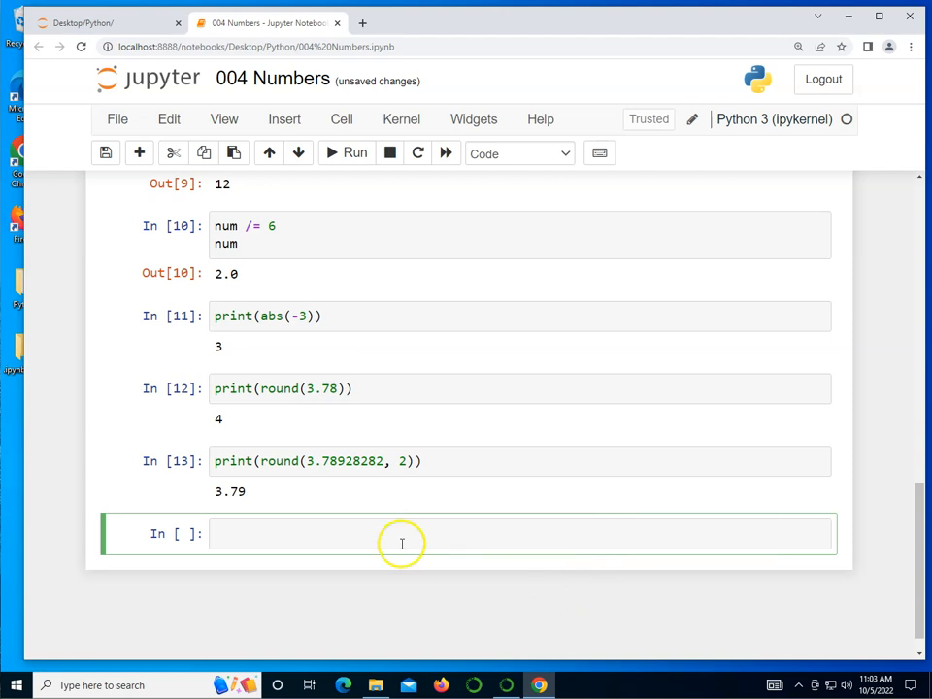
pyautogui.write('#comparisons')
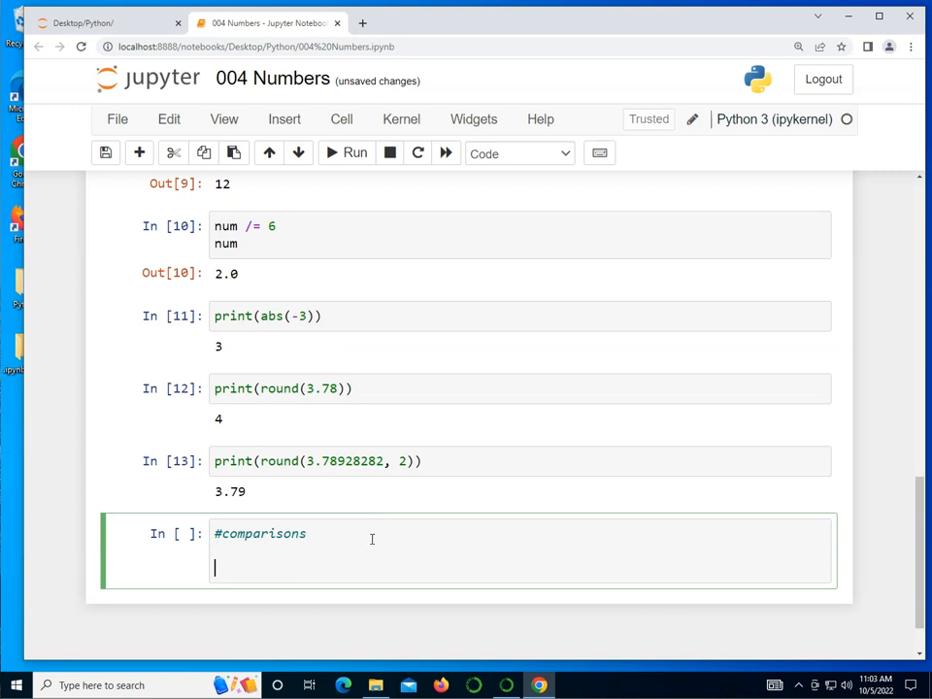
# Run '3 = 2 #assignment', producing SyntaxError: cannot assign to literal.
pyautogui.write('3 =')
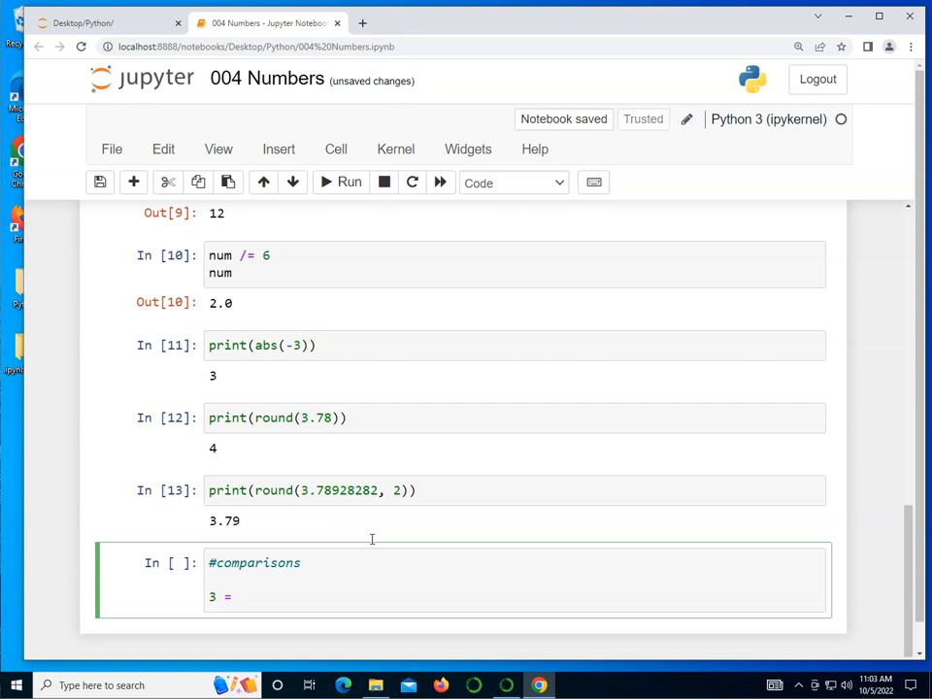
pyautogui.write('2 @')
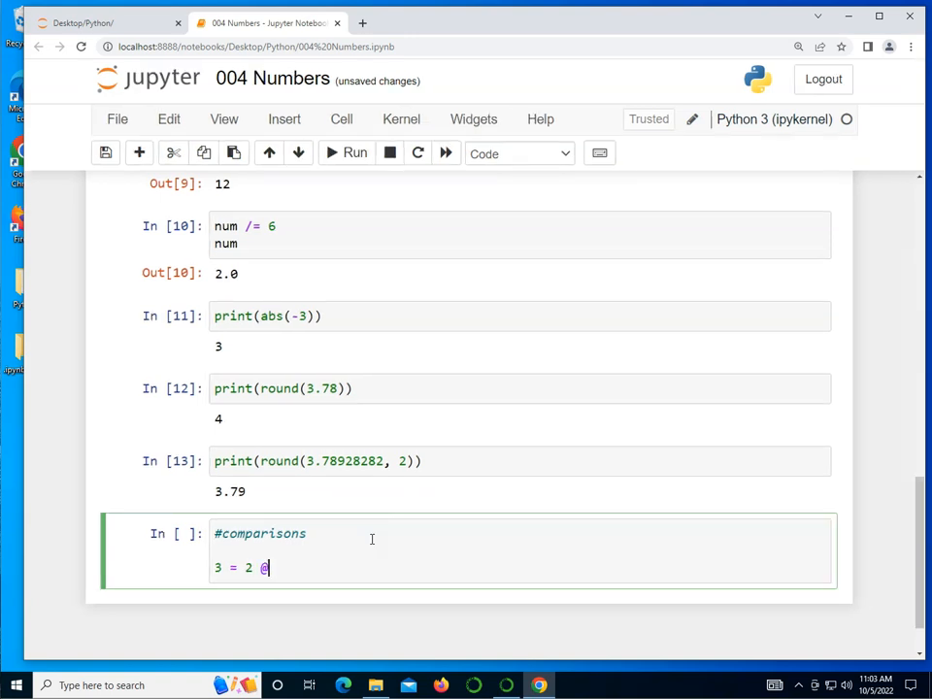
pyautogui.write('#assig')
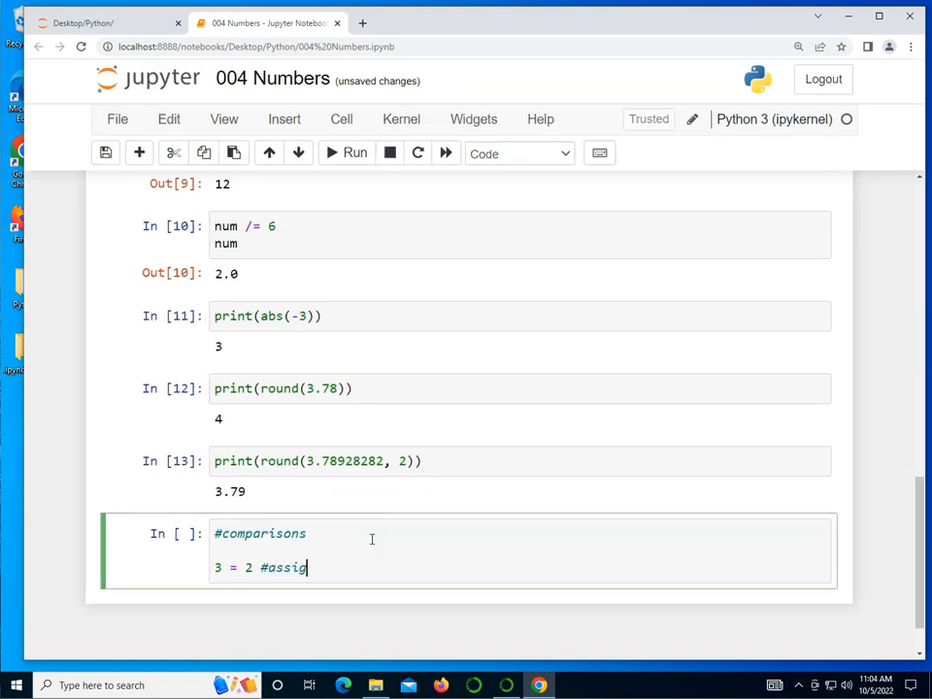
pyautogui.write('nment')
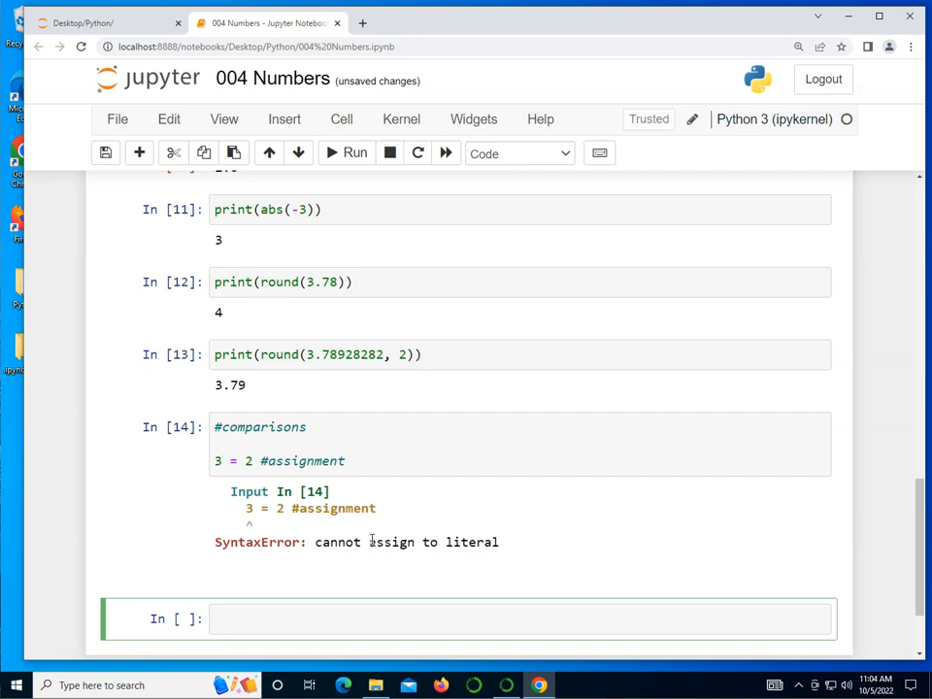
pyautogui.write('3')
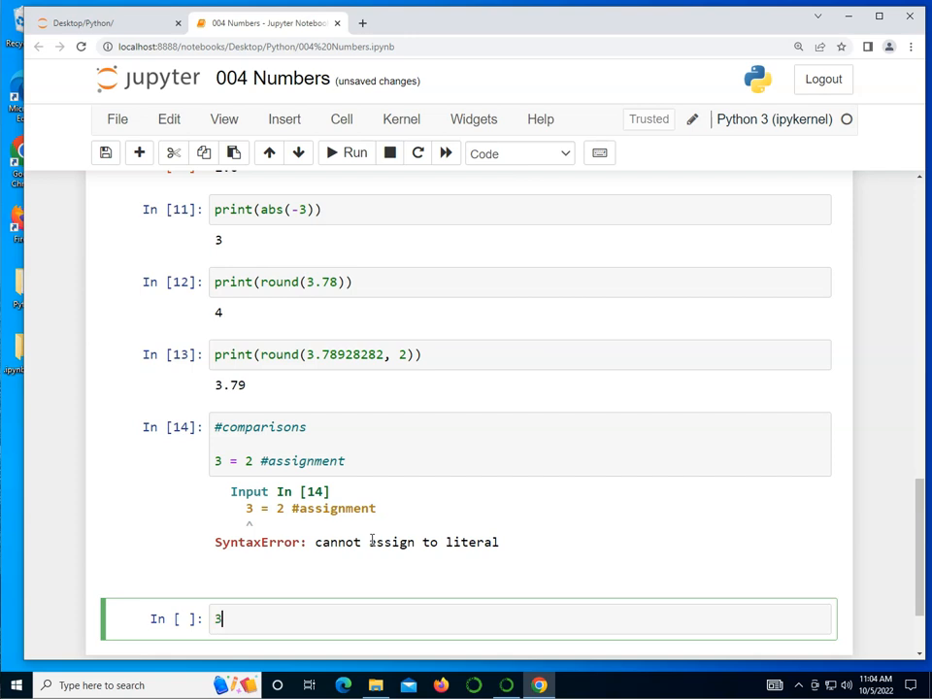
# Evaluate 3 == 2, 3 == 3, 3 <= 2, 3 >= 2 and 3 > 2.
pyautogui.write('== 2')
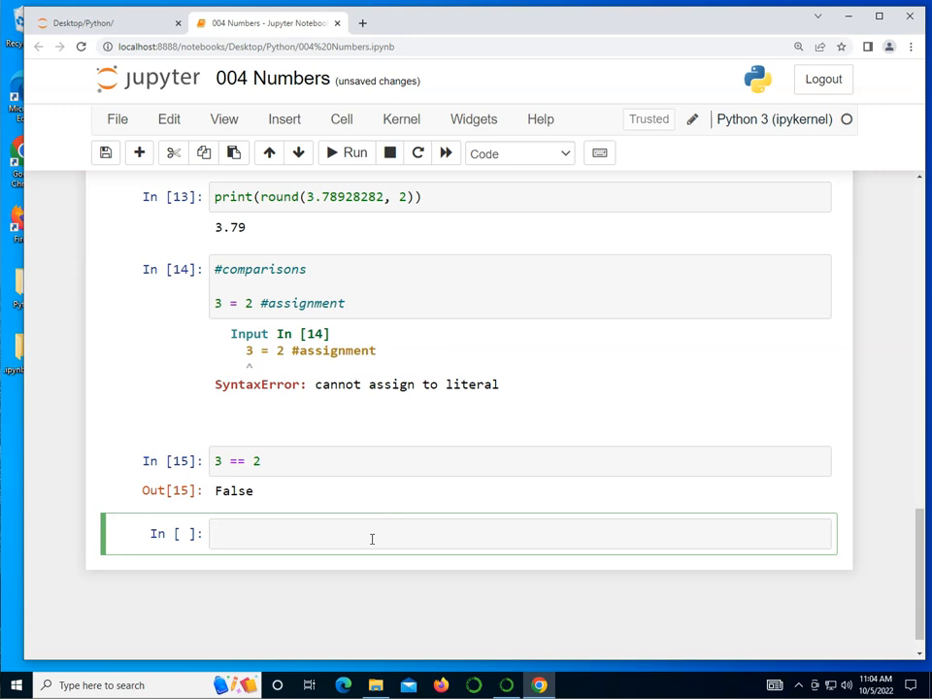
pyautogui.write('3 ==')
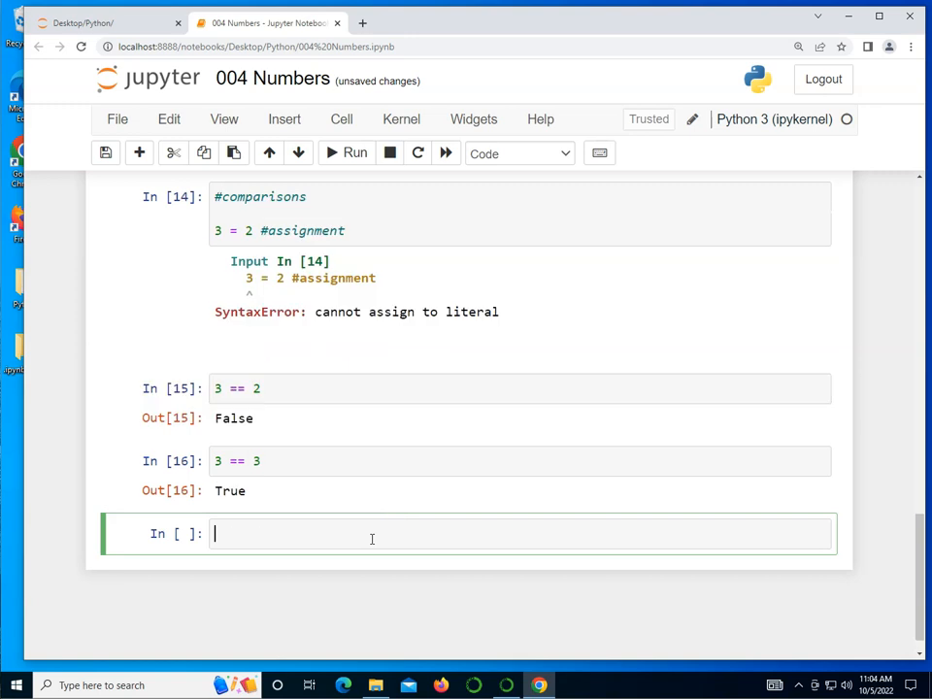
pyautogui.write('3 <= 2')
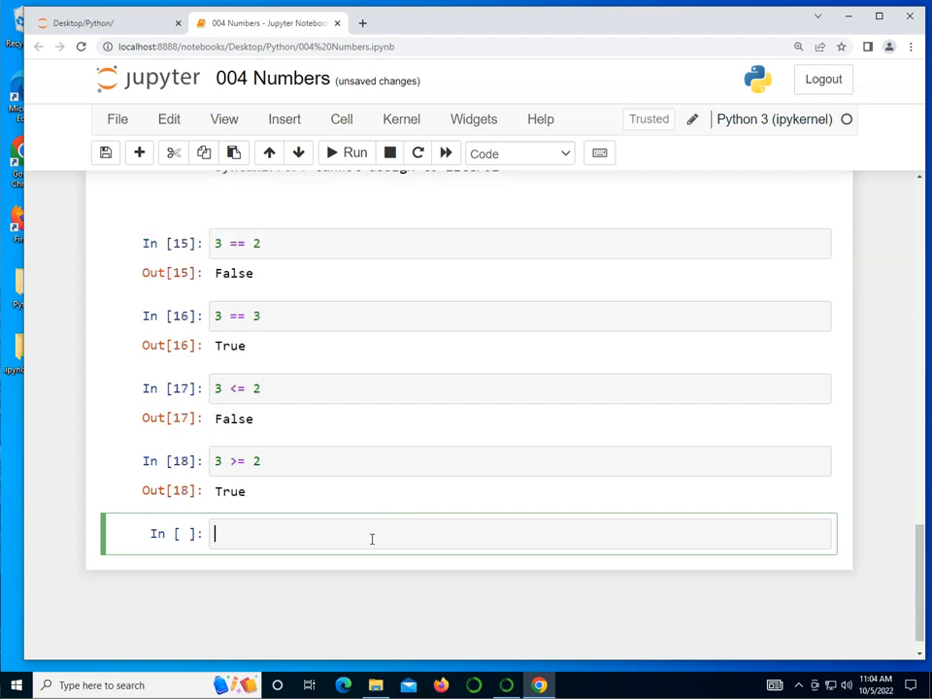
pyautogui.write('3 > 2')
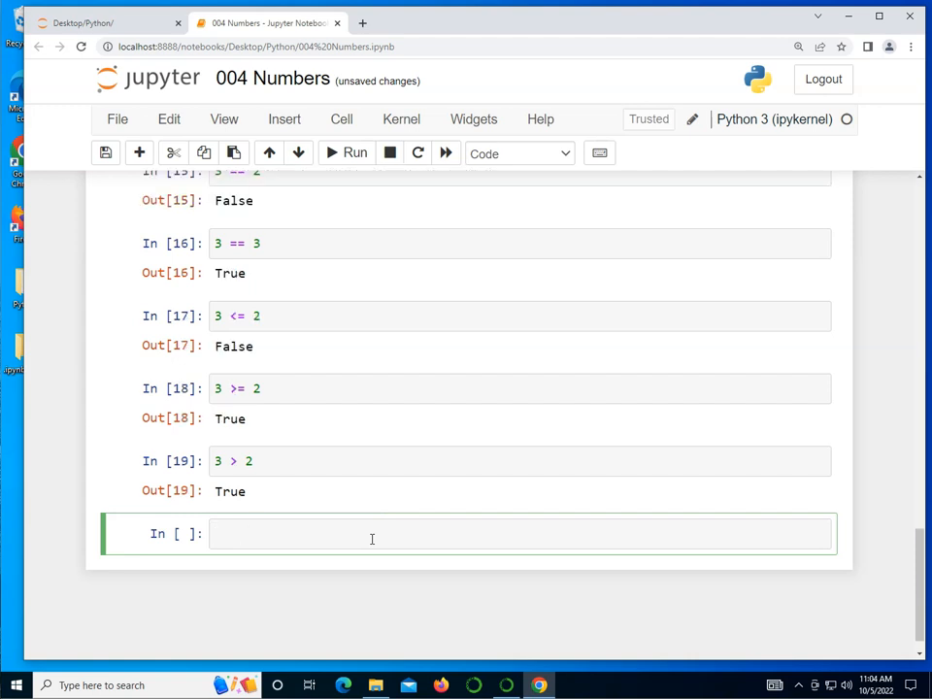
# Evaluate 3 < 2 as False and 3 != 2 as True.
pyautogui.write('3 < 2')
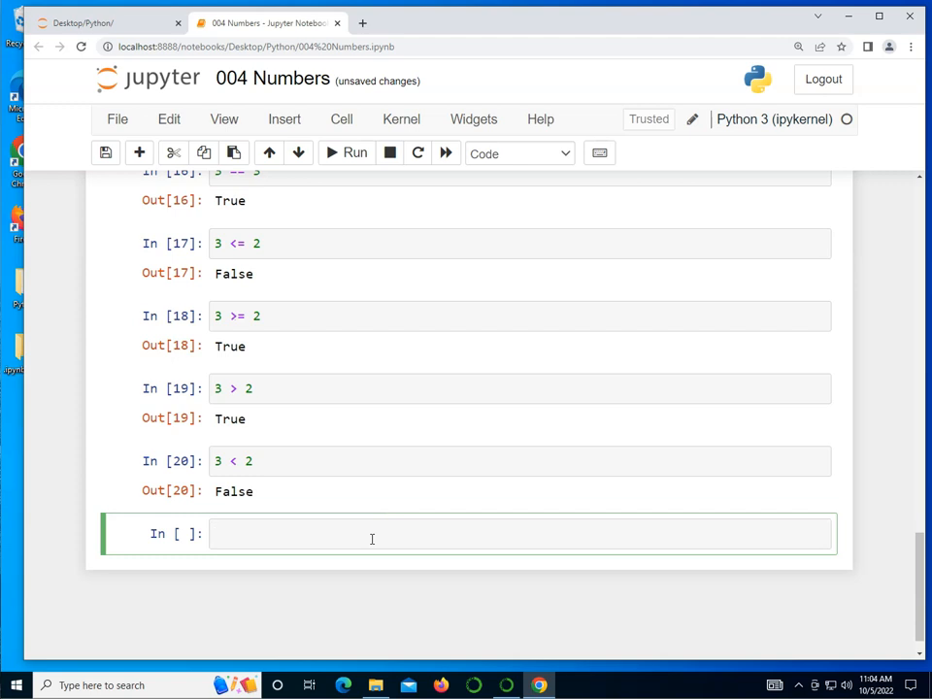
pyautogui.click(388, 533)
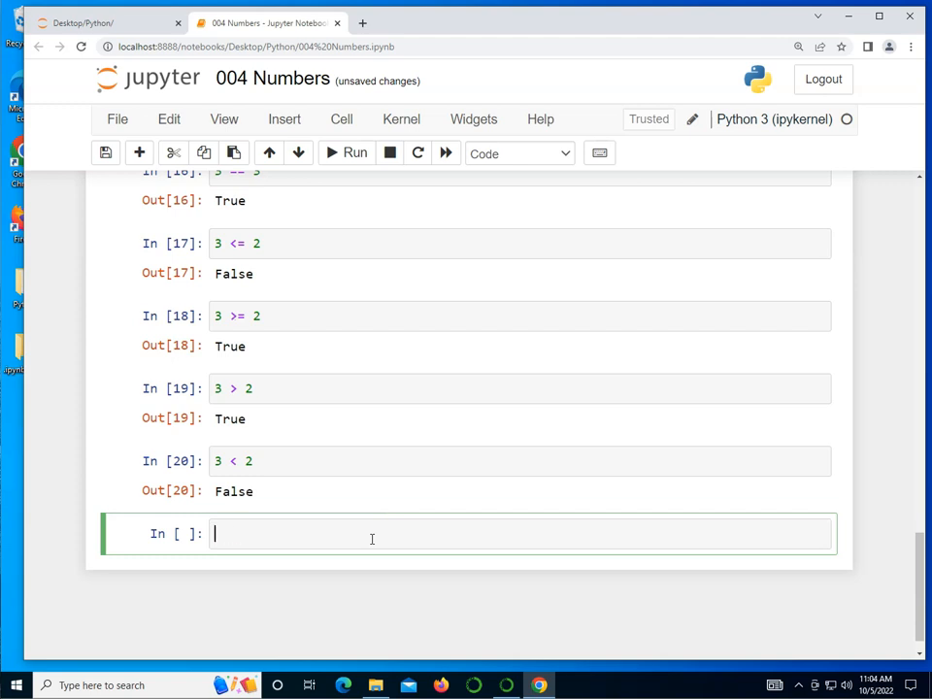
pyautogui.write('3 !=')
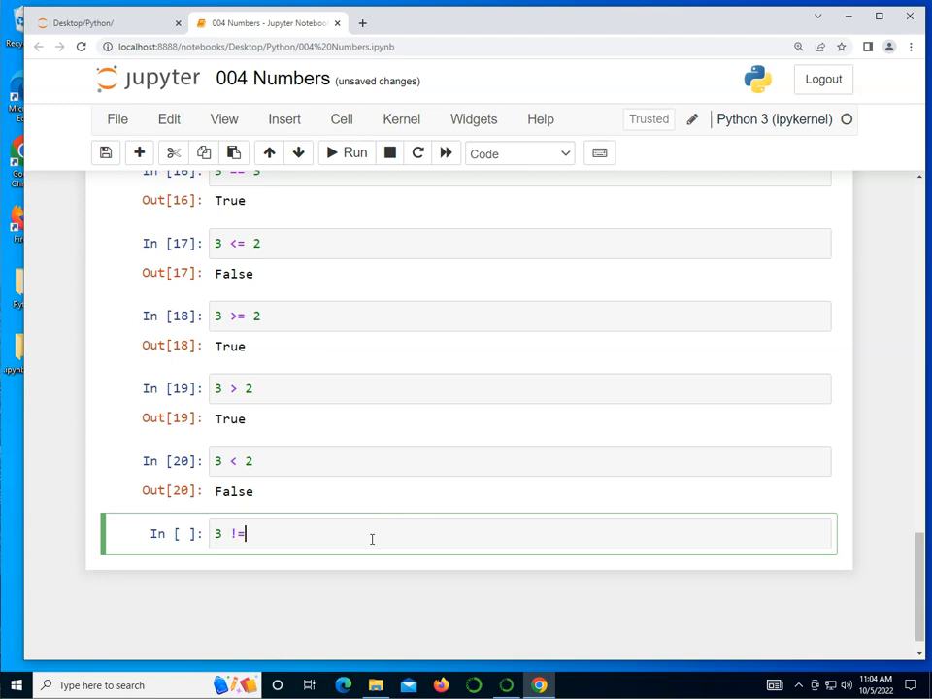
pyautogui.write('2')
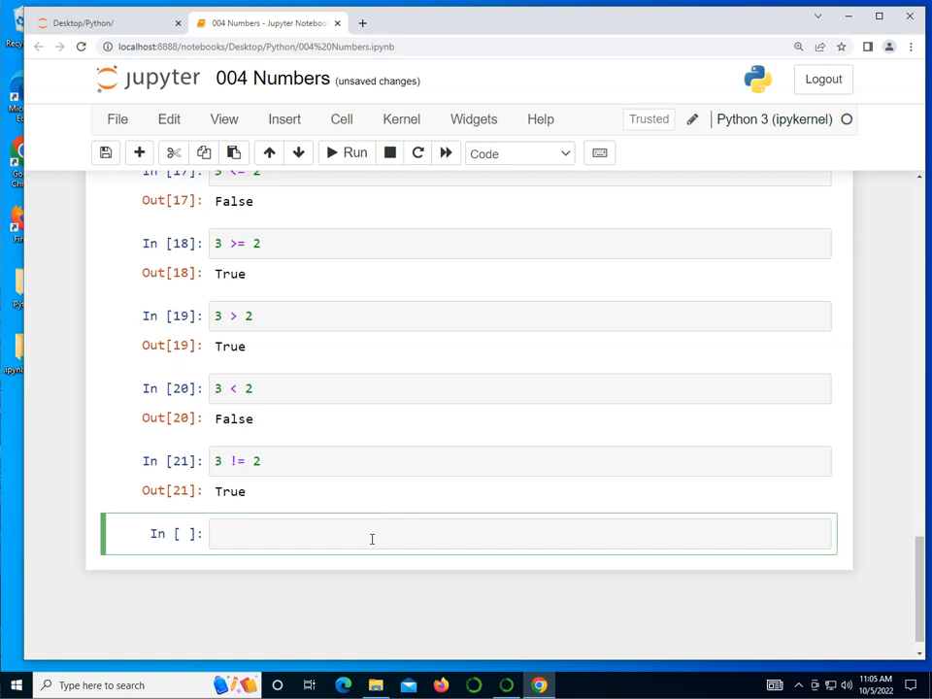
# Assign num_1 = '100' and num_2 = '200', then print their concatenated sum, 100200.
pyautogui.write('num1')
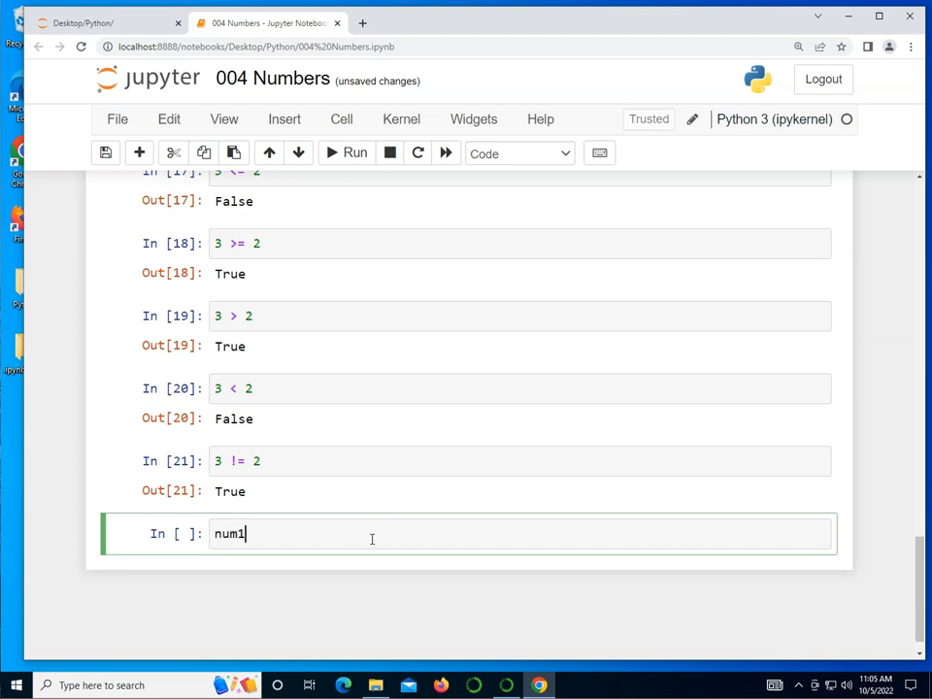
pyautogui.write('_')
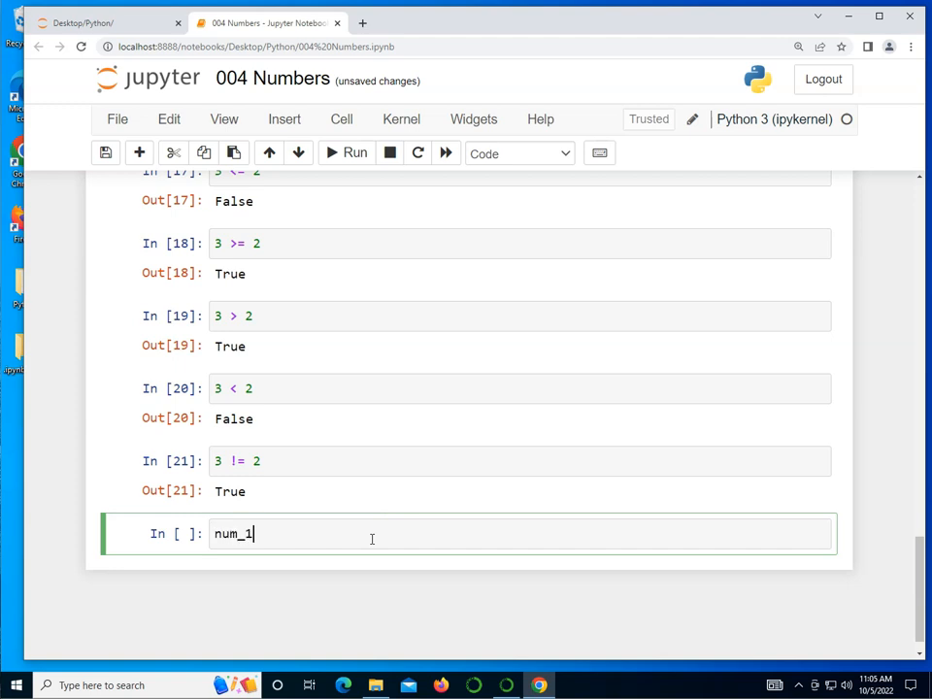
pyautogui.write("= '100'")
pyautogui.write('n')
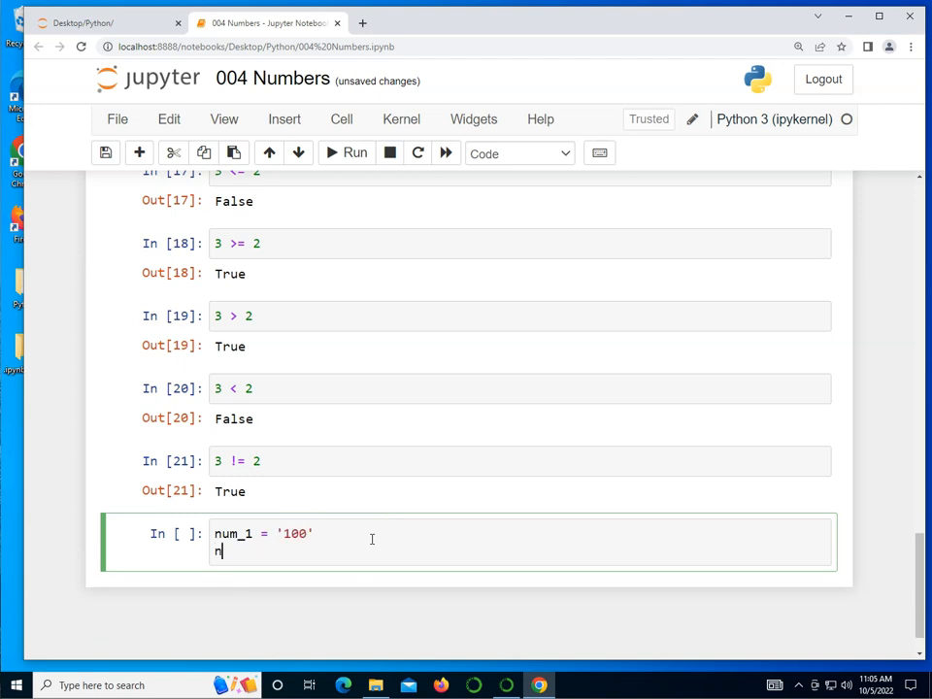
pyautogui.write('um_2')
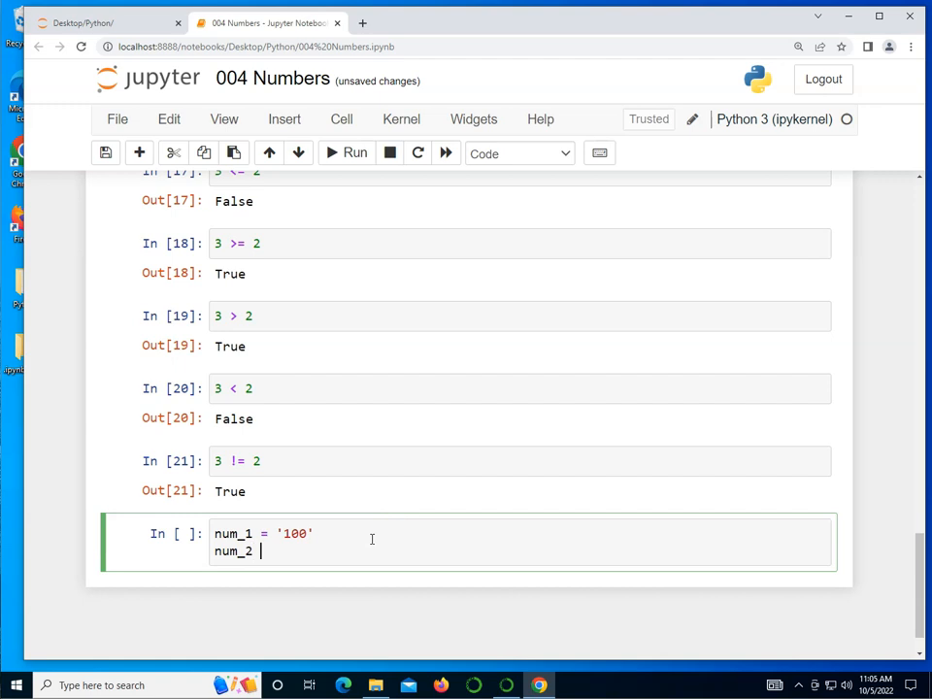
pyautogui.write("= '200'")
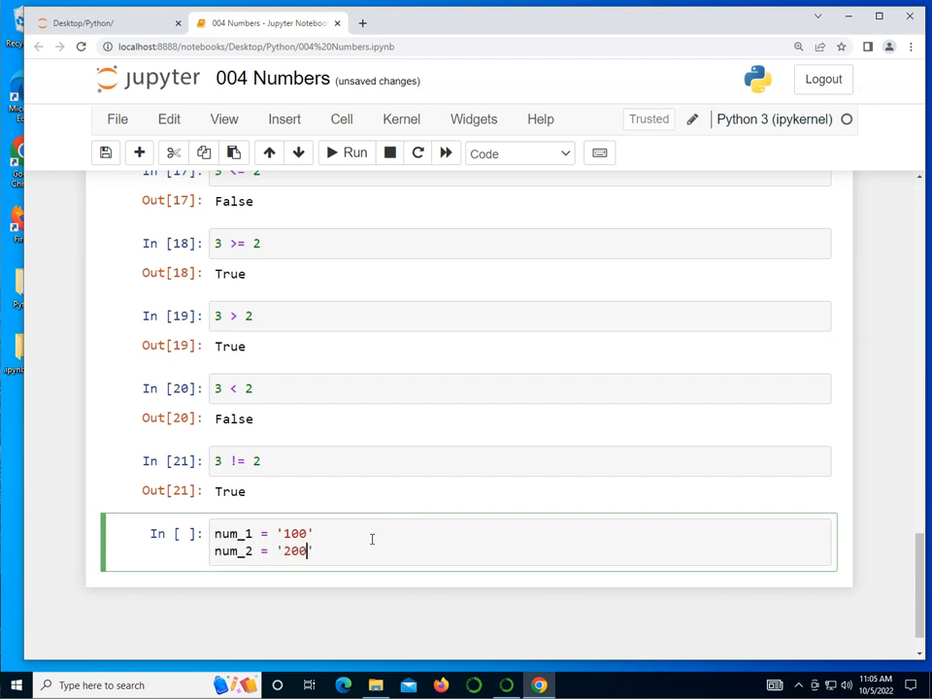
pyautogui.press('enter')
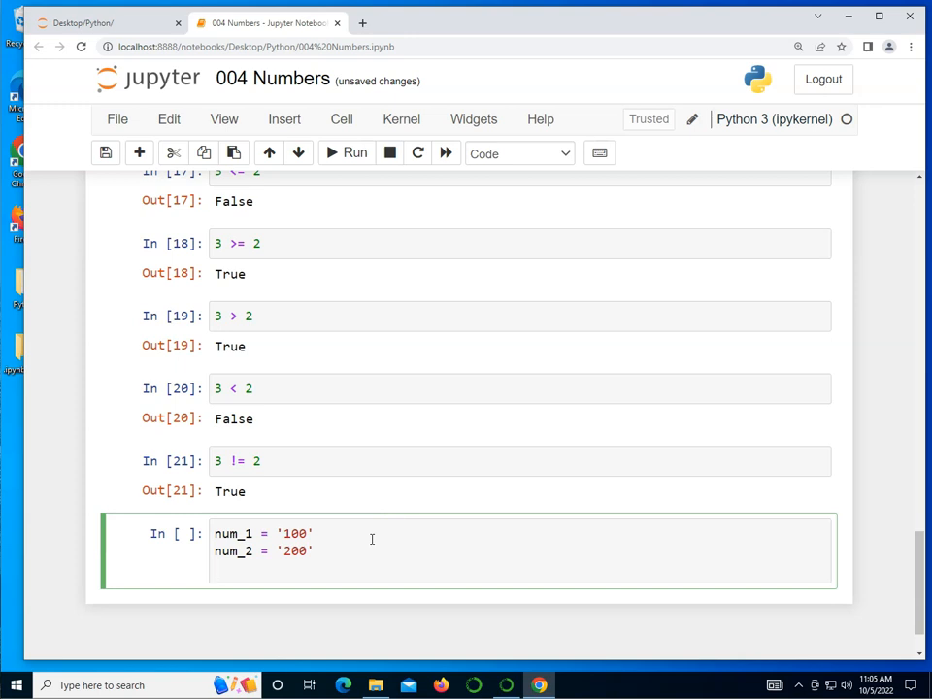
pyautogui.press('enter')
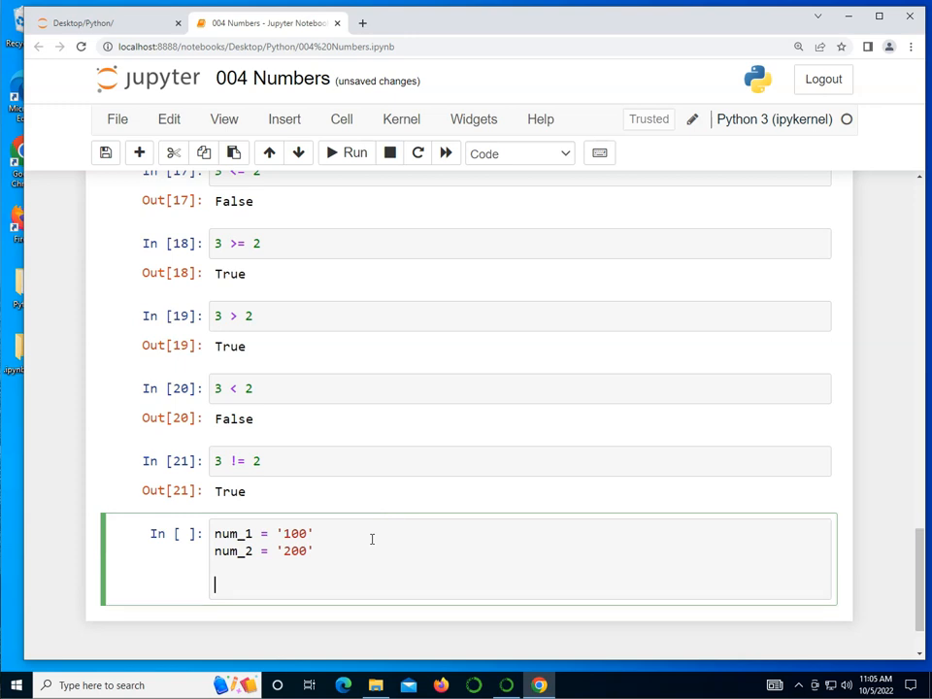
pyautogui.write('print(num_1+ nu')
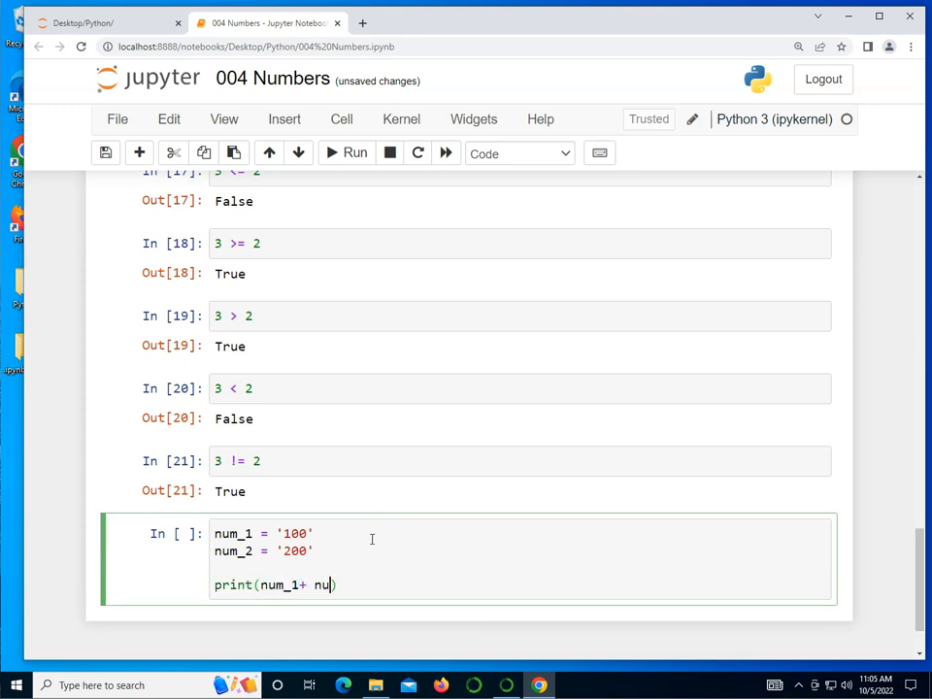
pyautogui.write('m_2')
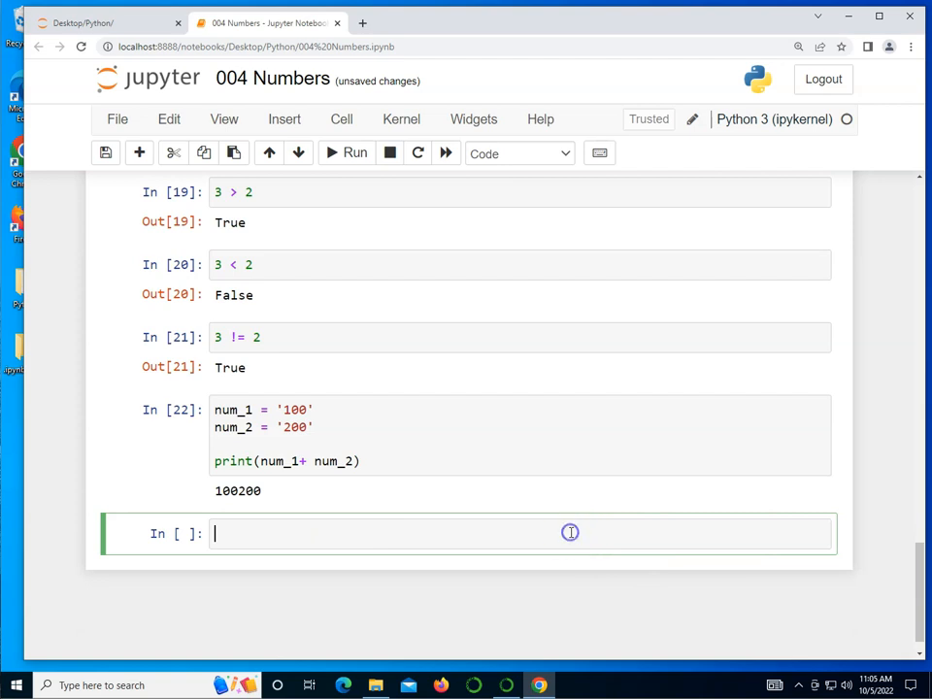
# Print int(num_1) + int(num_2) to get the numeric sum 300.
pyautogui.write('print(')
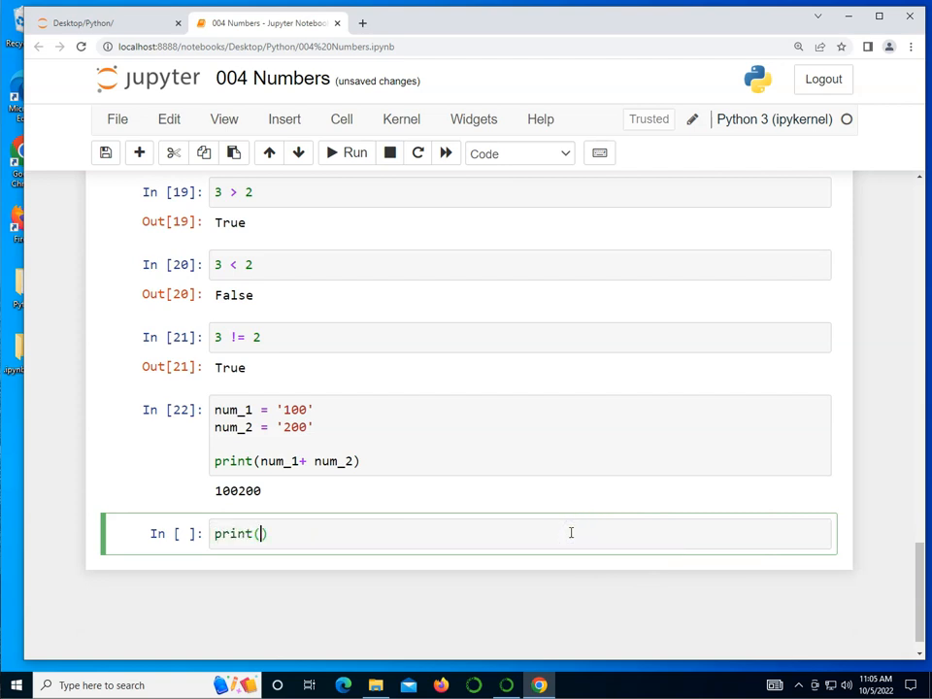
pyautogui.write('int(num')
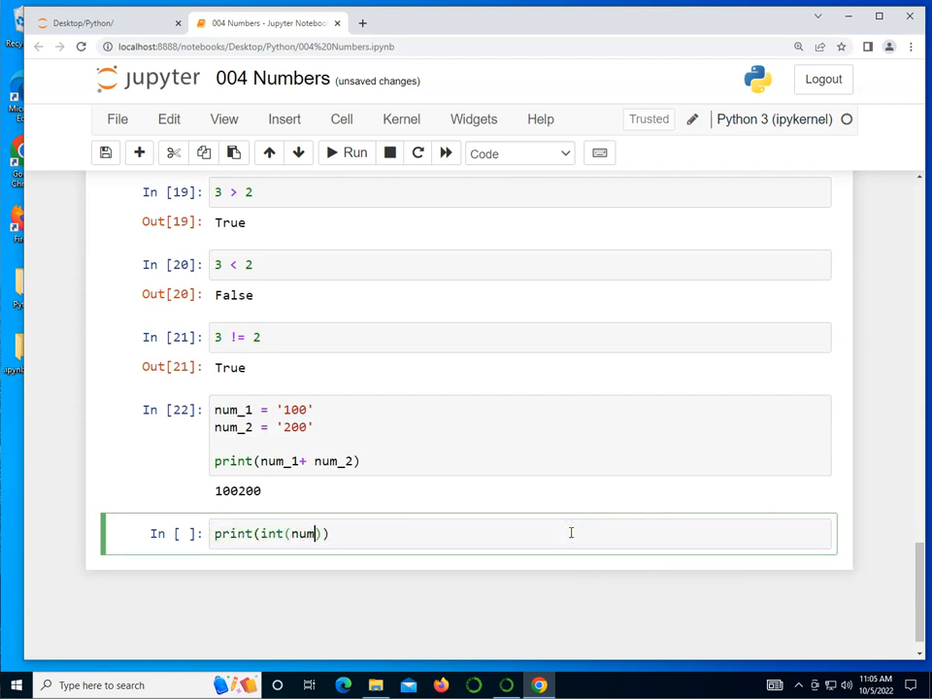
pyautogui.write('_1')
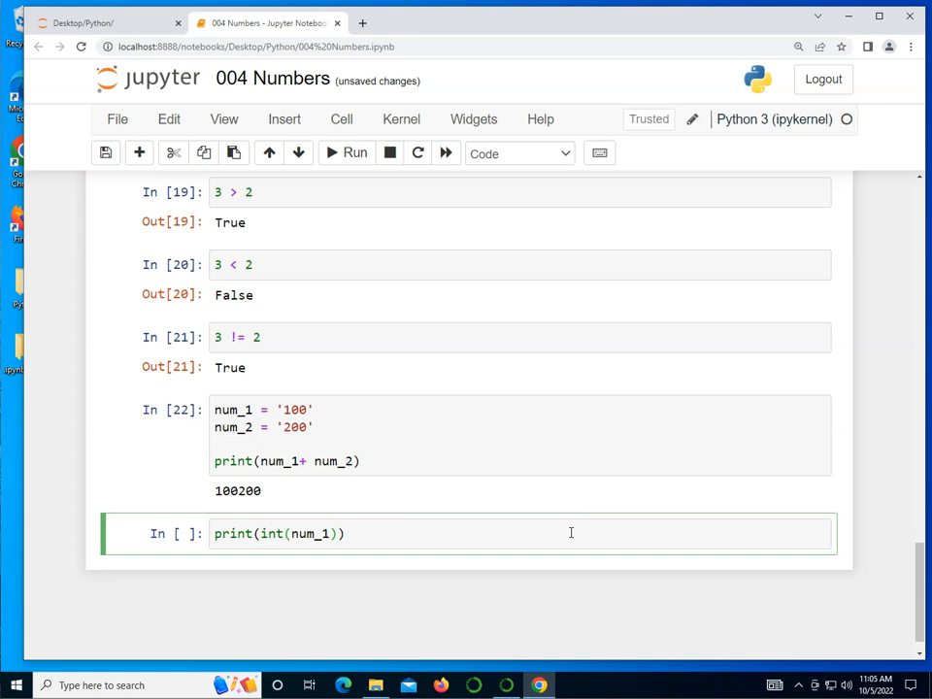
pyautogui.write('+')
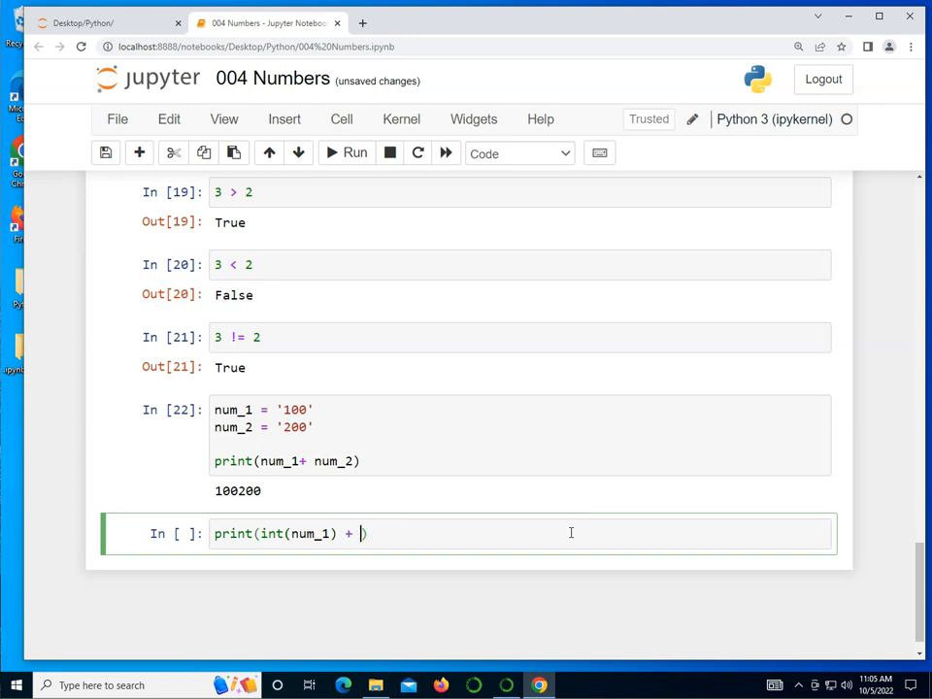
pyautogui.write('int(')
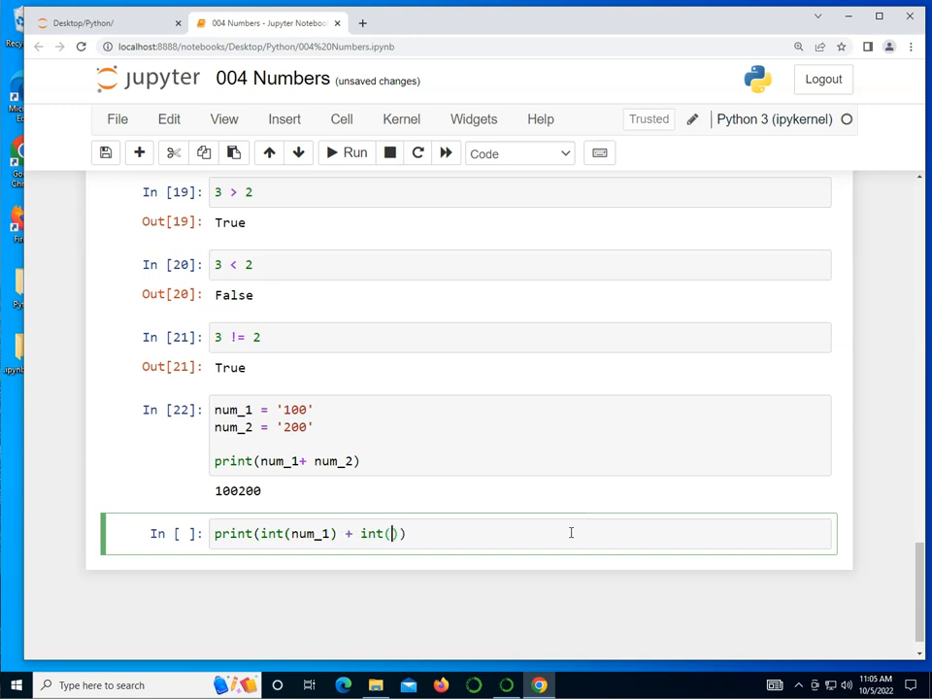
pyautogui.write('num_2')
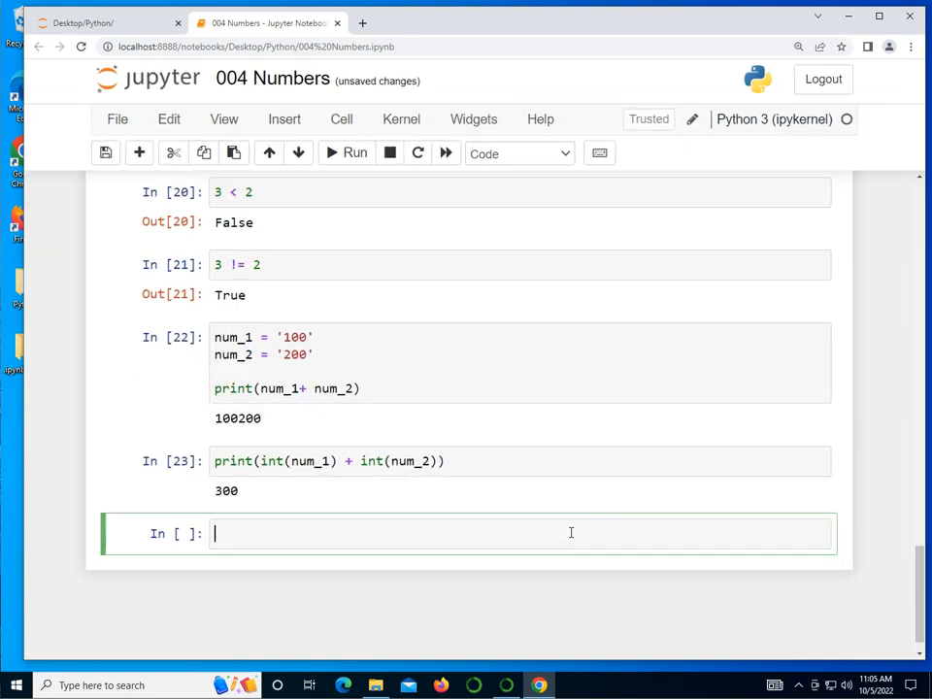
# Run a cell with num = -19 and print(dir(num)) to list the integer's methods.
pyautogui.write('num')
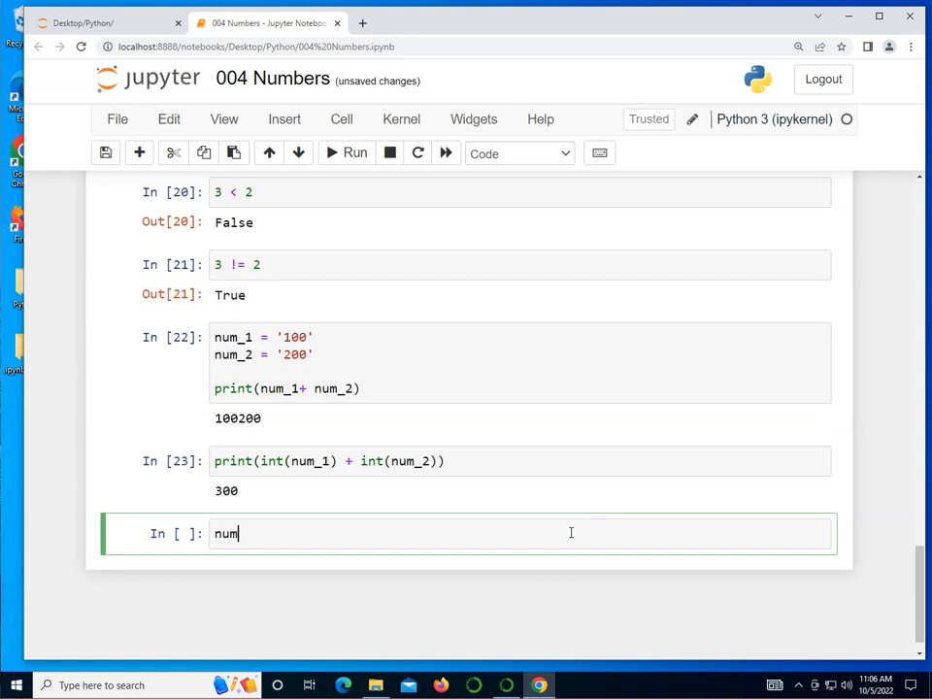
pyautogui.write('= -19')
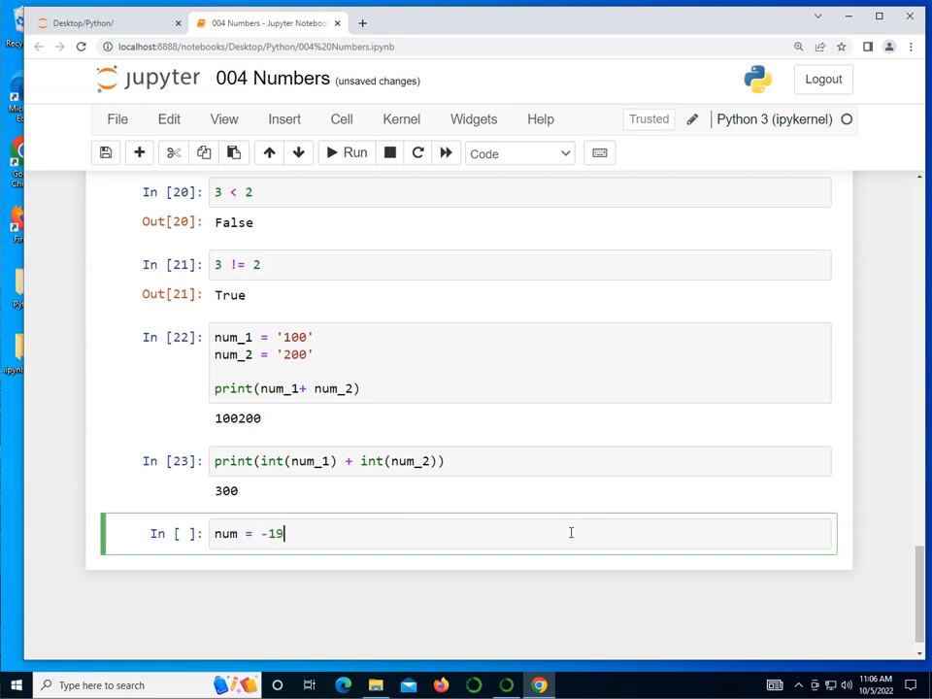
pyautogui.write('print(dir')
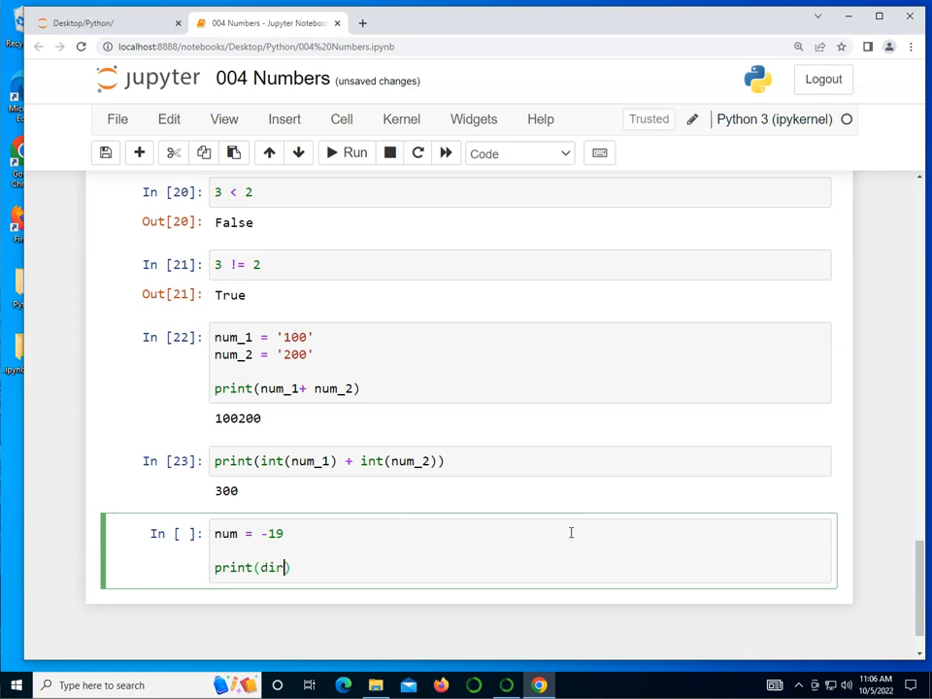
pyautogui.write('num)')
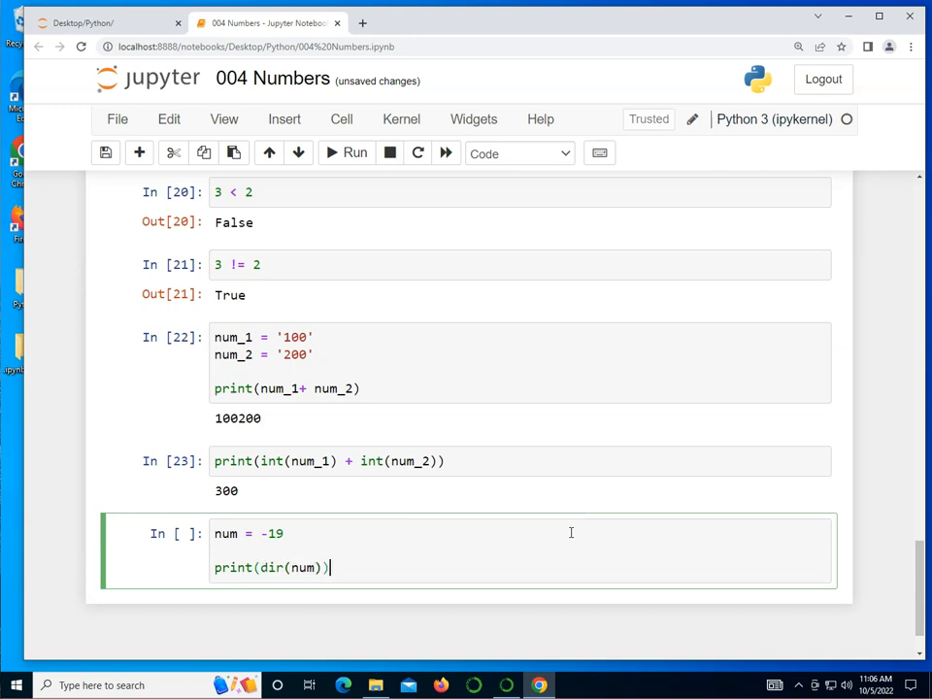
pyautogui.click(353, 153)
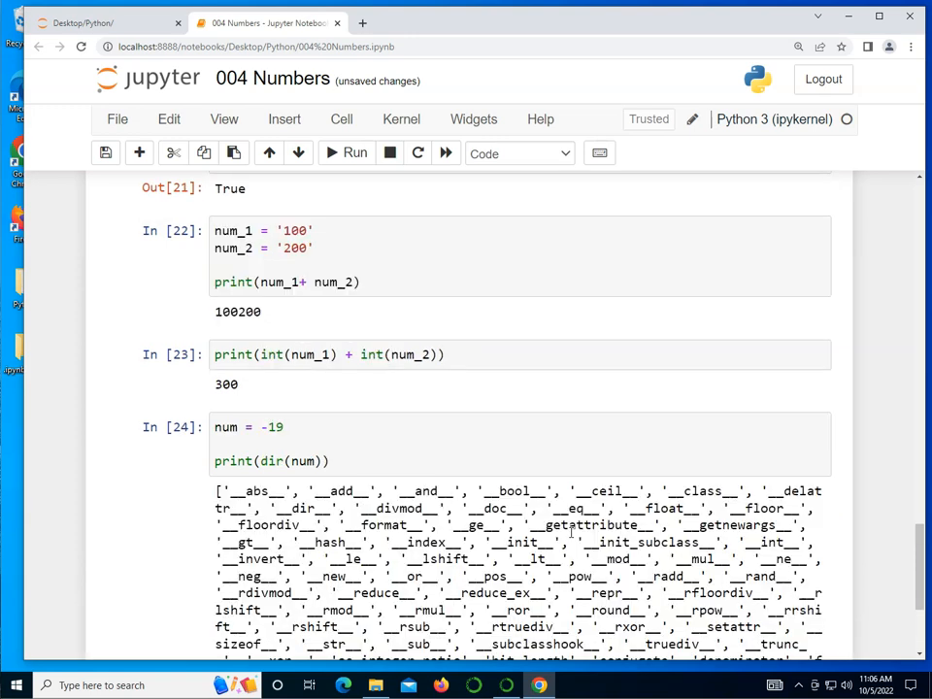
pyautogui.scroll(-3)
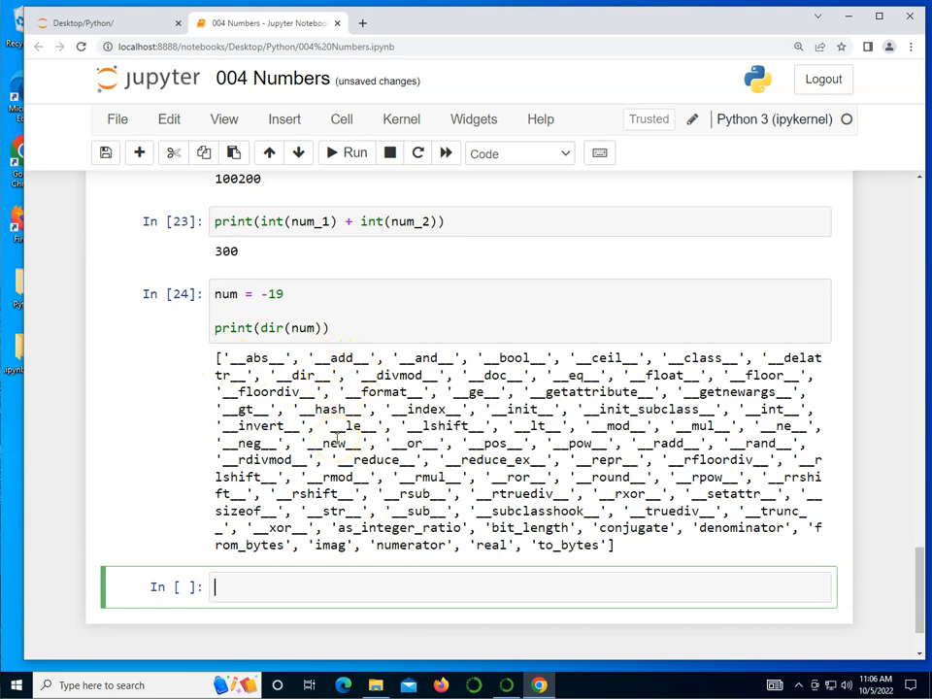
pyautogui.moveTo(640, 459)
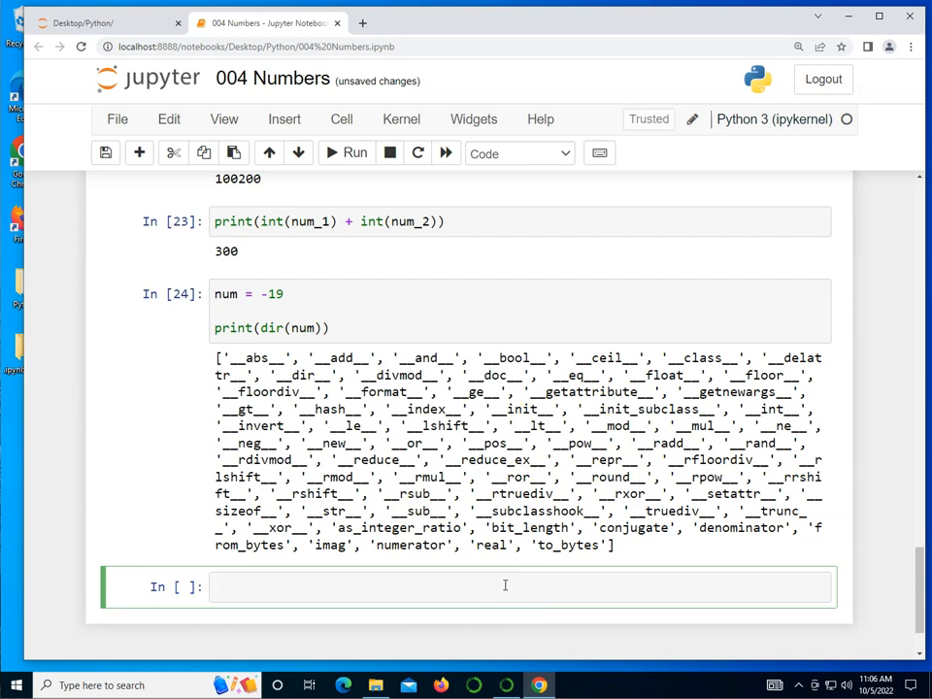
# Evaluate abs(num) and num.__abs__() in separate cells, both returning 19.
pyautogui.write('abs(n)')
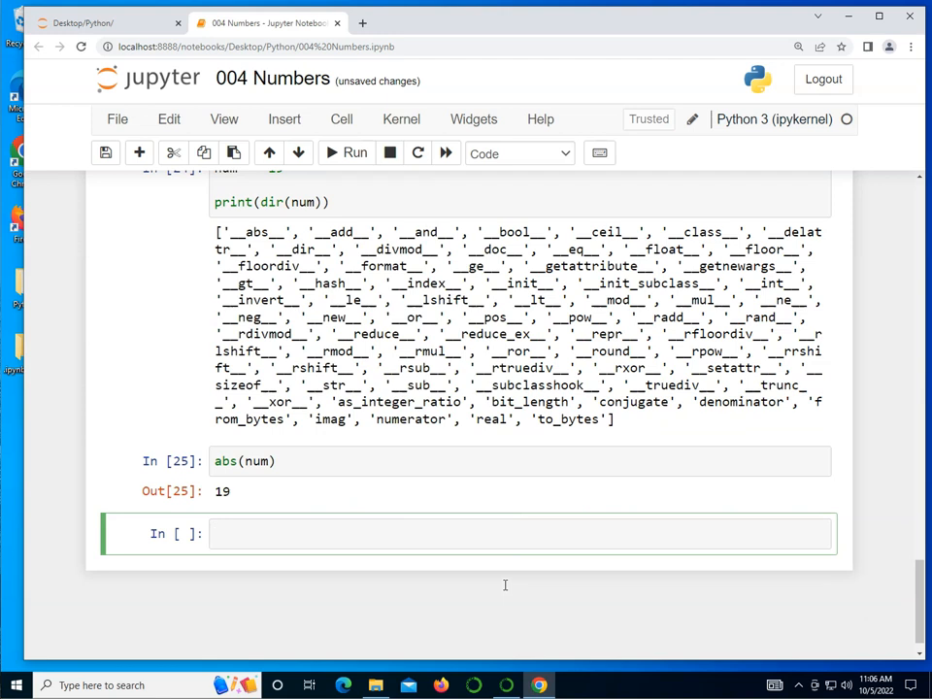
pyautogui.write('num.')
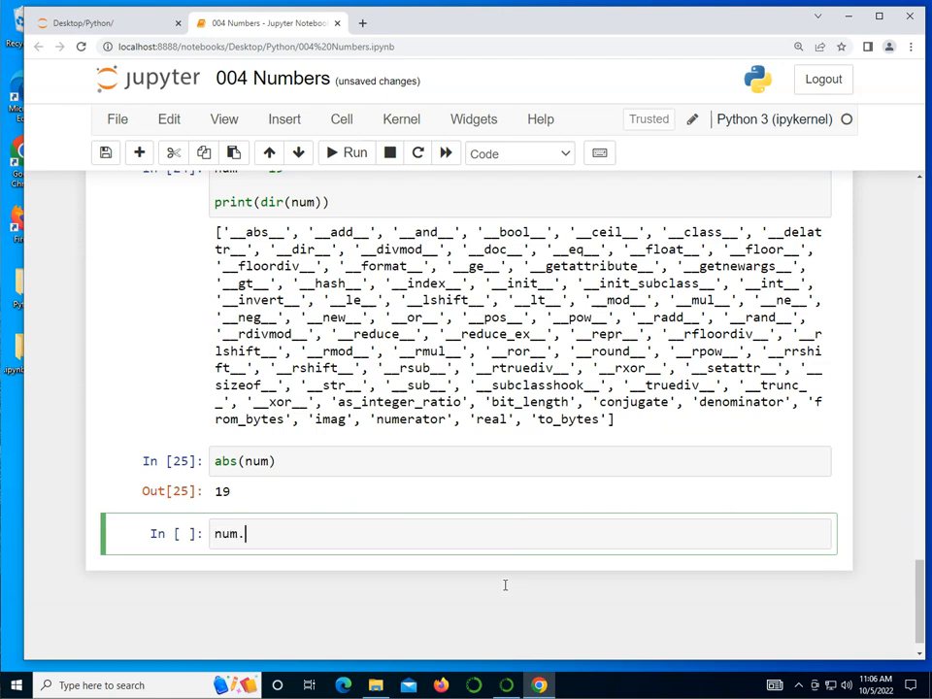
pyautogui.write('__abs__(')
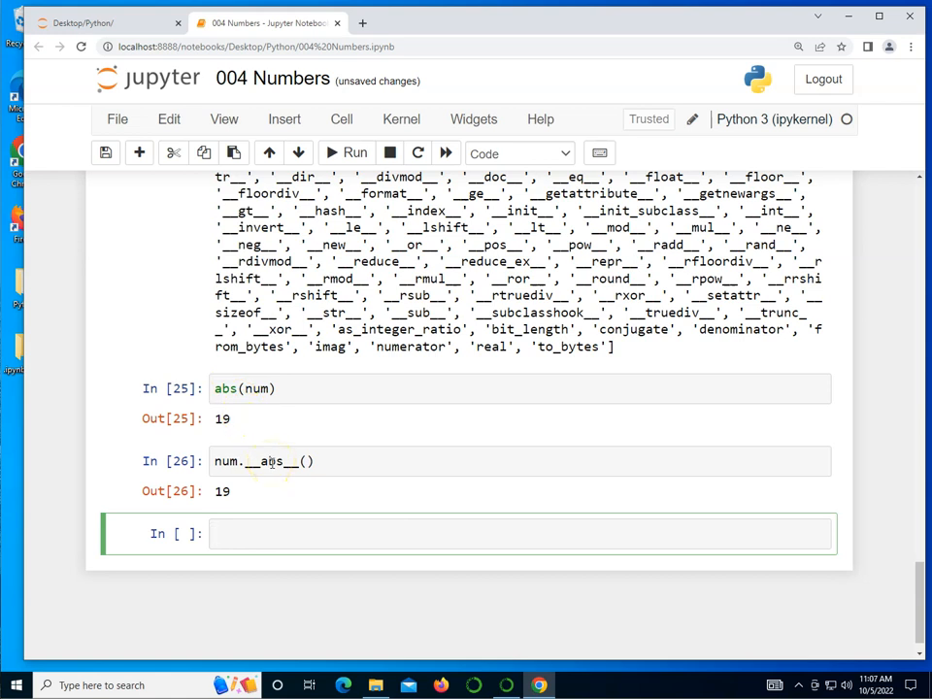
# Run a comment cell reading '#+ shorthand for __add__'.
pyautogui.write('+')
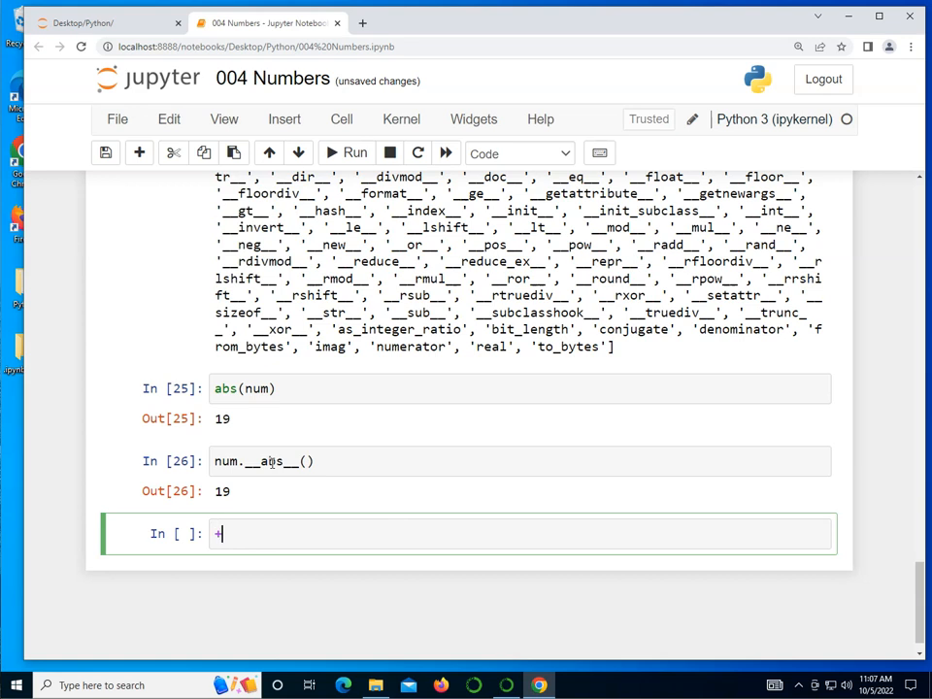
pyautogui.write('short')
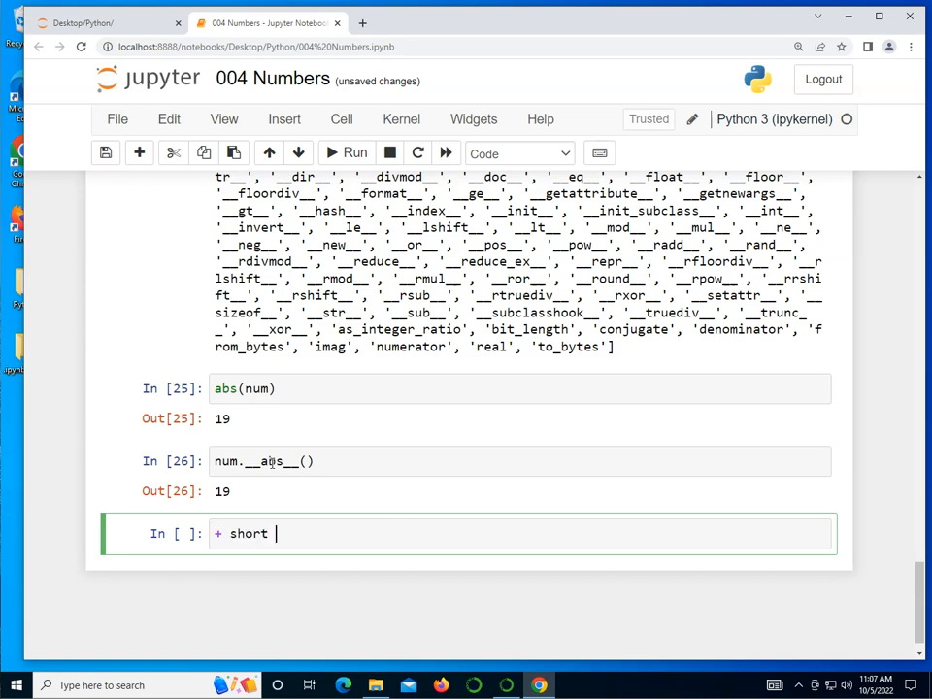
pyautogui.write('hand for')
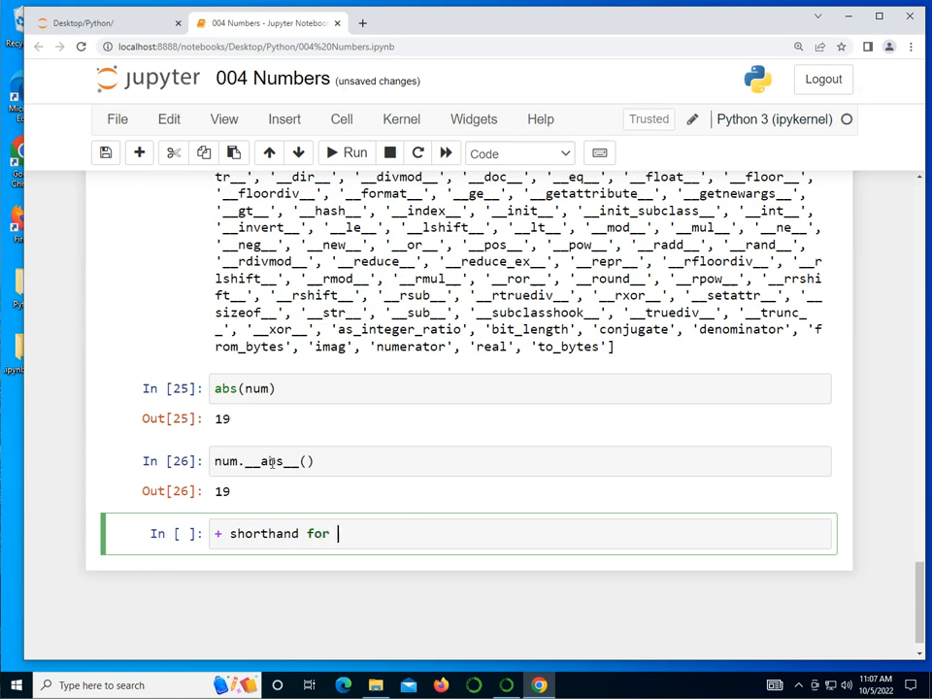
pyautogui.write('__a')
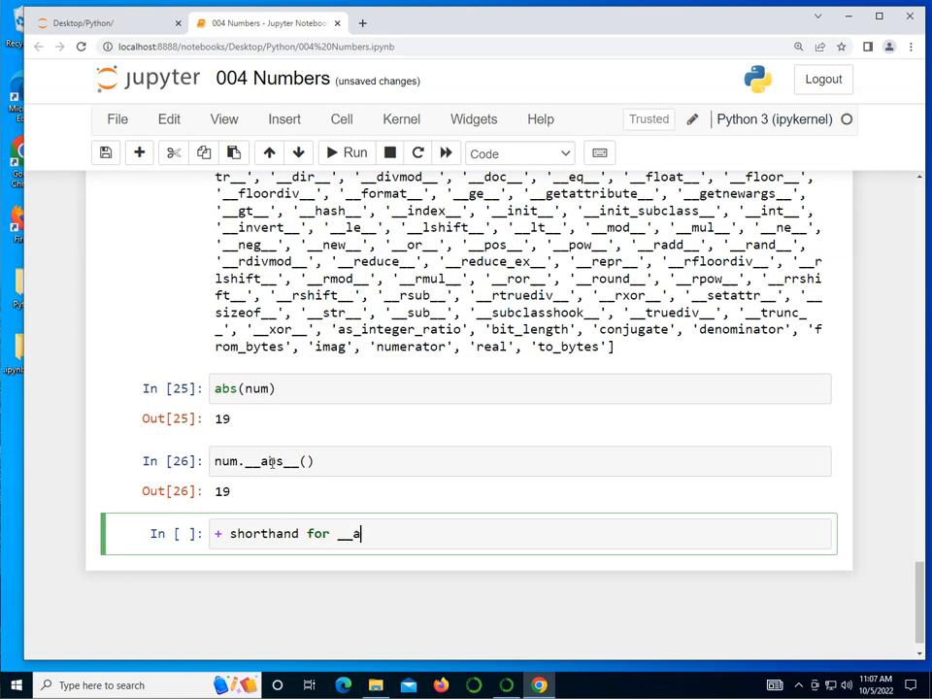
pyautogui.write('add__')
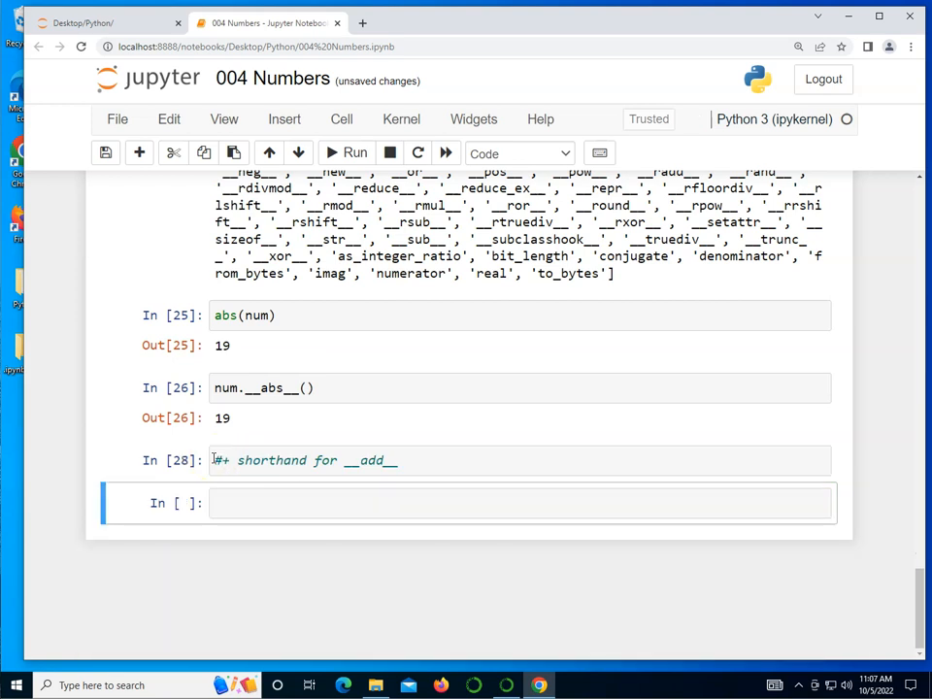
pyautogui.click(256, 502)
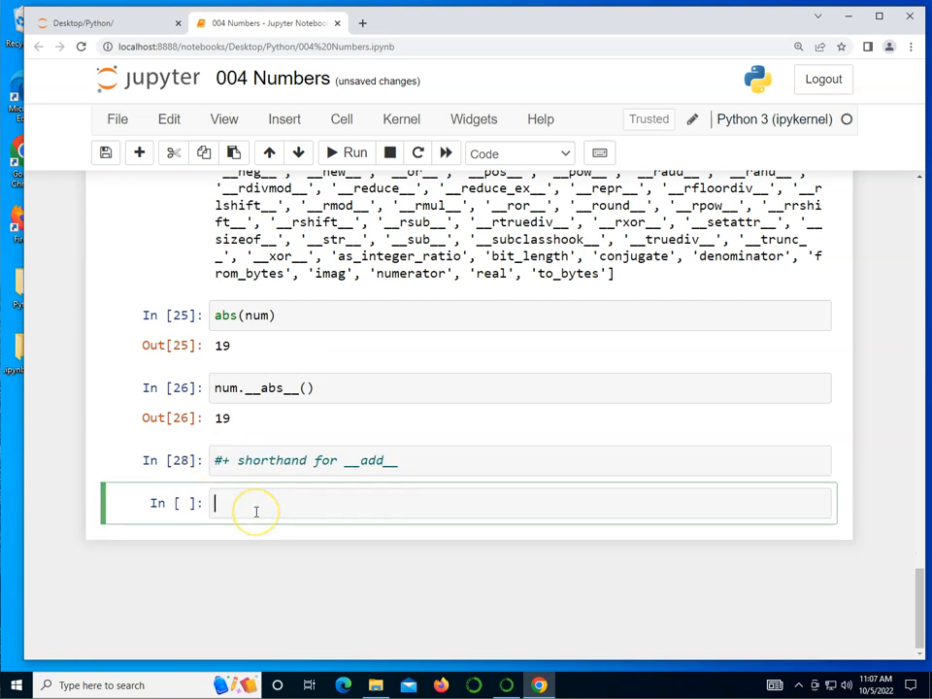
pyautogui.scroll(-3)
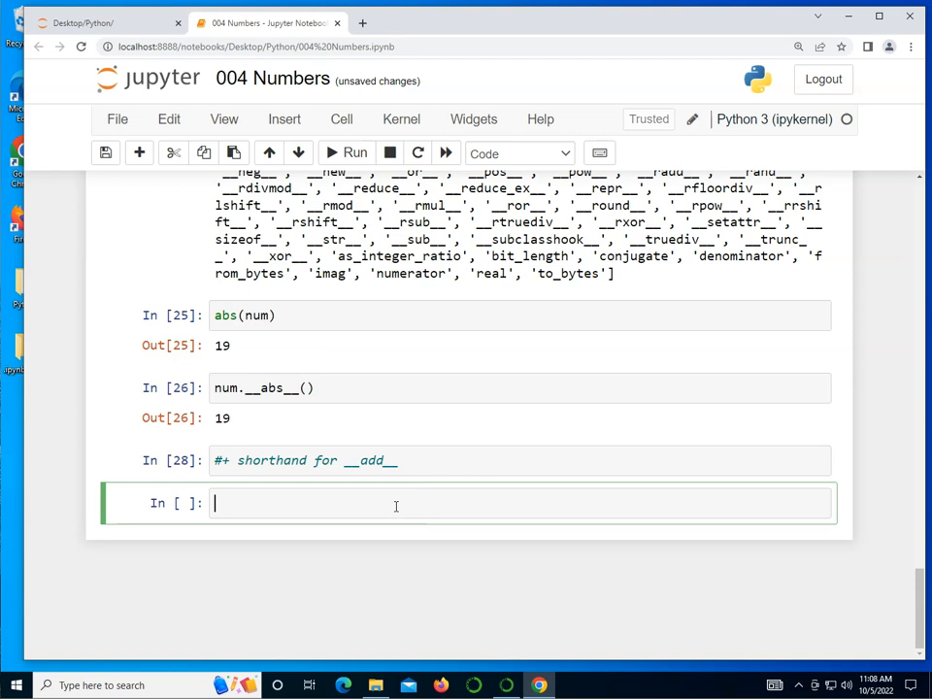
# Evaluate num + 3, giving -16, and start typing num.__add__(3) in the next cell.
pyautogui.write('numa + 3')
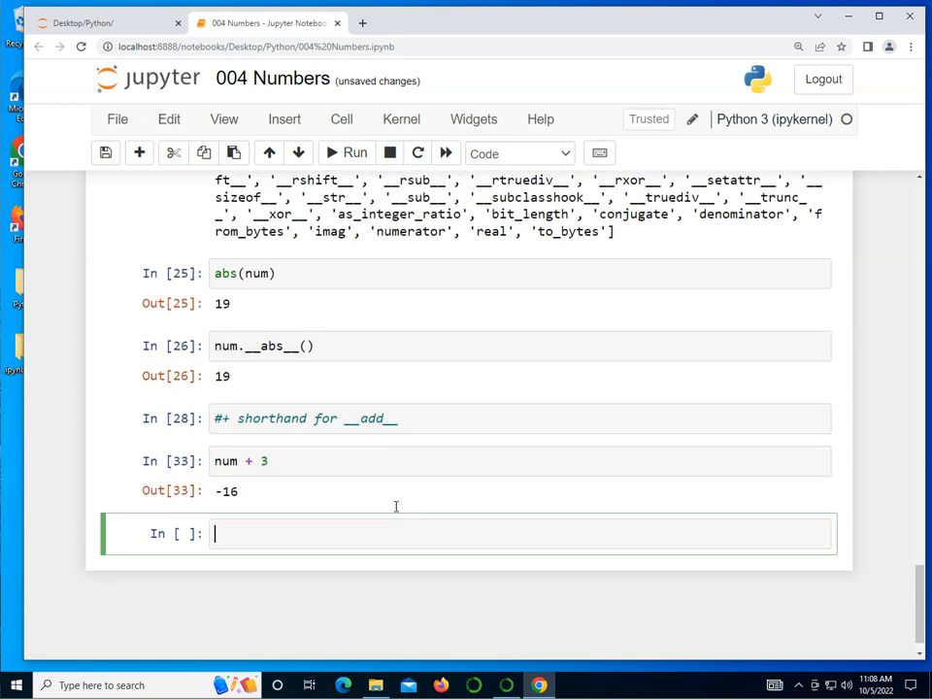
pyautogui.write('num')
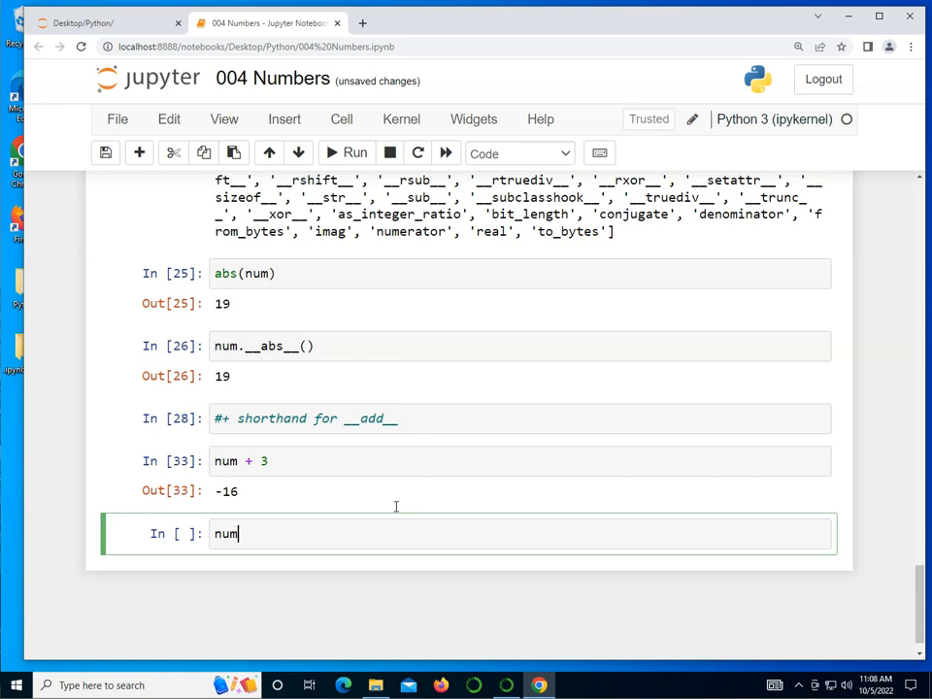
pyautogui.write('.__add__(')
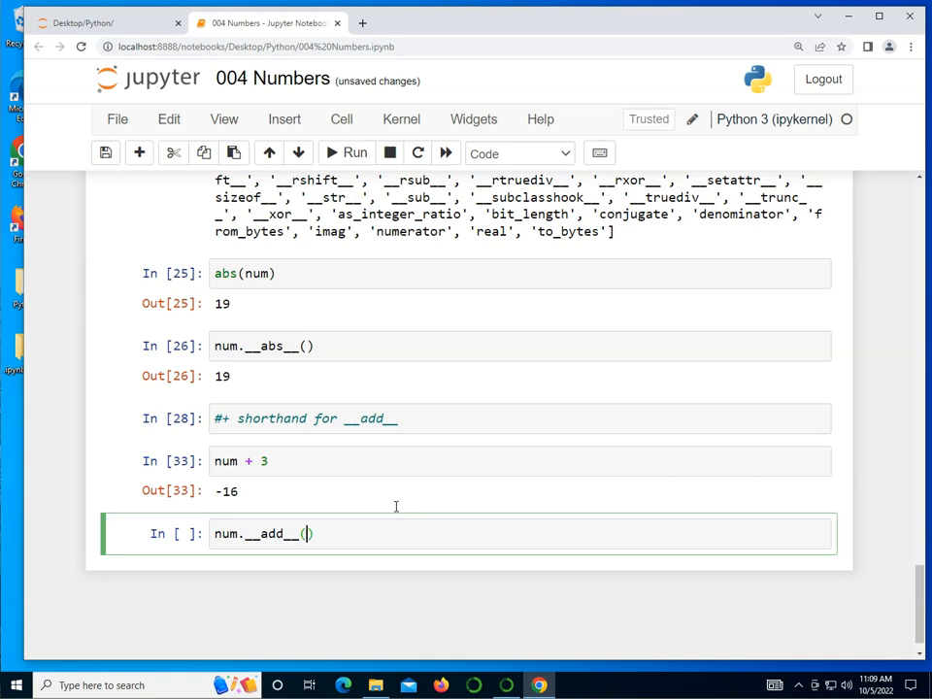
pyautogui.write('3')
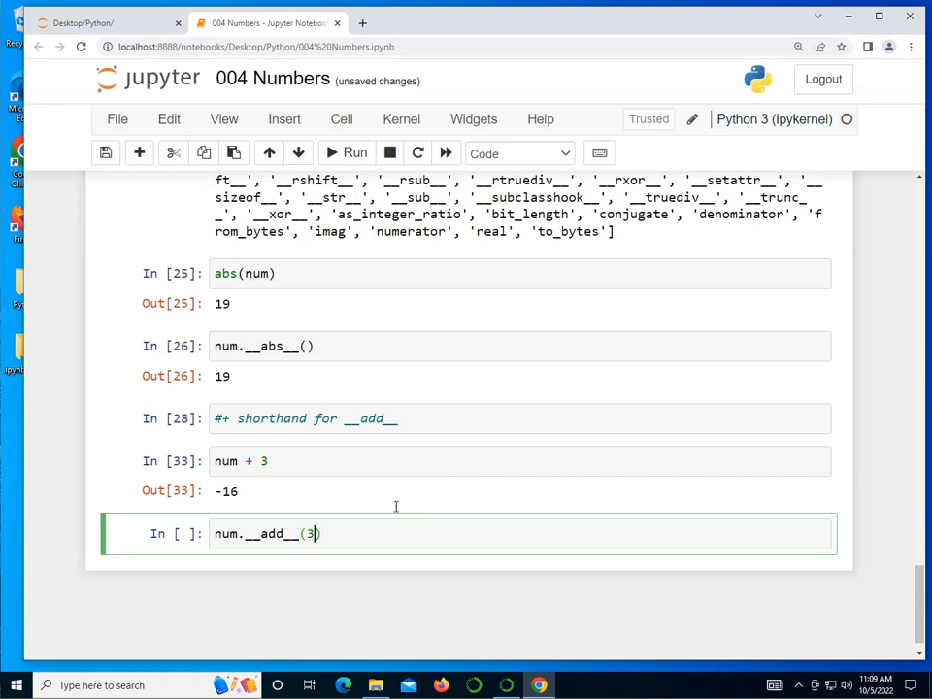